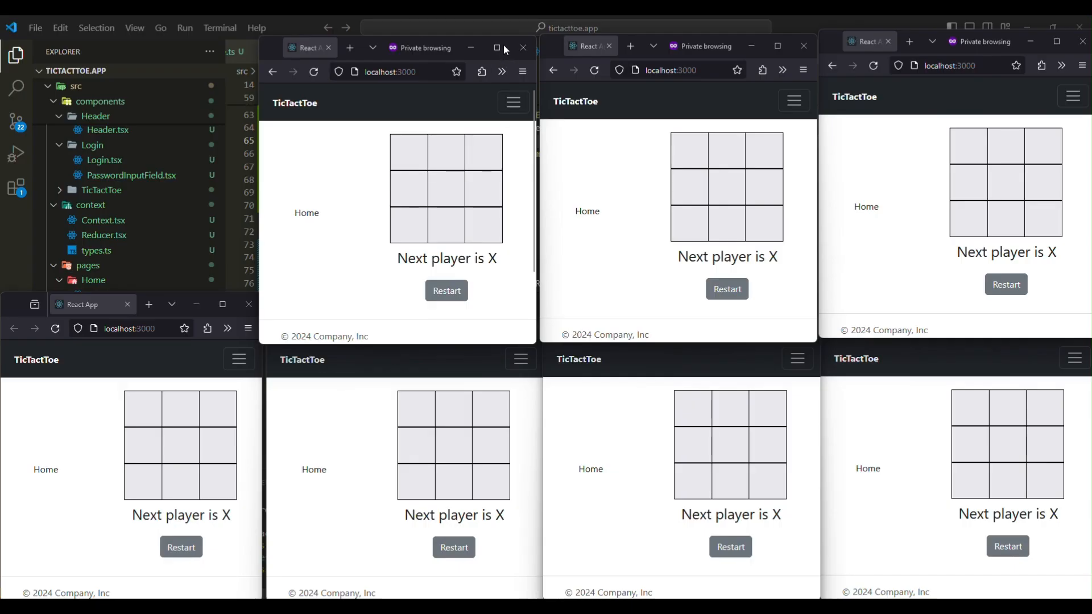
mouse_move(477, 56)
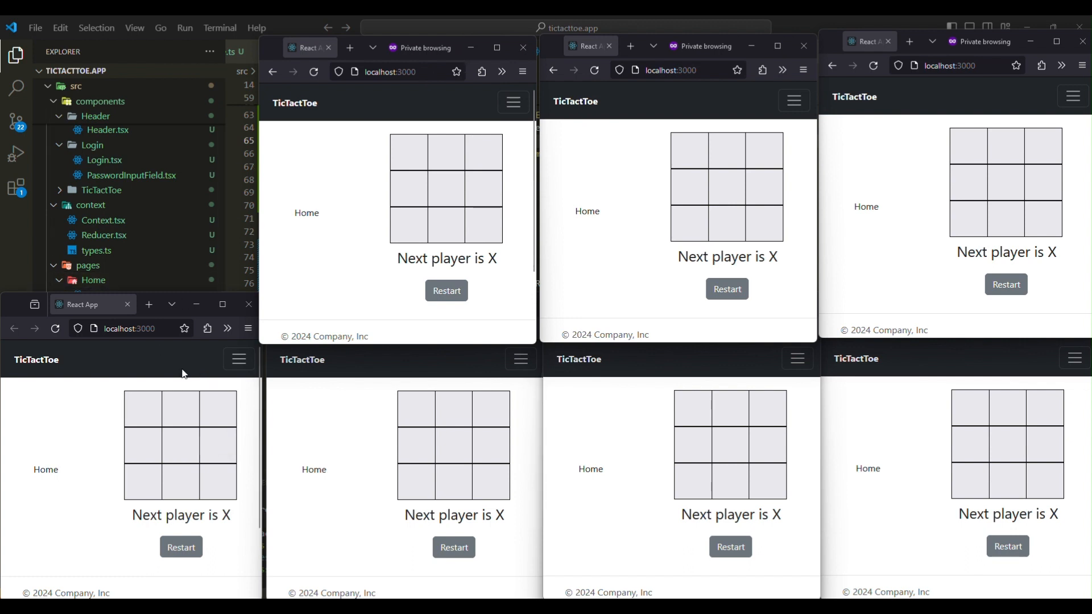
Log in as Madhawa in the top-left window using the saved username and acknowledge the success alert.
click(513, 101)
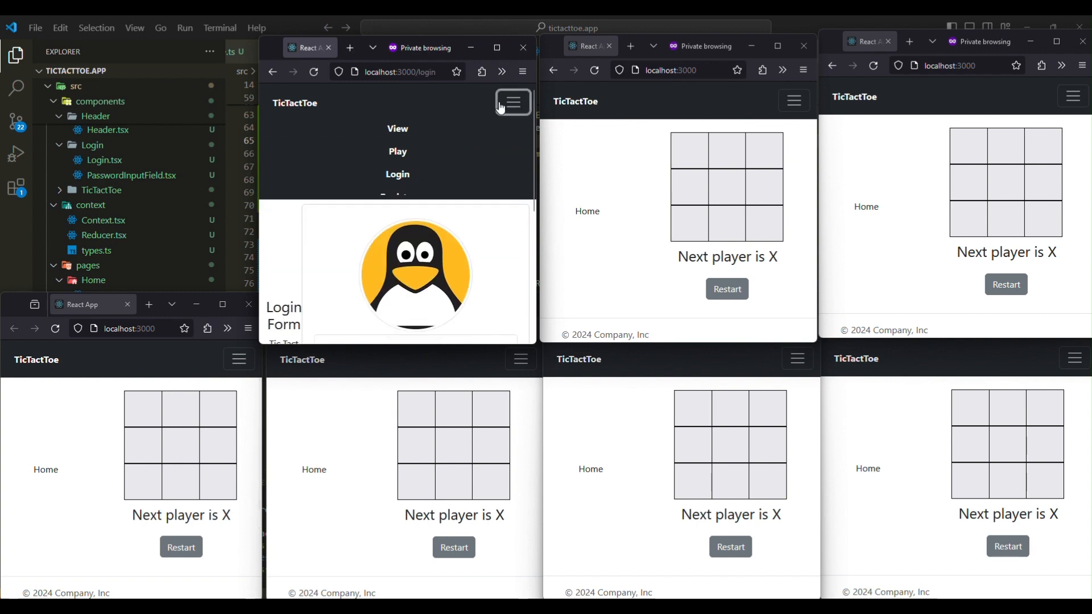
click(414, 266)
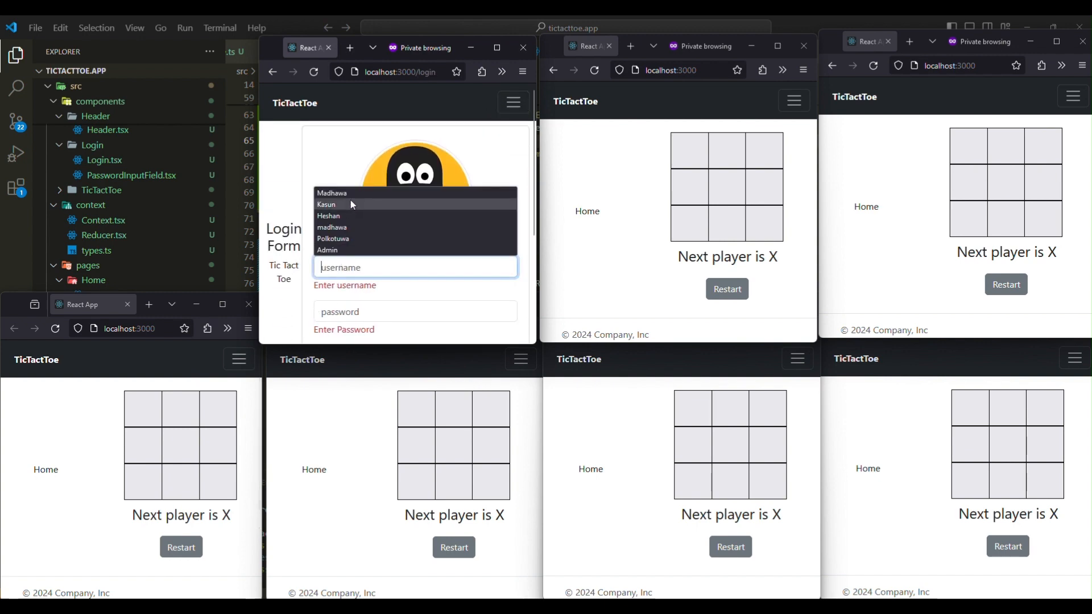
click(332, 193)
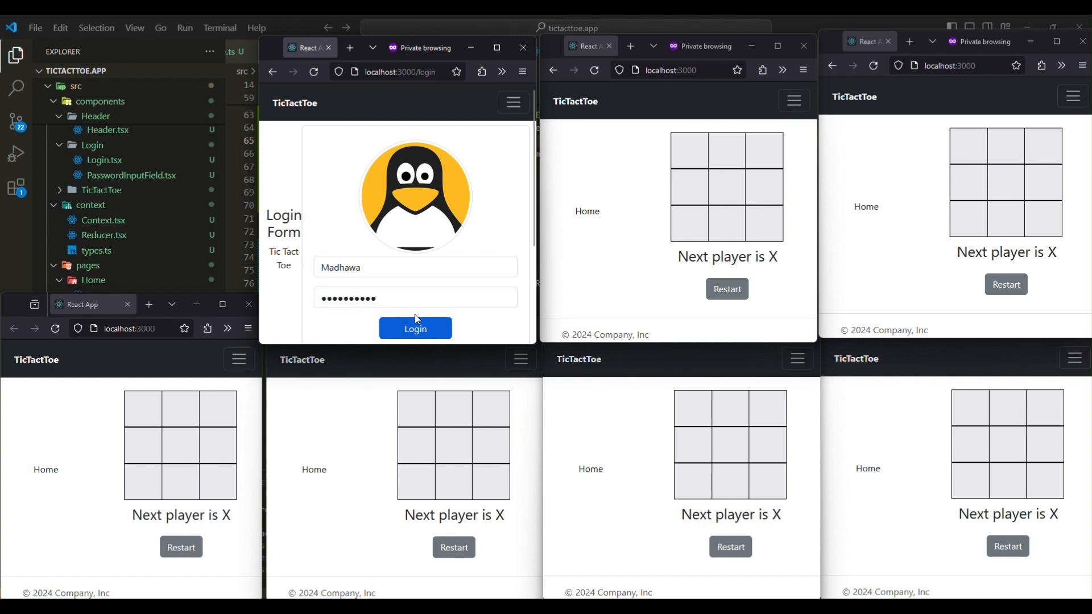
click(415, 327)
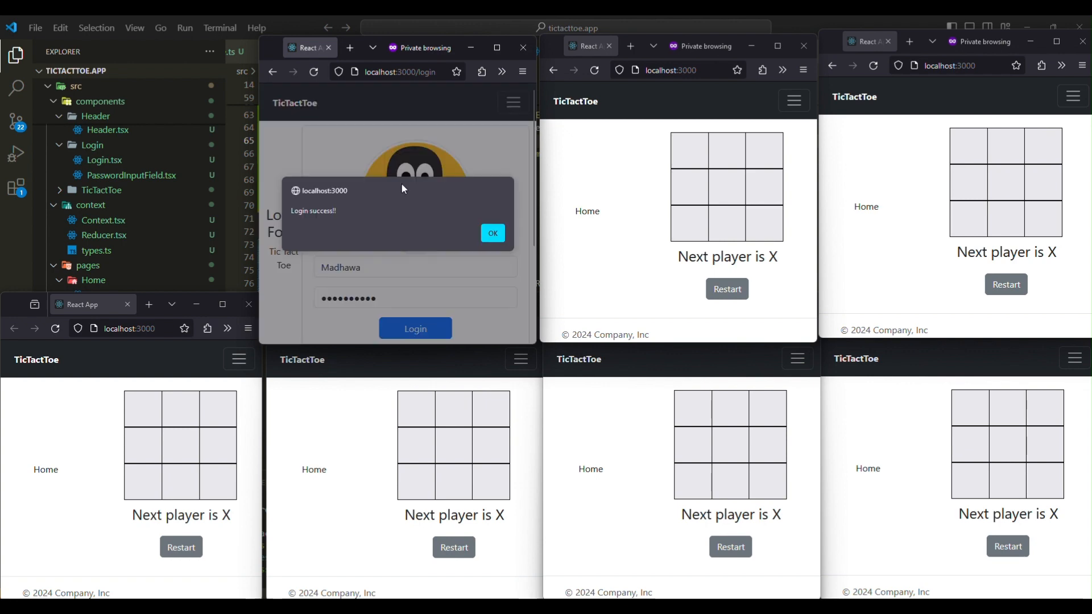
click(492, 232)
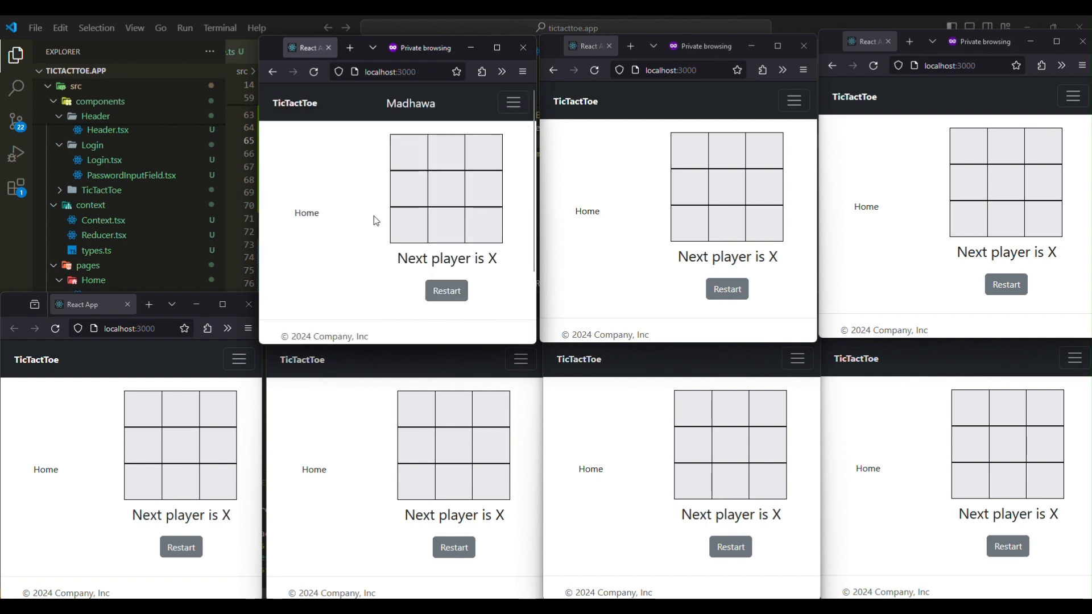
Log in as Heshan in the top-middle window and acknowledge the success alert.
click(793, 100)
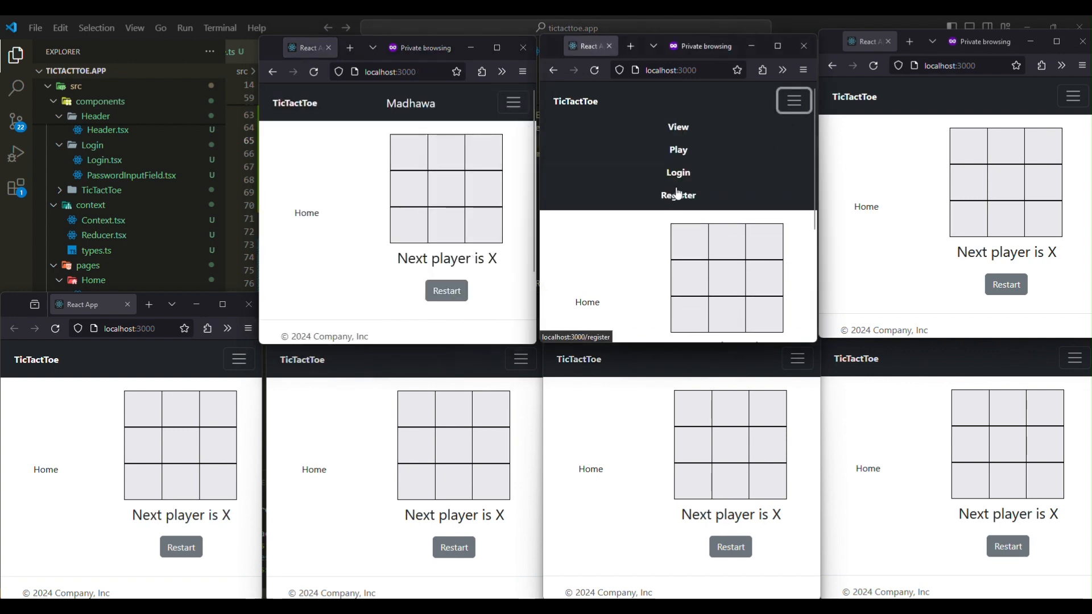
click(677, 173)
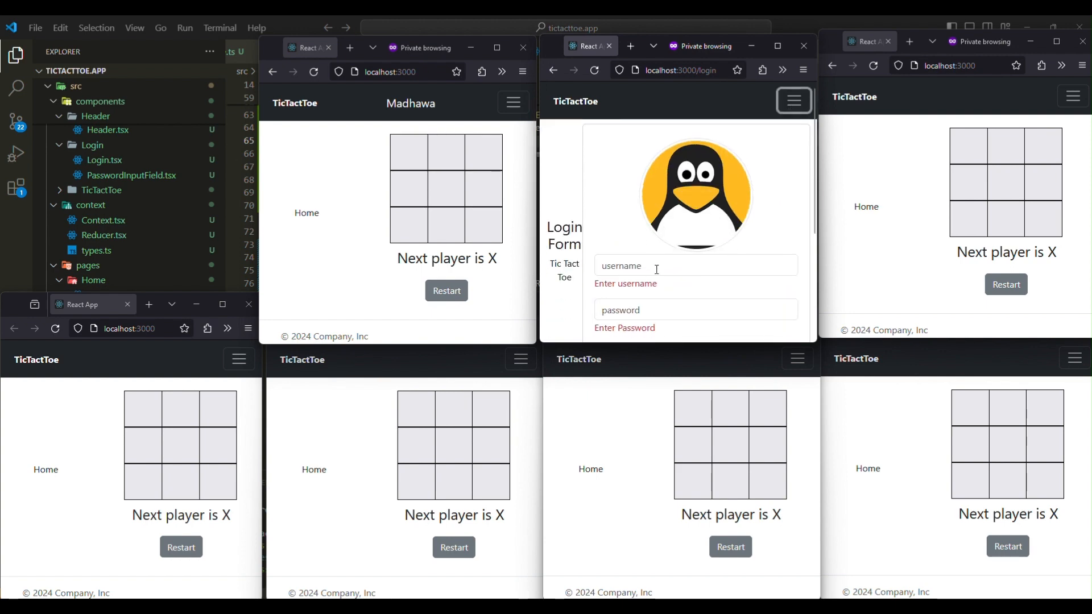
text(Heshan)
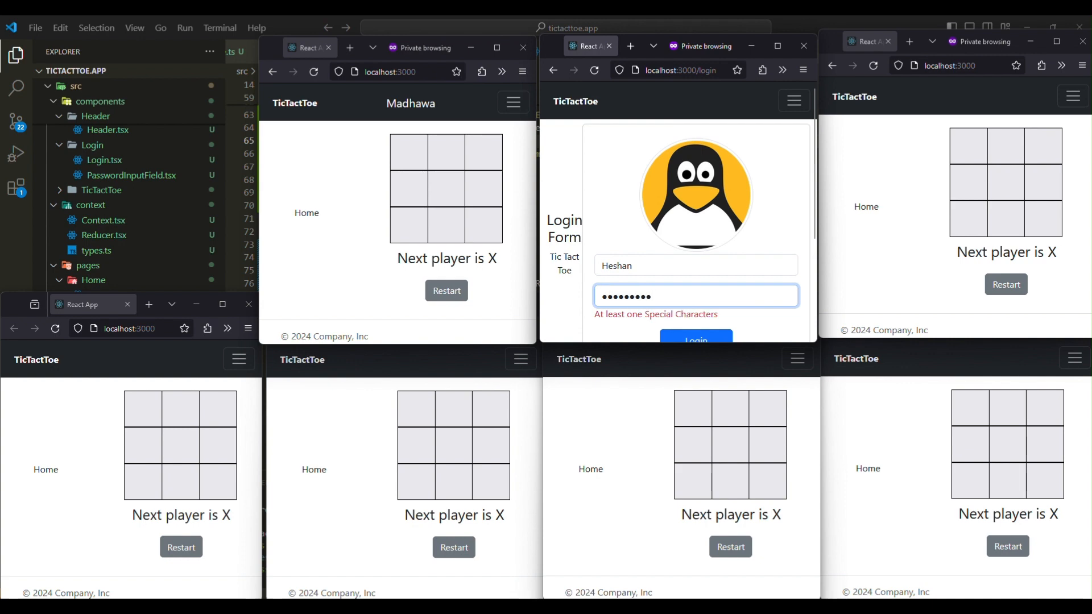
click(695, 340)
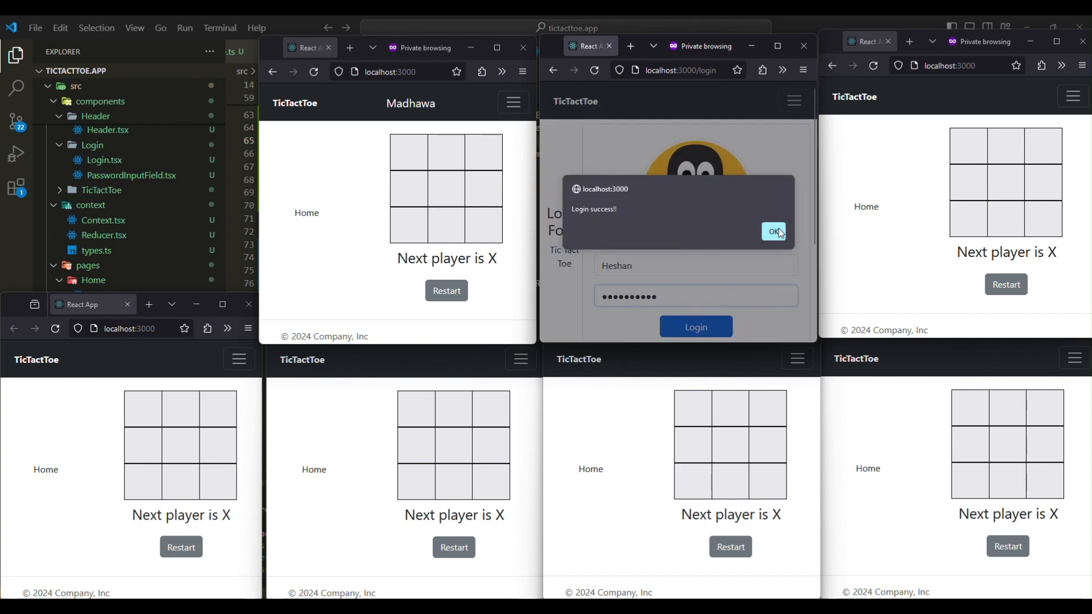
click(773, 232)
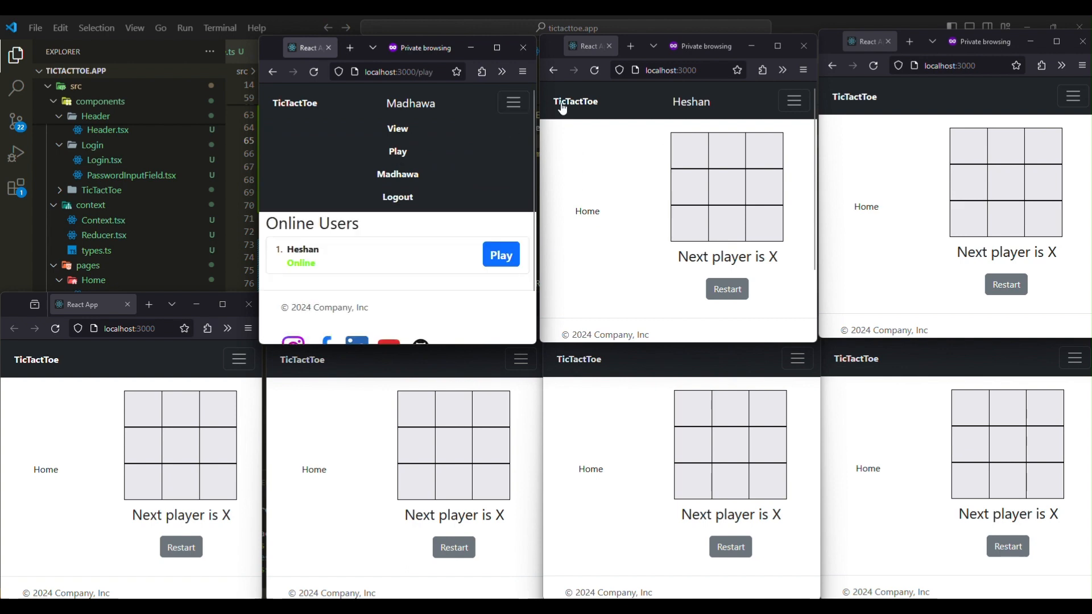
Show the online play page in the top-middle window and the login page in the top-right window.
click(513, 103)
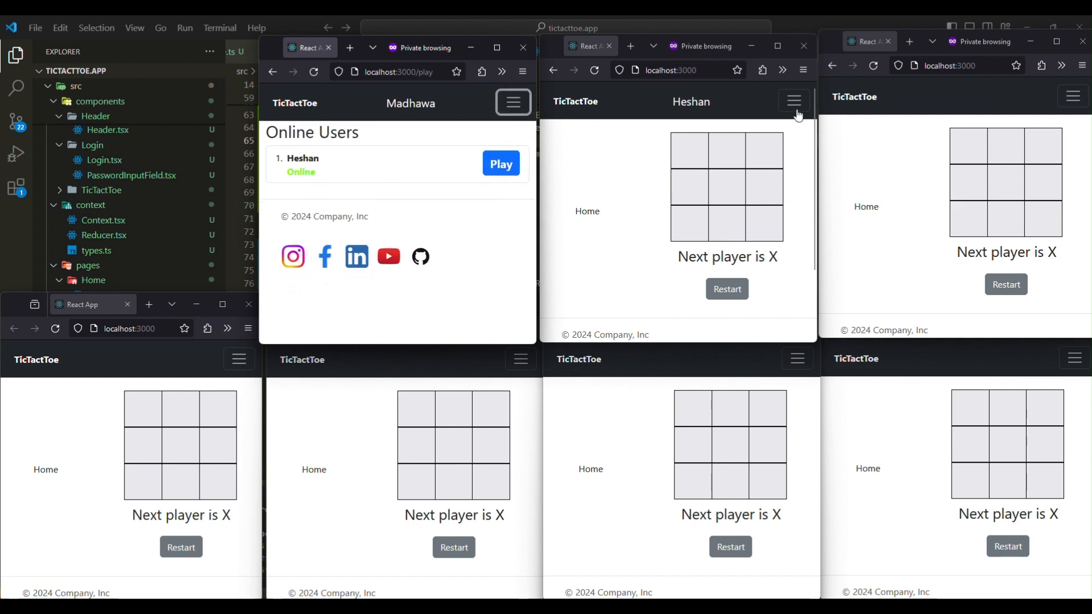
click(793, 102)
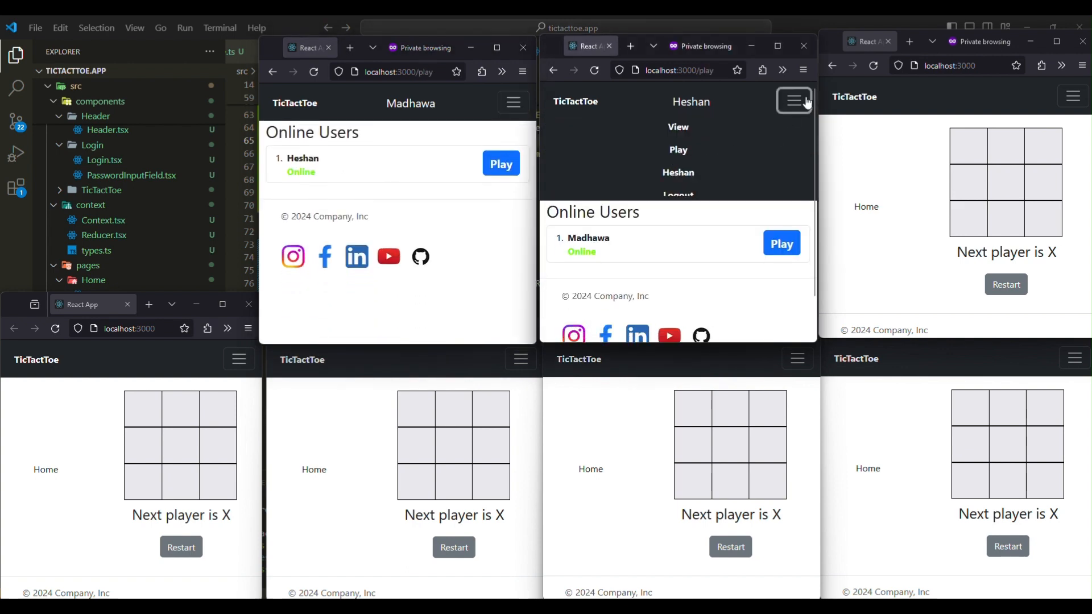
click(1071, 96)
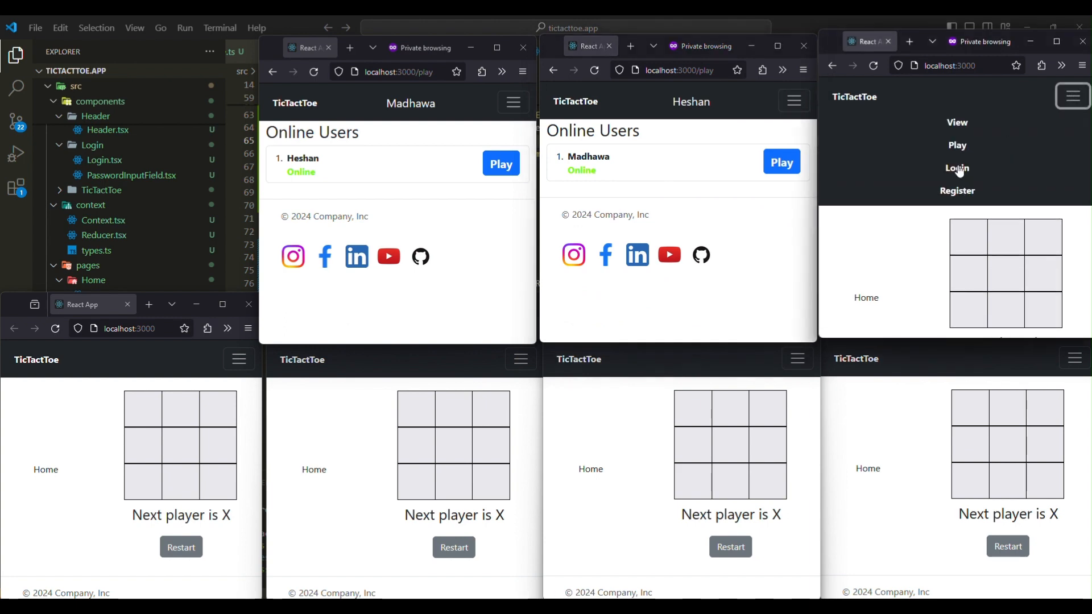
click(957, 169)
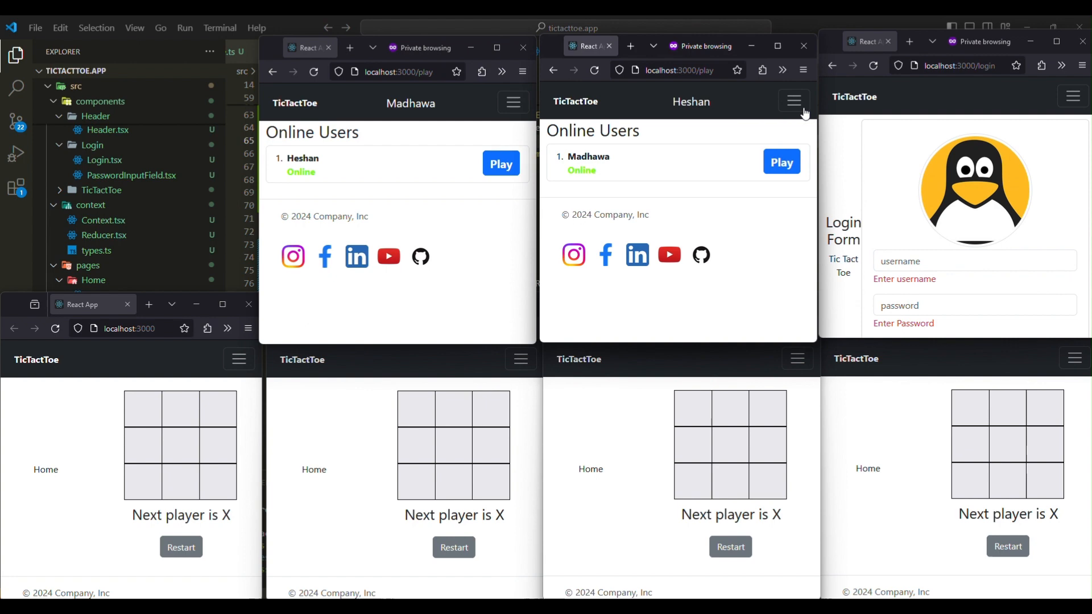
click(793, 101)
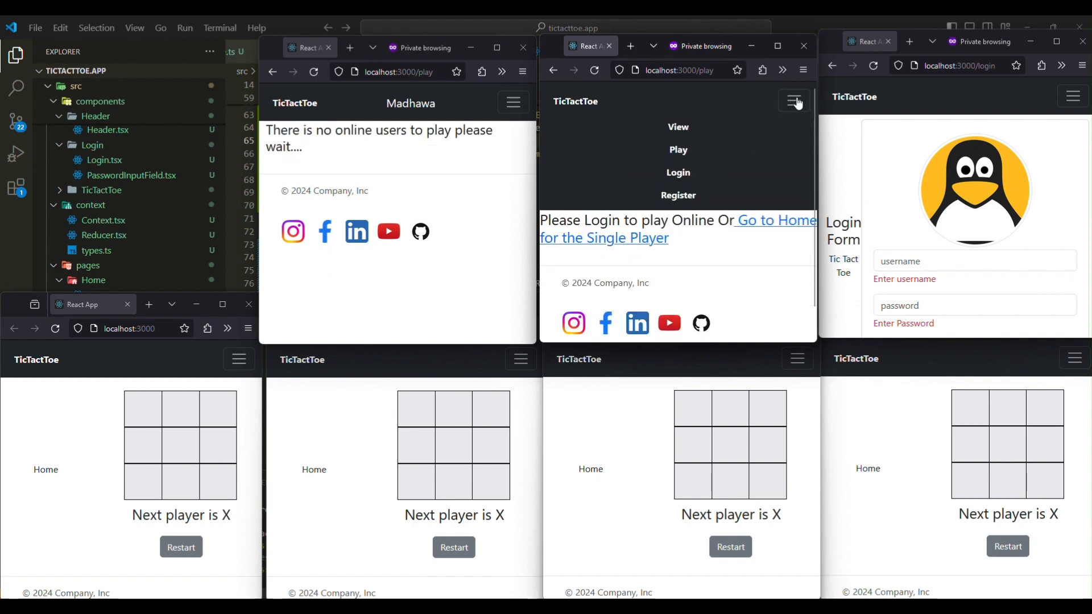
click(793, 102)
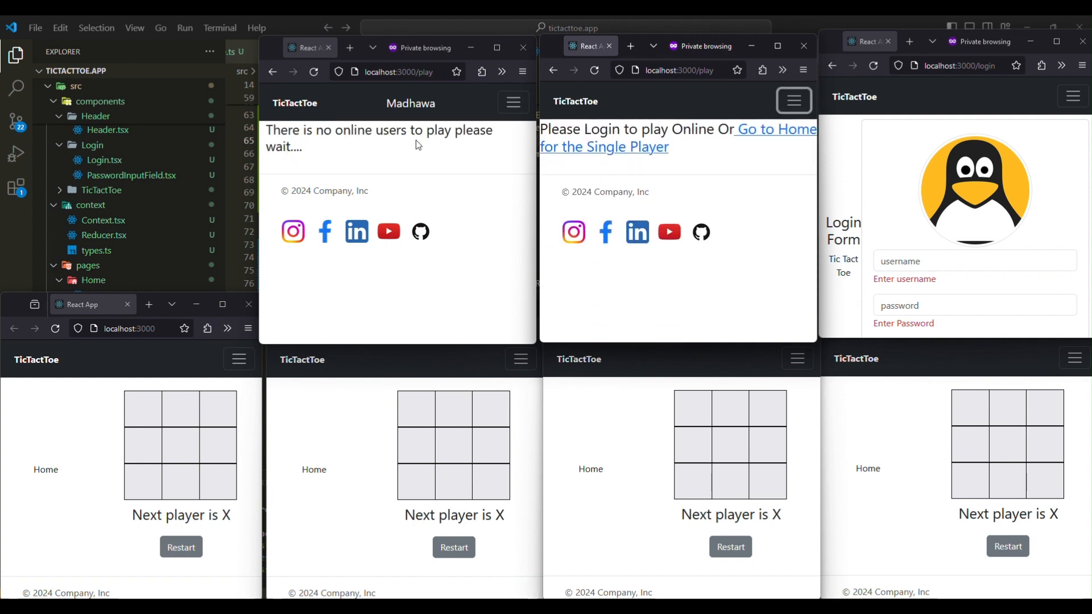
click(793, 101)
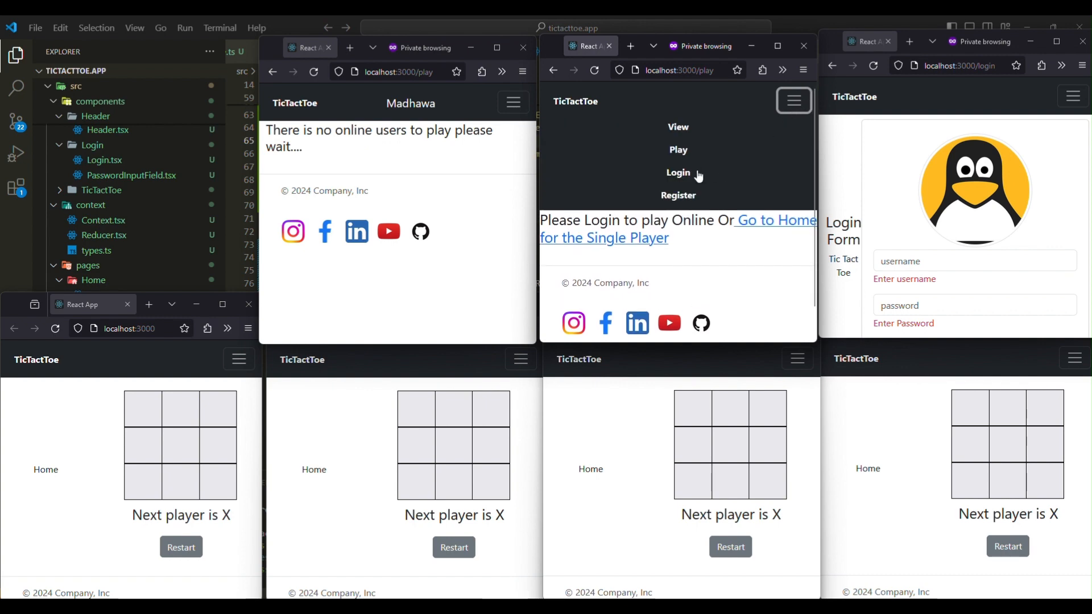
click(676, 173)
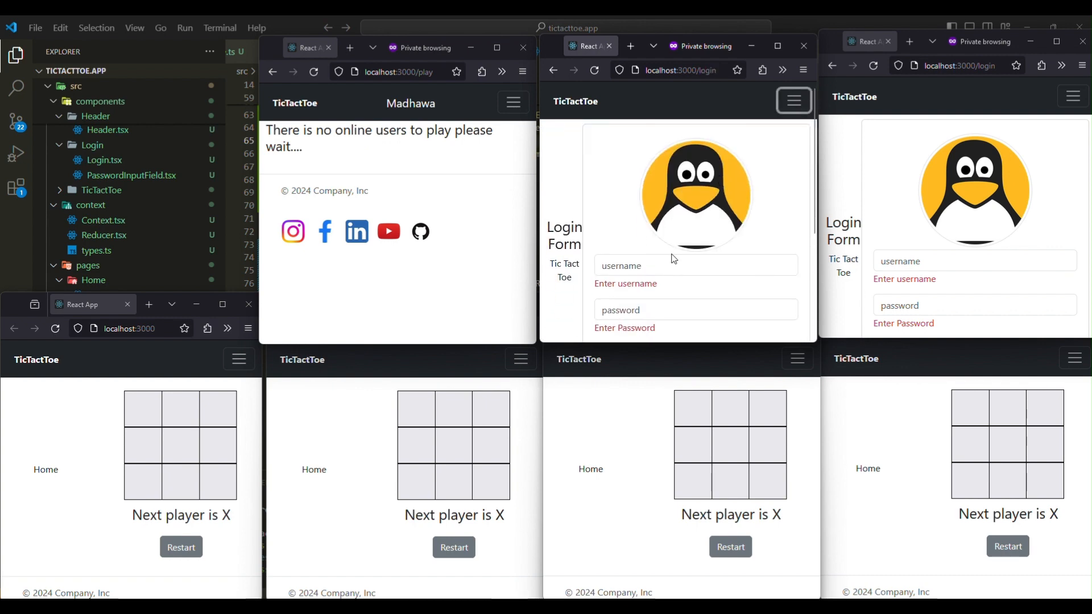
text(Heshan)
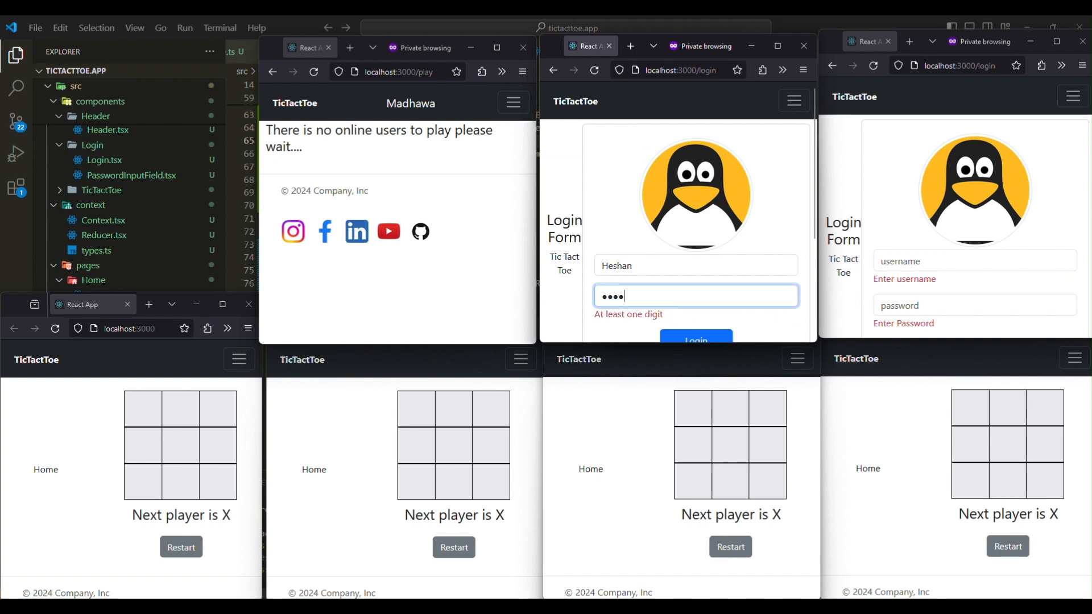
text(12345)
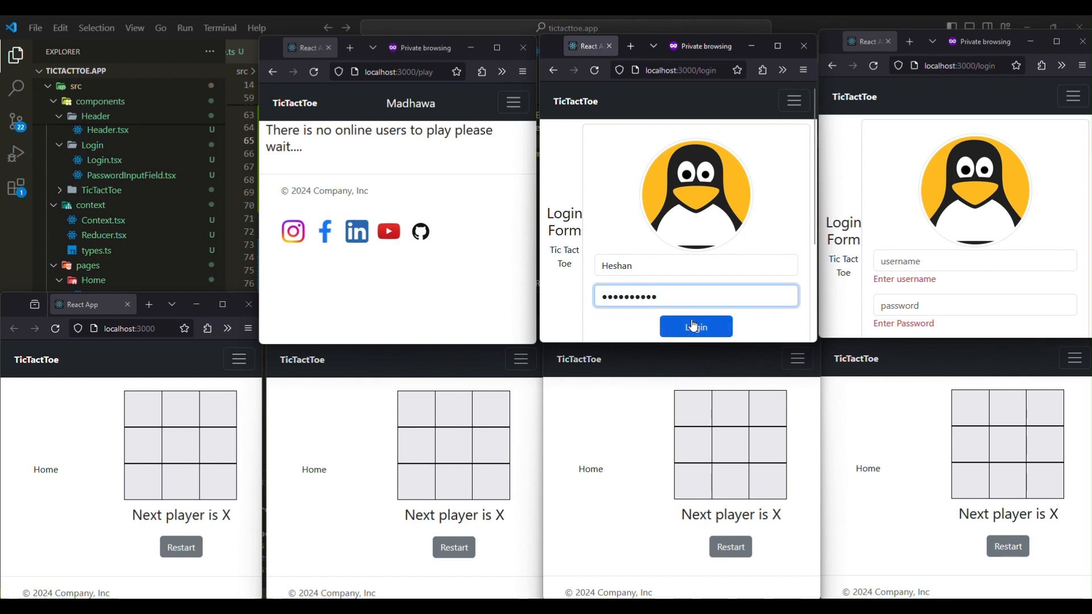
click(695, 327)
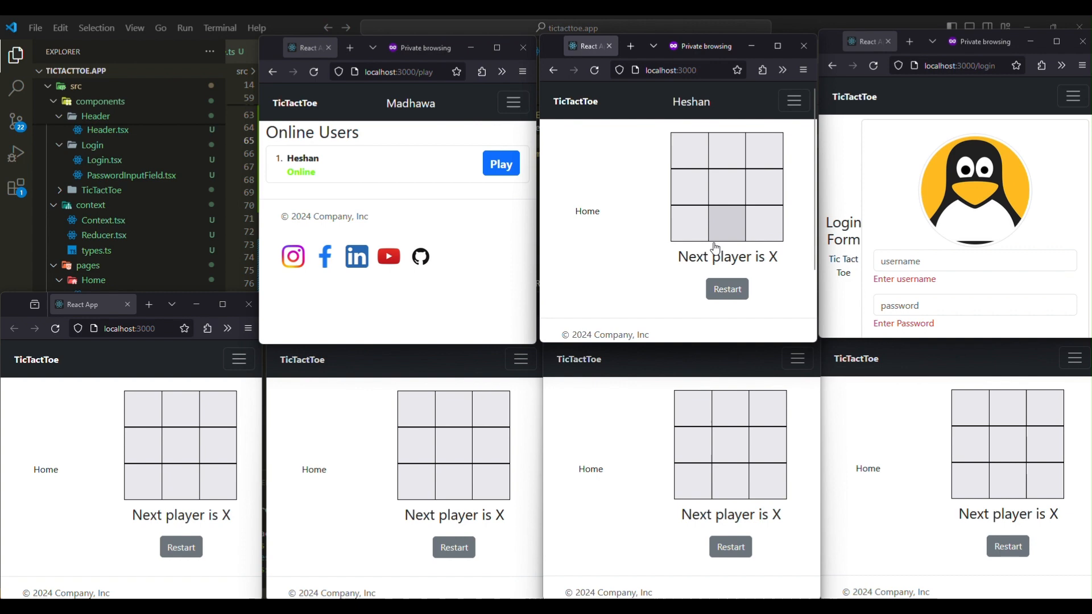
mouse_move(1076, 98)
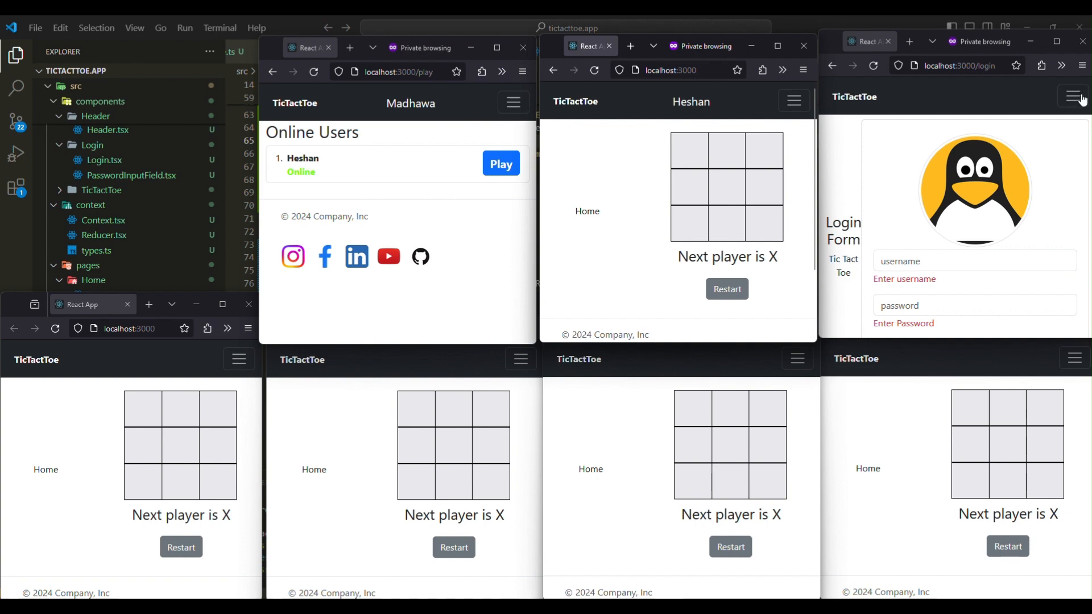
Log in as Polkotuwa in the top-right window.
click(1072, 95)
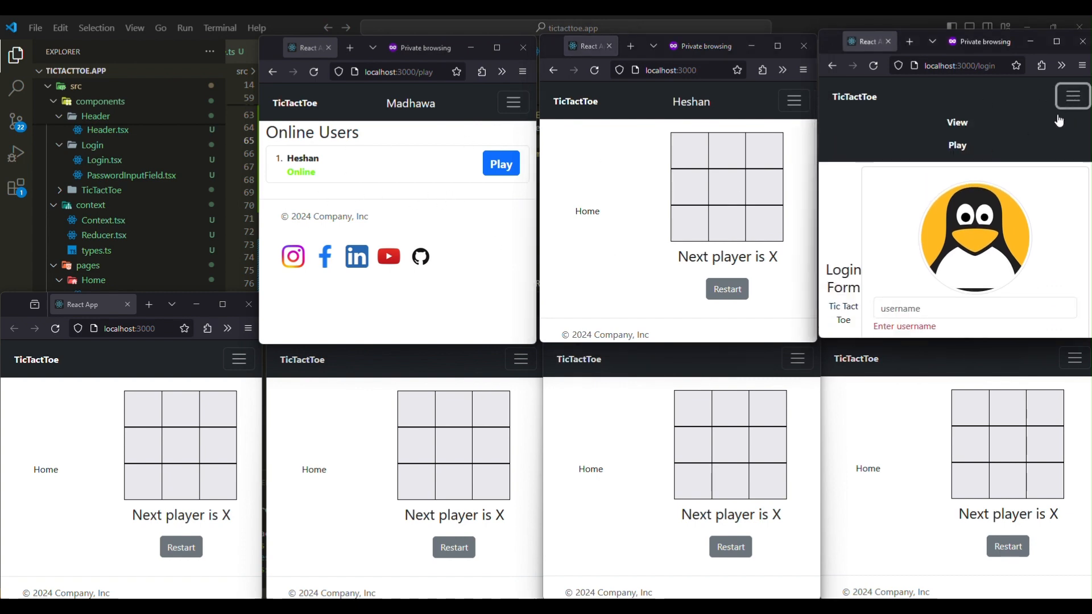
text(Polkotuwa)
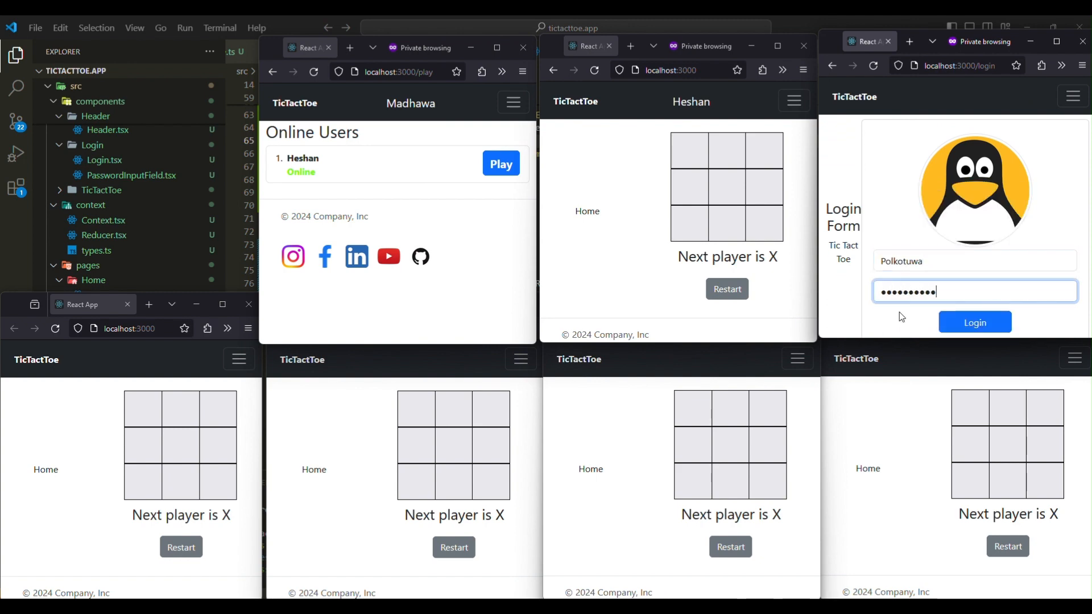
click(975, 322)
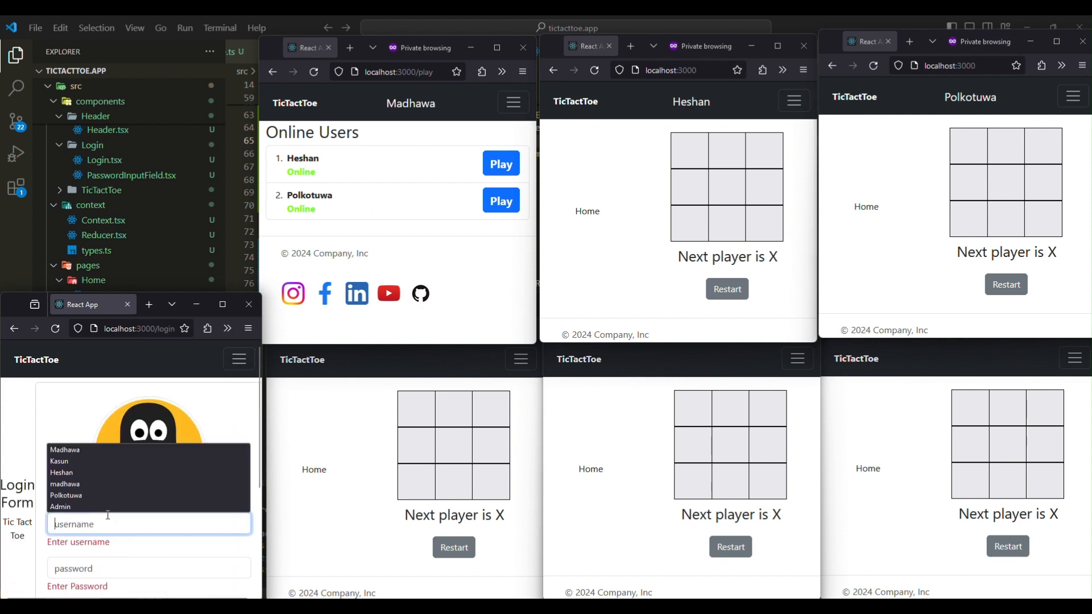
mouse_move(82, 461)
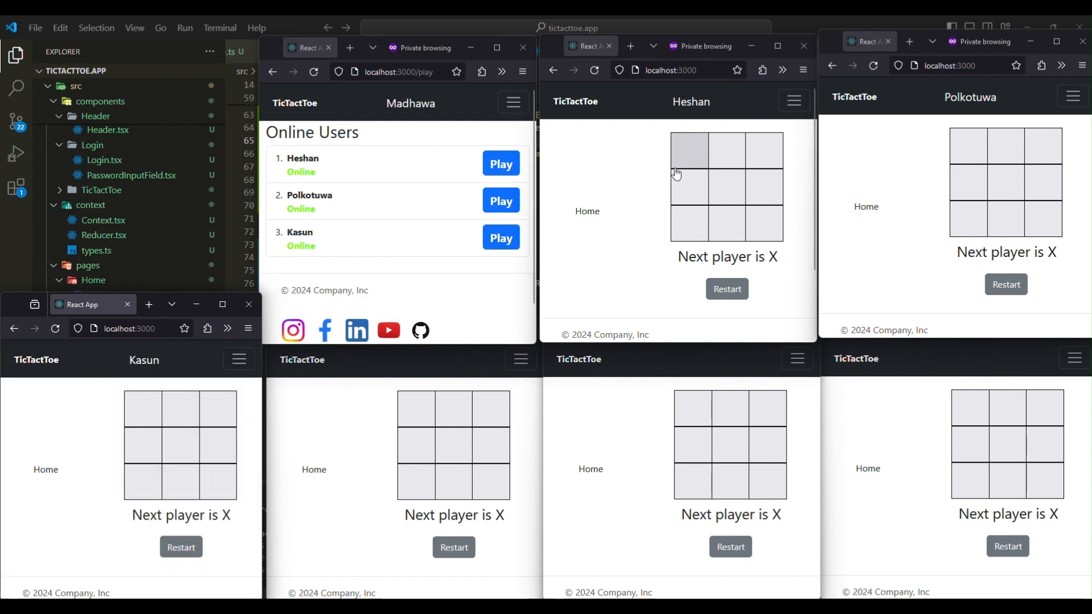
Log in as Sumith from the new private window's login page.
click(238, 361)
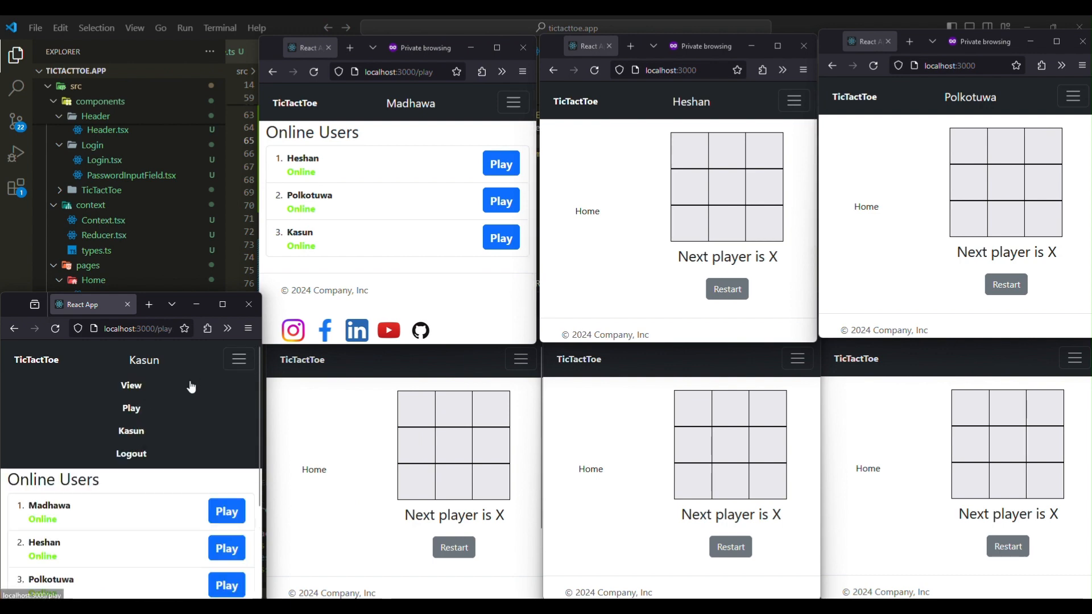
click(239, 360)
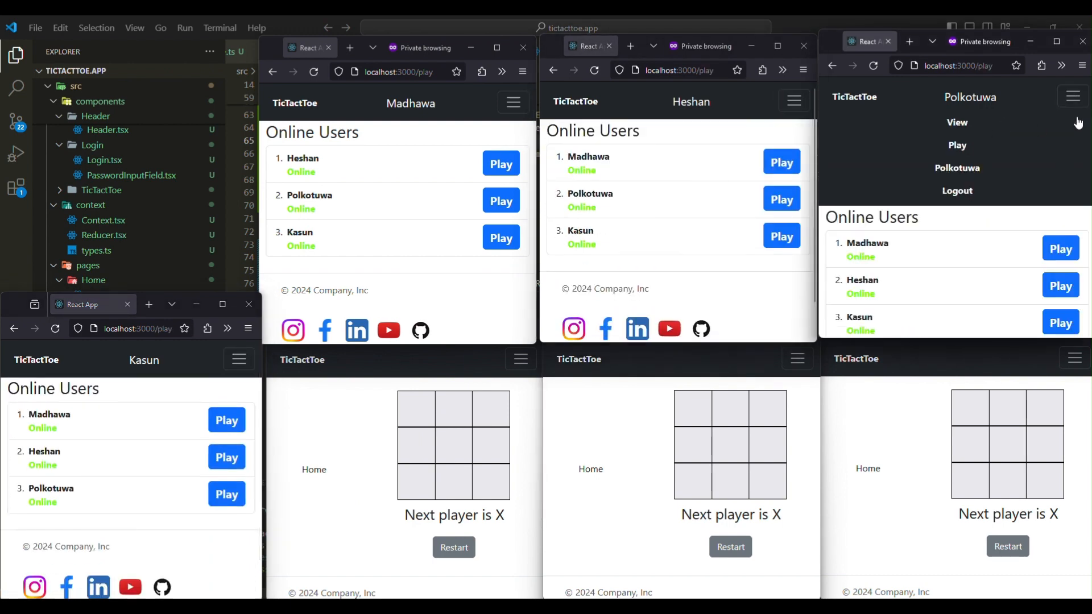
click(520, 360)
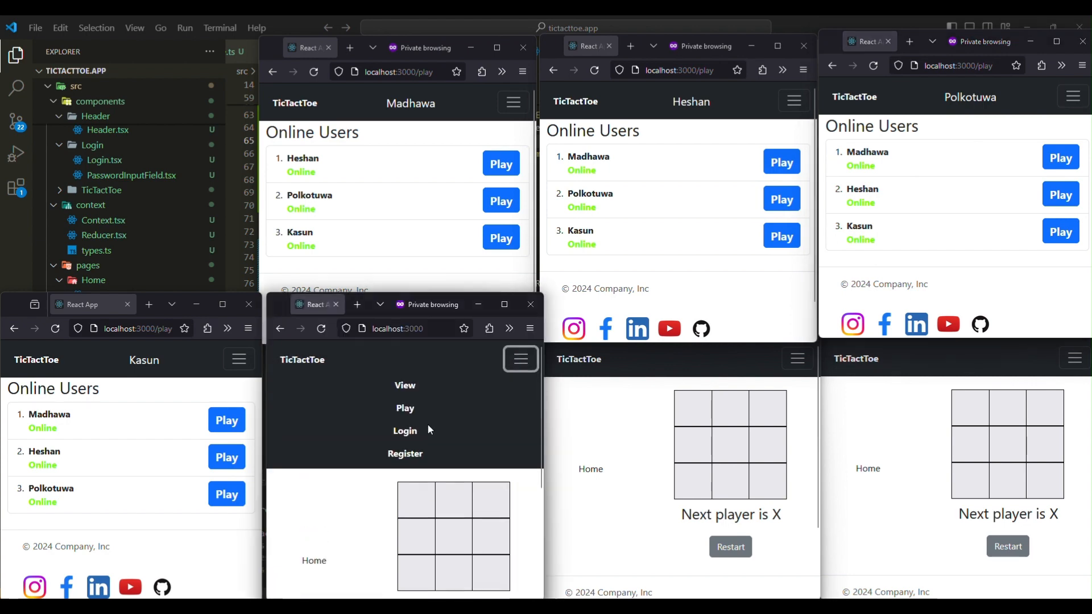
click(405, 430)
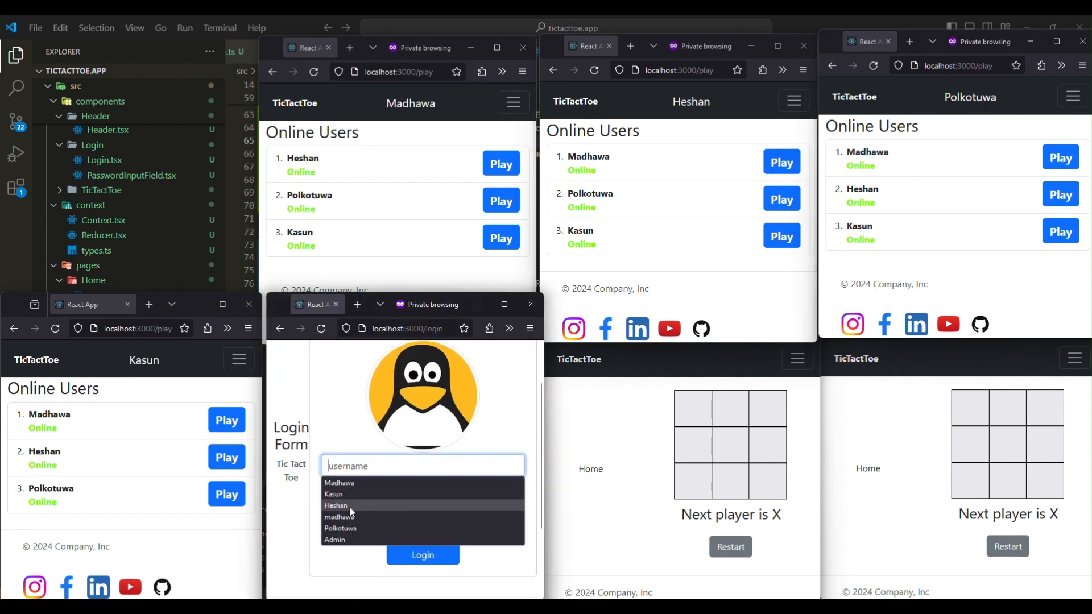
text(Sumith)
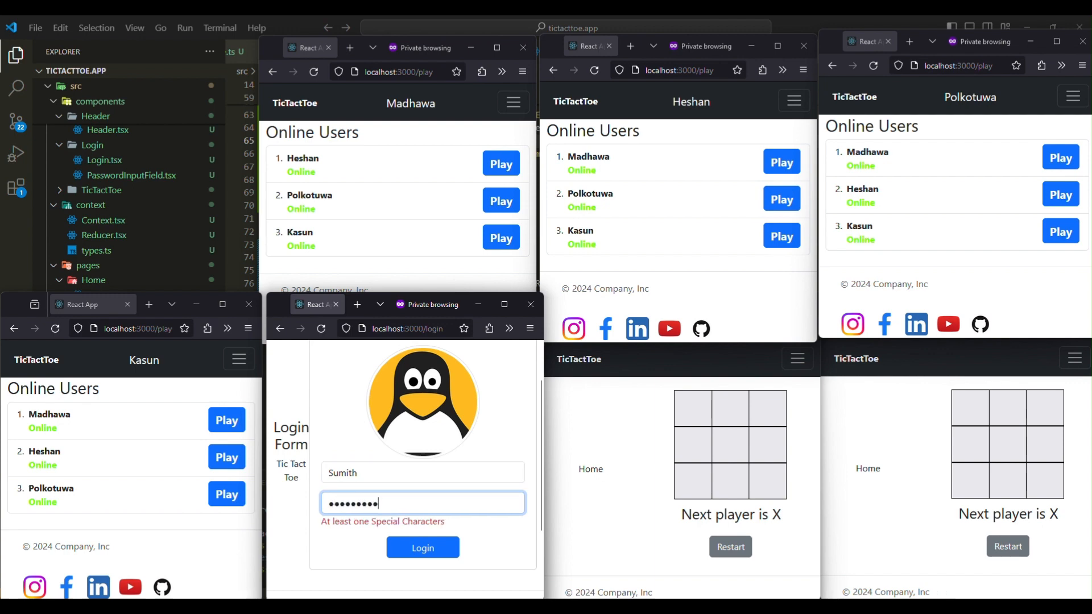
click(422, 547)
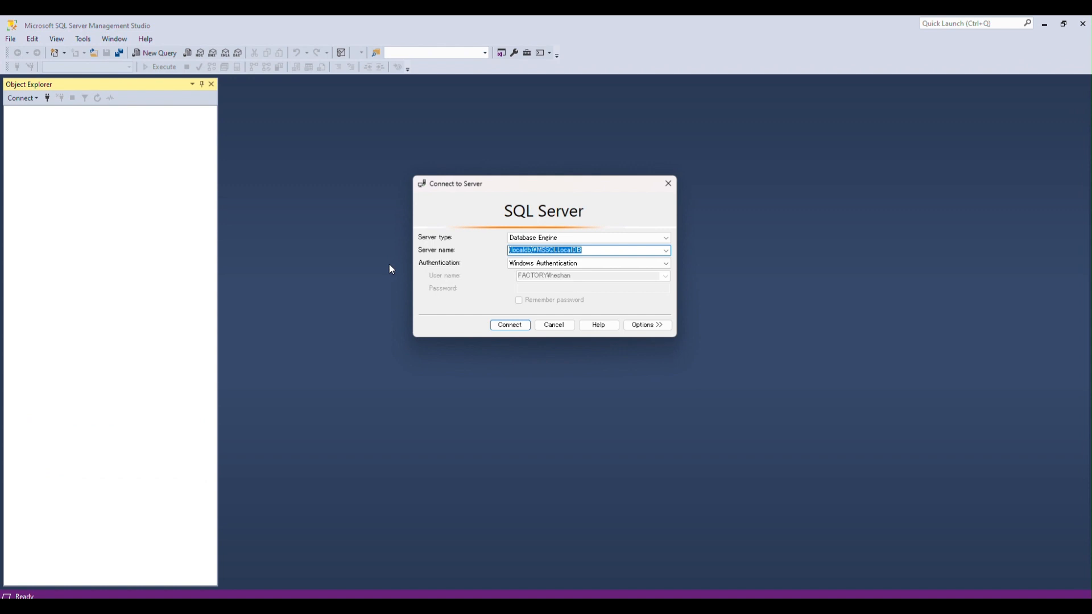
Connect to LocalDB and show the rows of dbo.users in the TicTactToeUsers database.
click(509, 324)
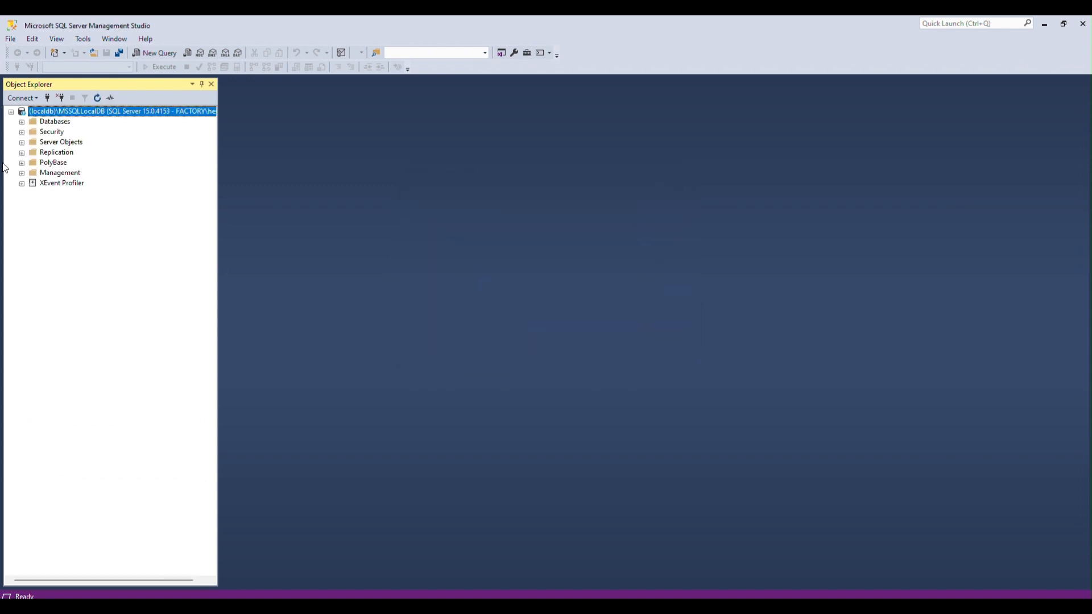
click(22, 122)
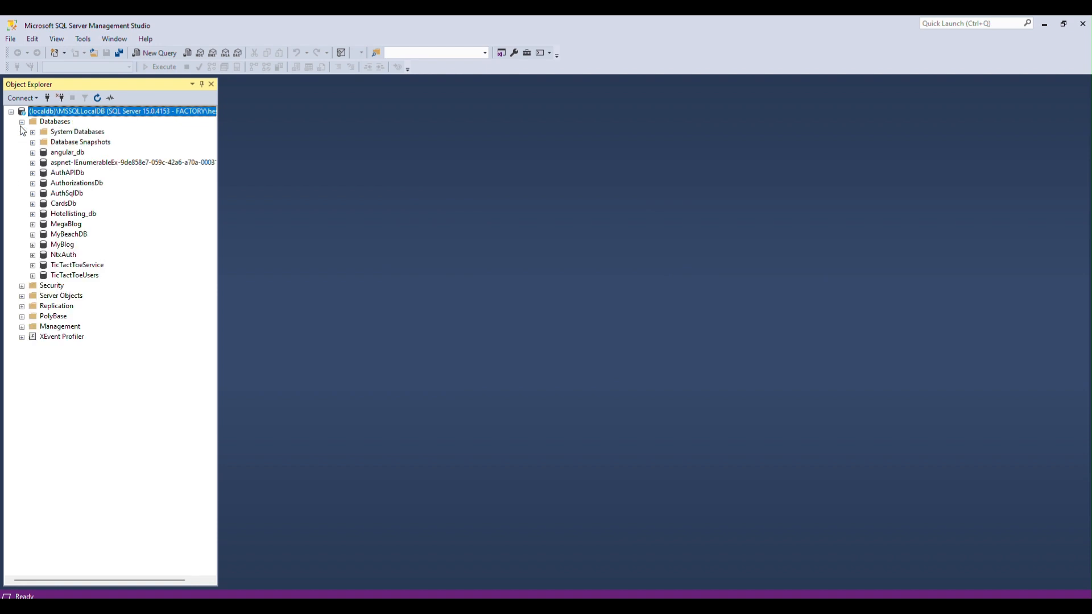
click(33, 276)
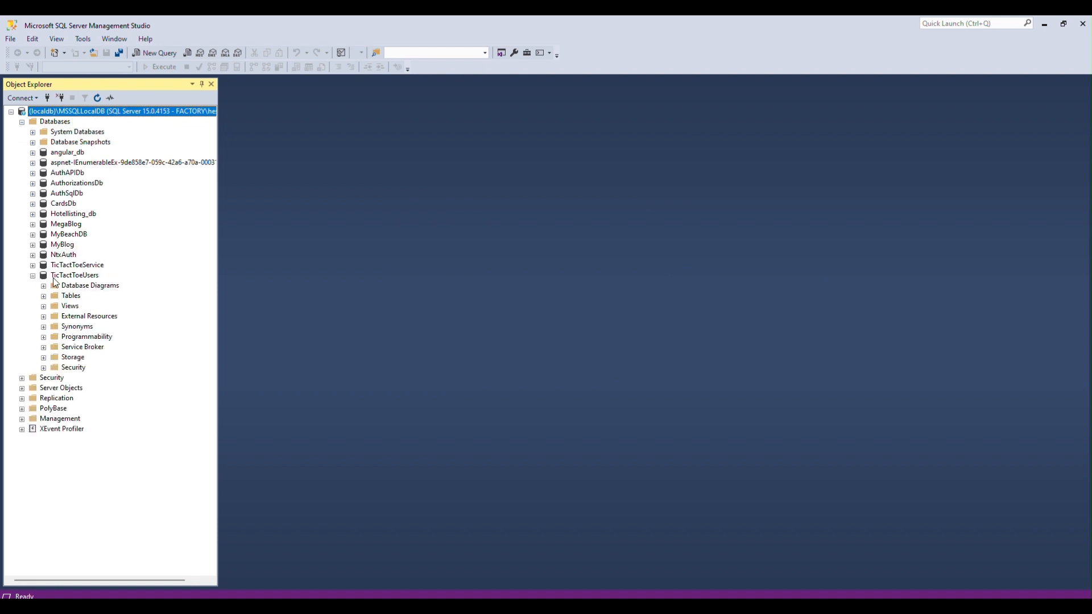
mouse_move(46, 308)
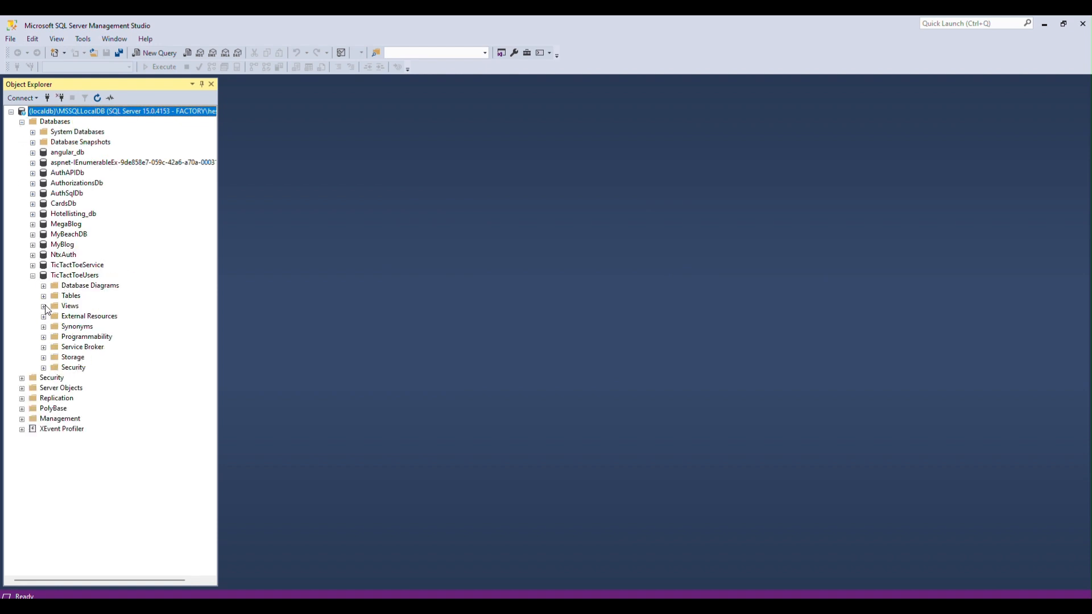
click(44, 296)
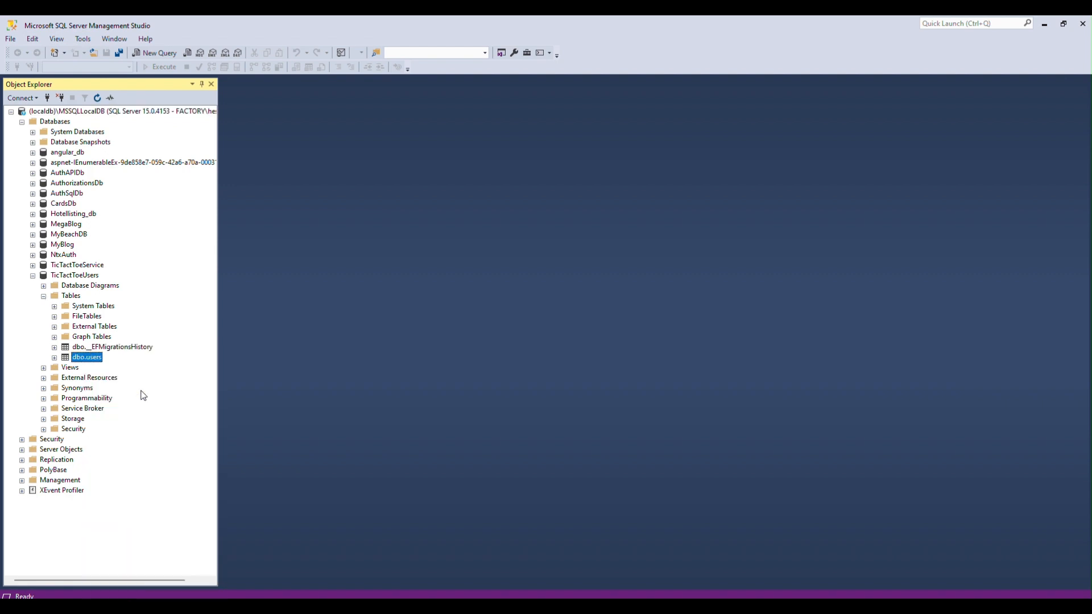
double_click(87, 356)
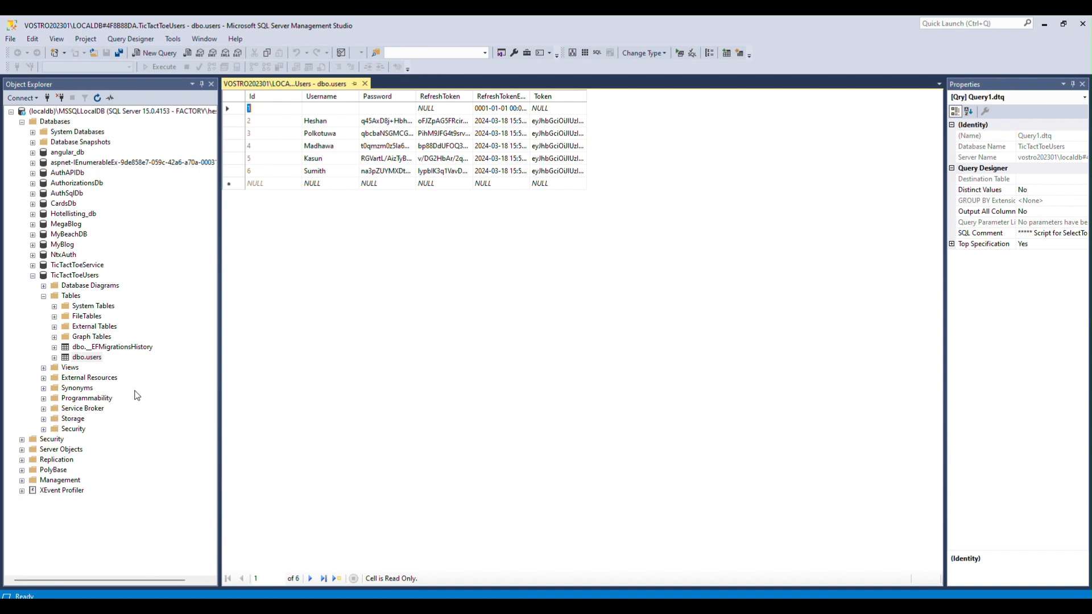
mouse_move(322, 133)
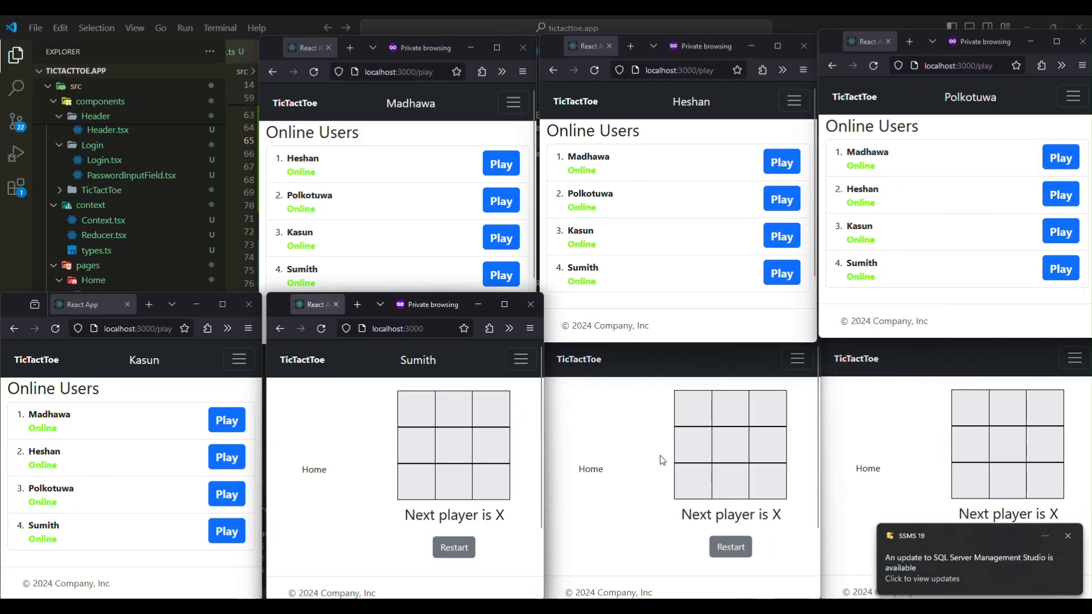
mouse_move(351, 370)
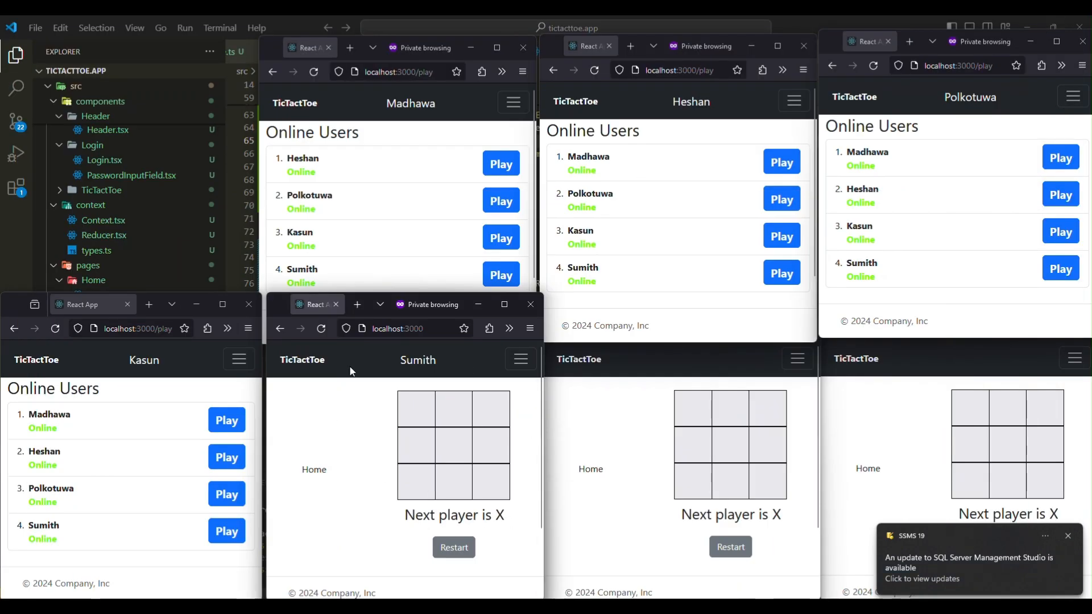
Fill the login form with Nadeesha and a password, bring up developer tools via Inspect, and attempt to sign in.
click(796, 358)
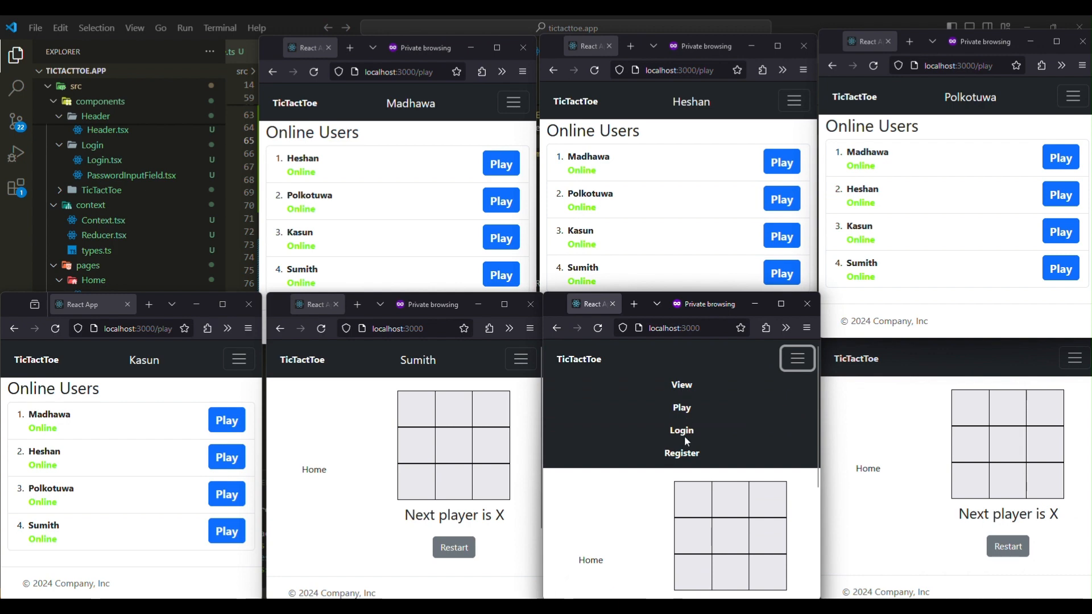
click(681, 430)
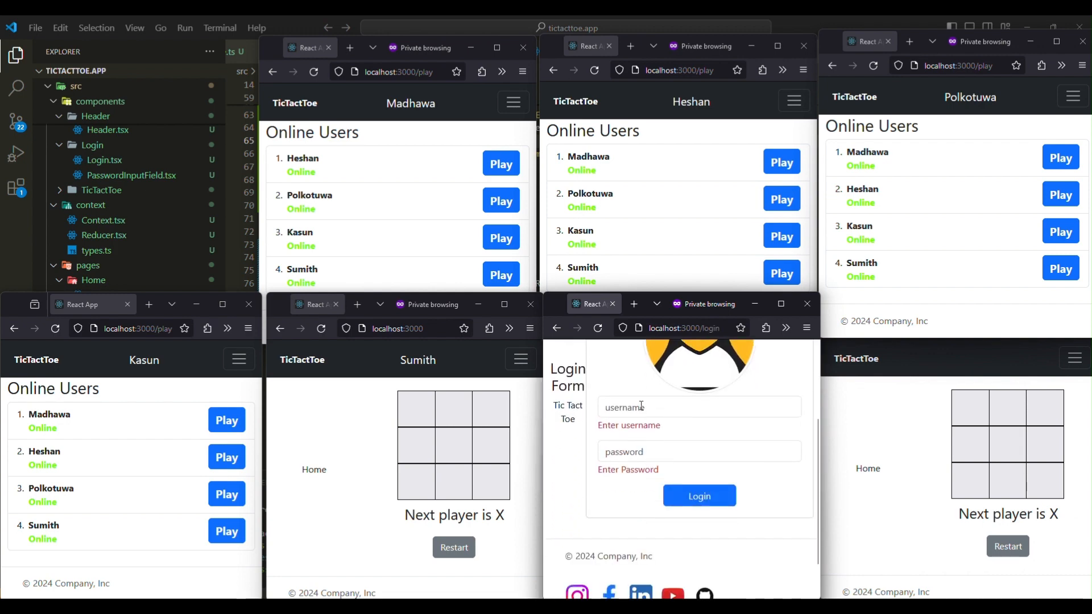
text(Nadeesha)
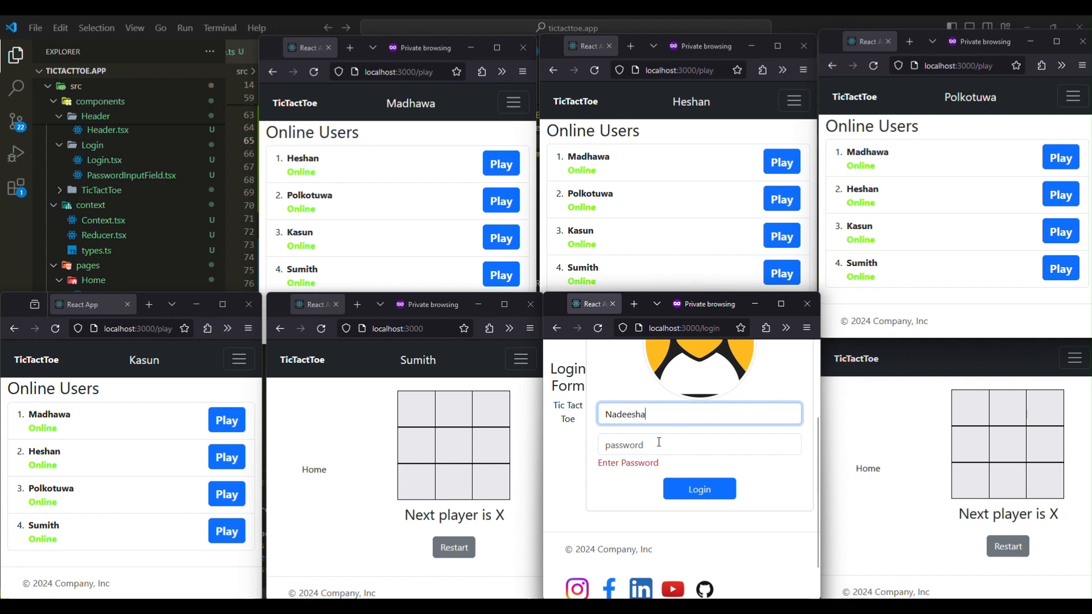
click(699, 445)
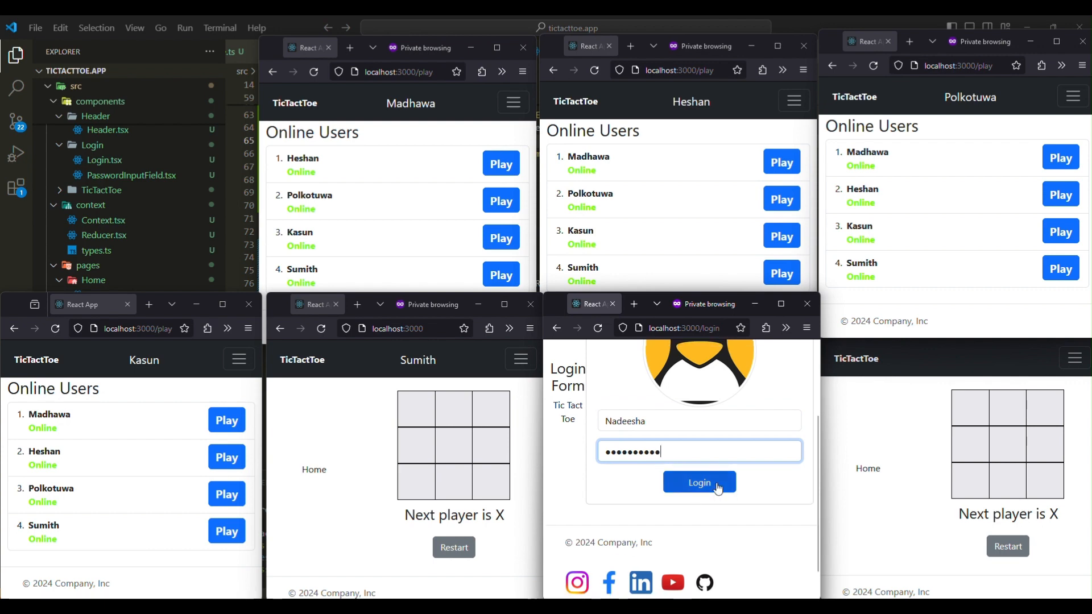
right_click(706, 480)
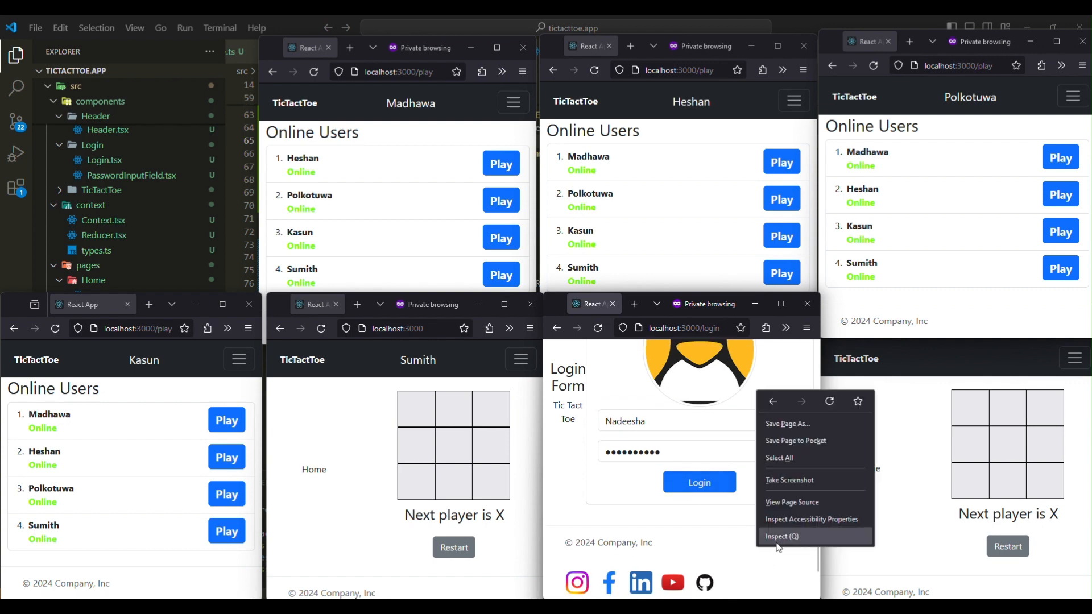
click(783, 536)
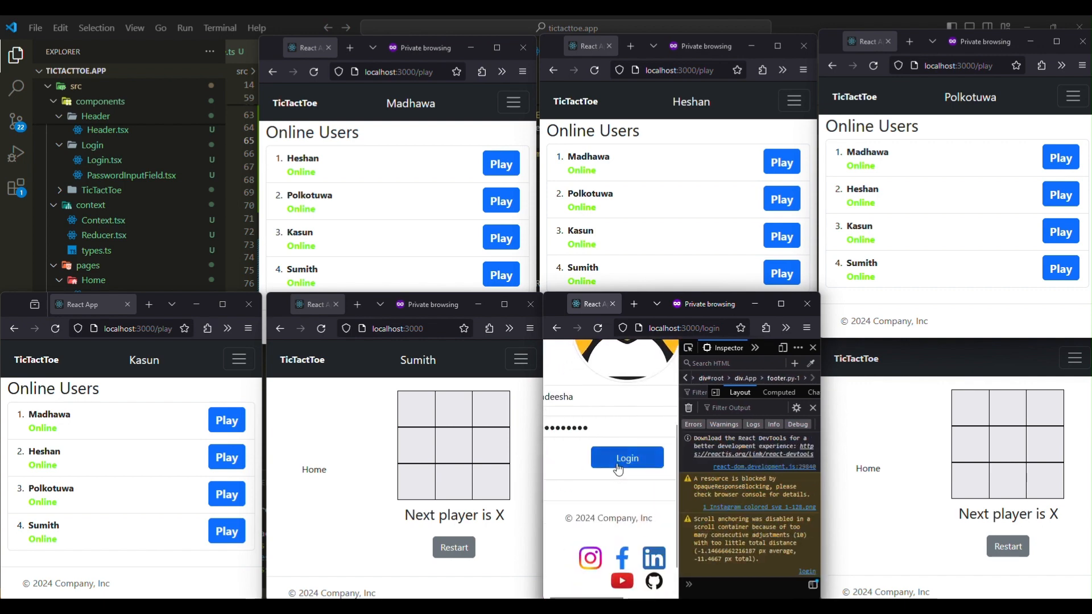
click(625, 457)
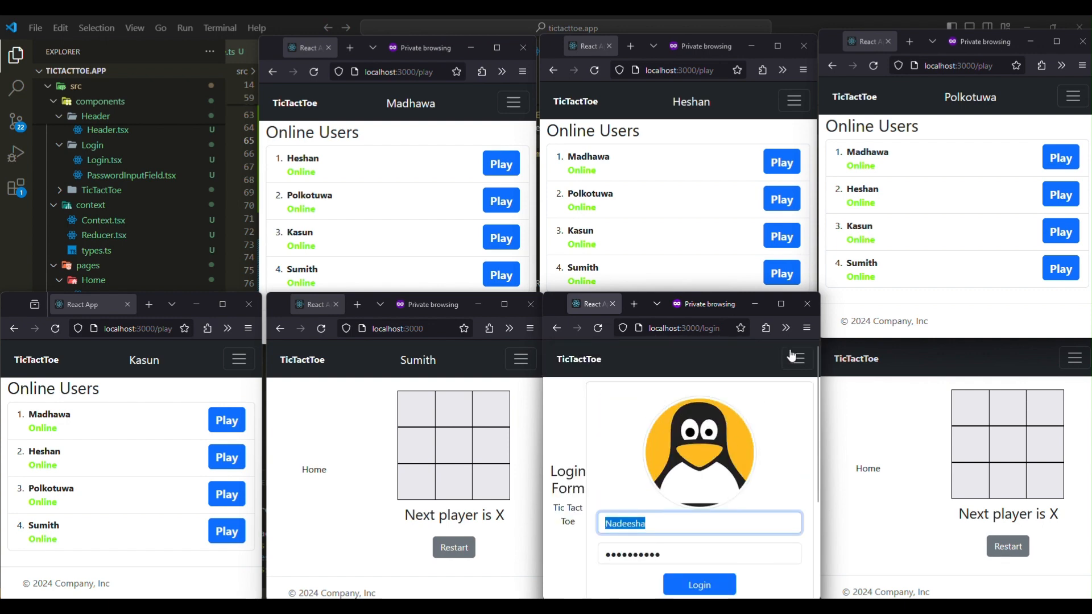
Register a new account named Nadeesha and acknowledge the success alert.
click(796, 357)
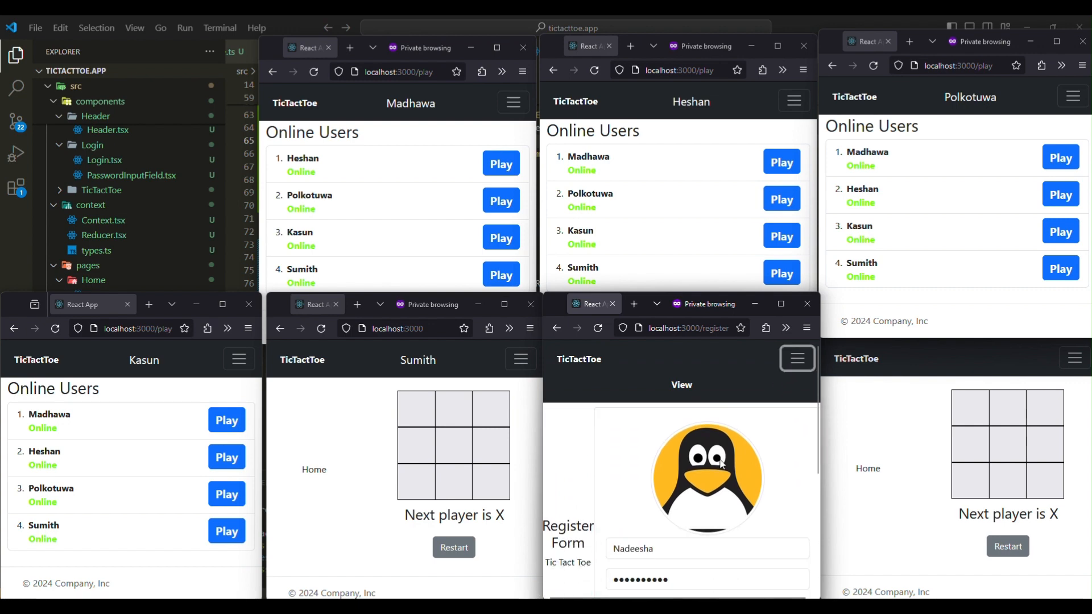
scroll(down, 3)
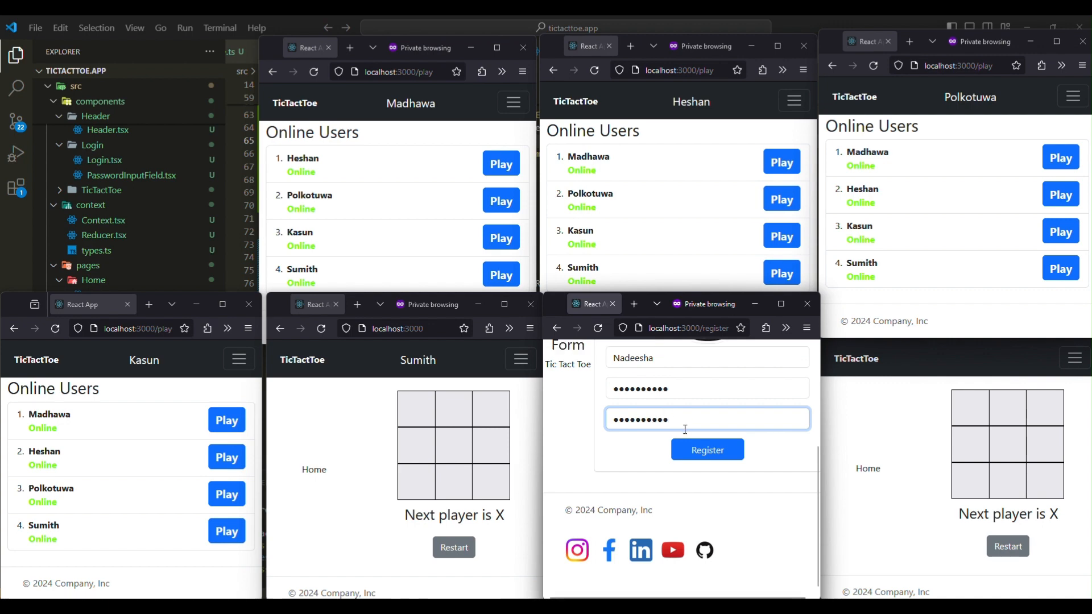
click(707, 449)
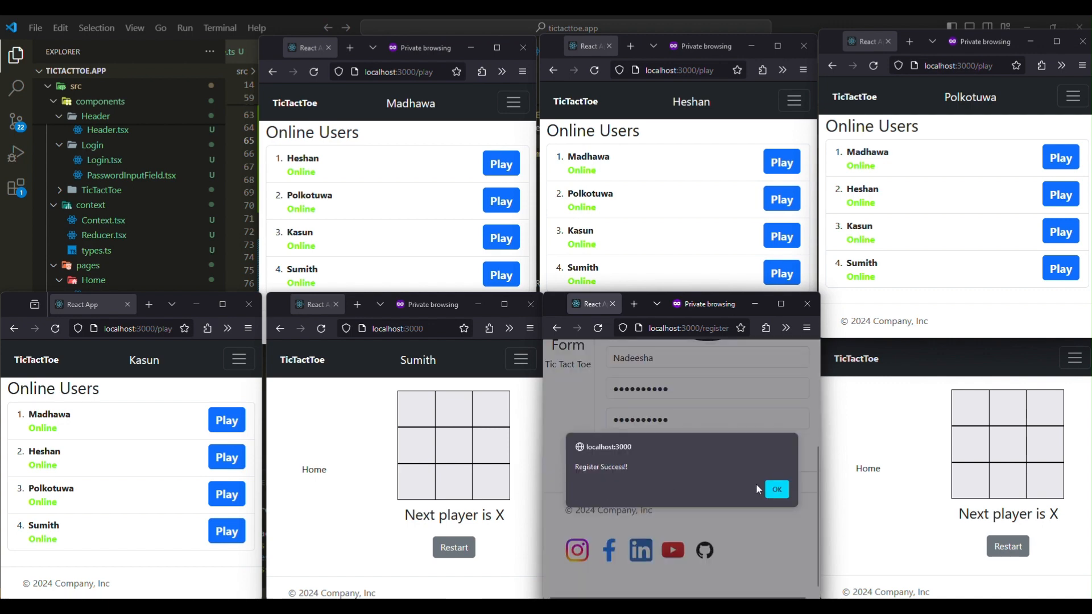
click(776, 489)
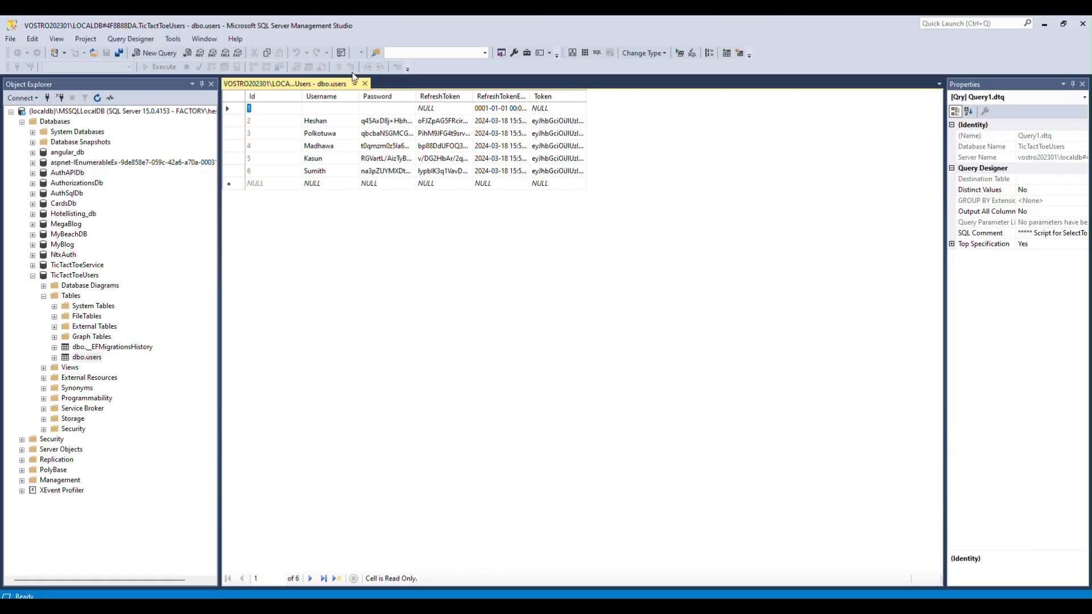
Reload the dbo.users rows in SSMS, then submit the login for Nadeesha in the browser.
right_click(87, 356)
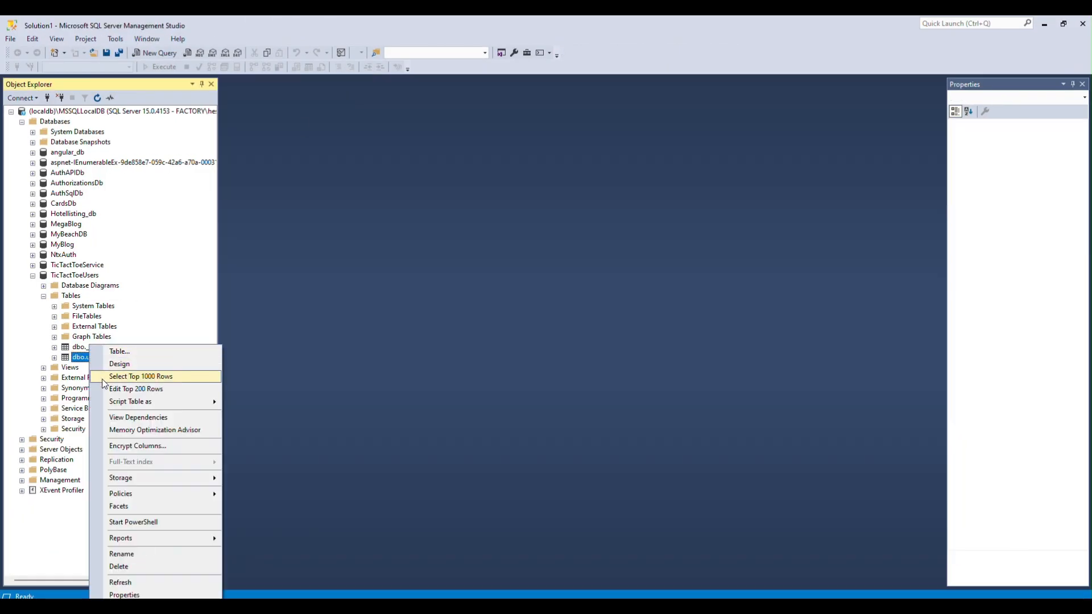
click(142, 376)
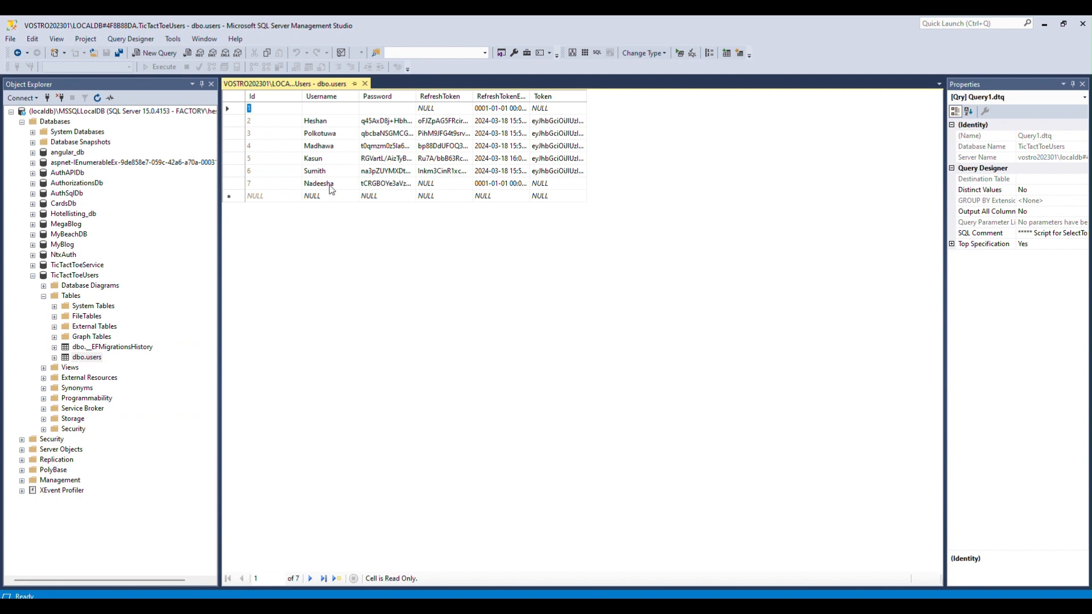
mouse_move(430, 180)
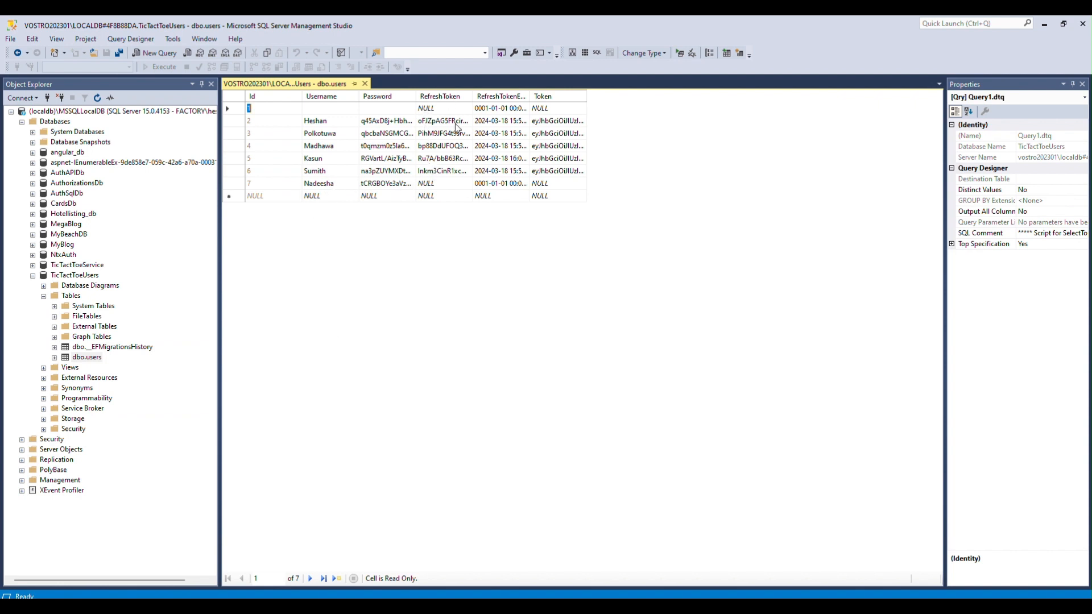
mouse_move(436, 192)
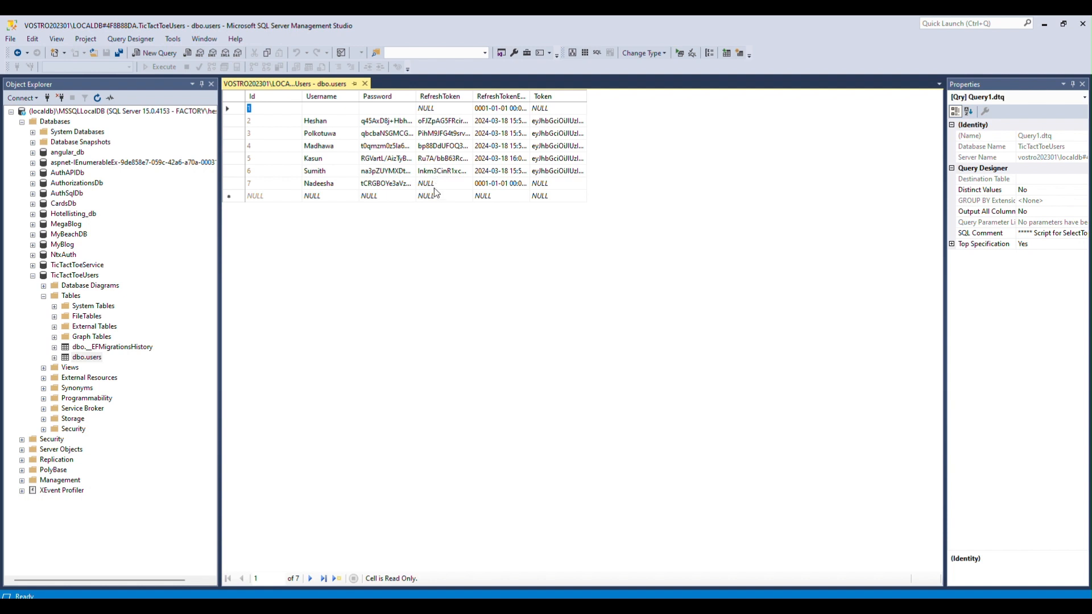
mouse_move(513, 190)
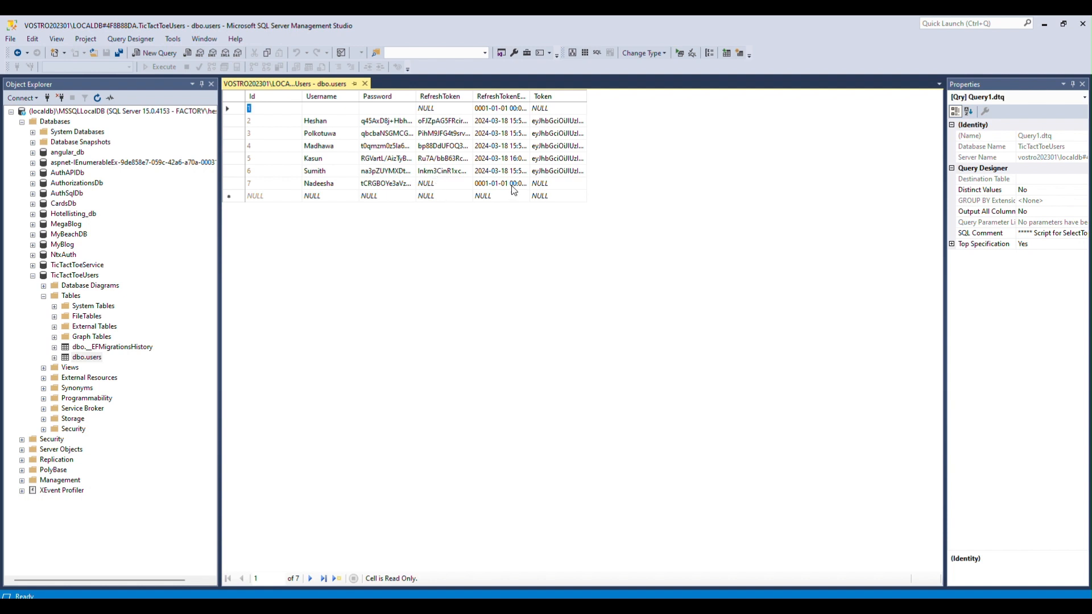
mouse_move(550, 141)
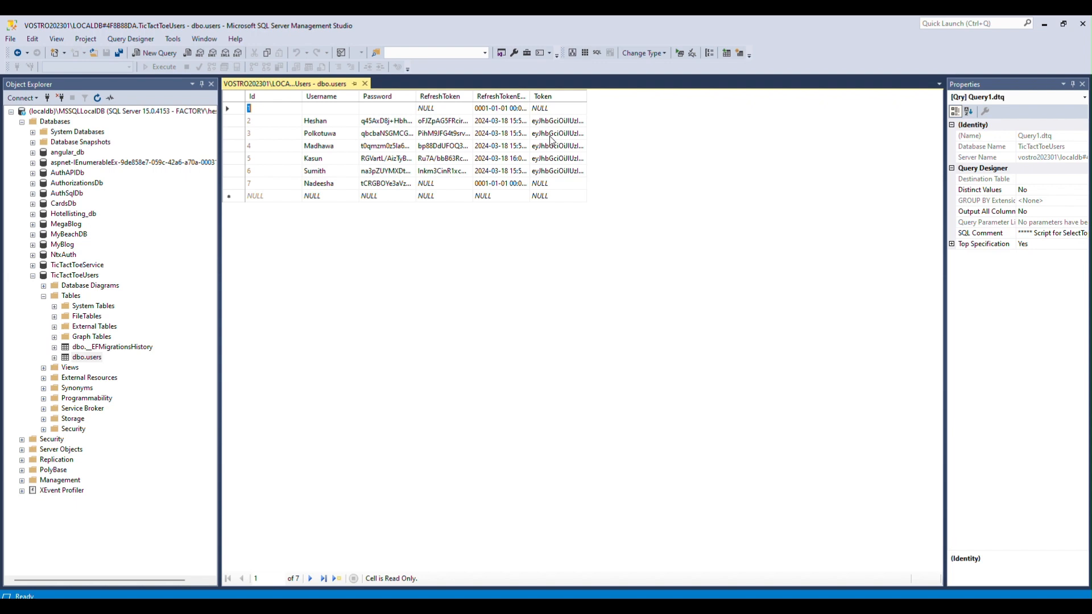
mouse_move(576, 193)
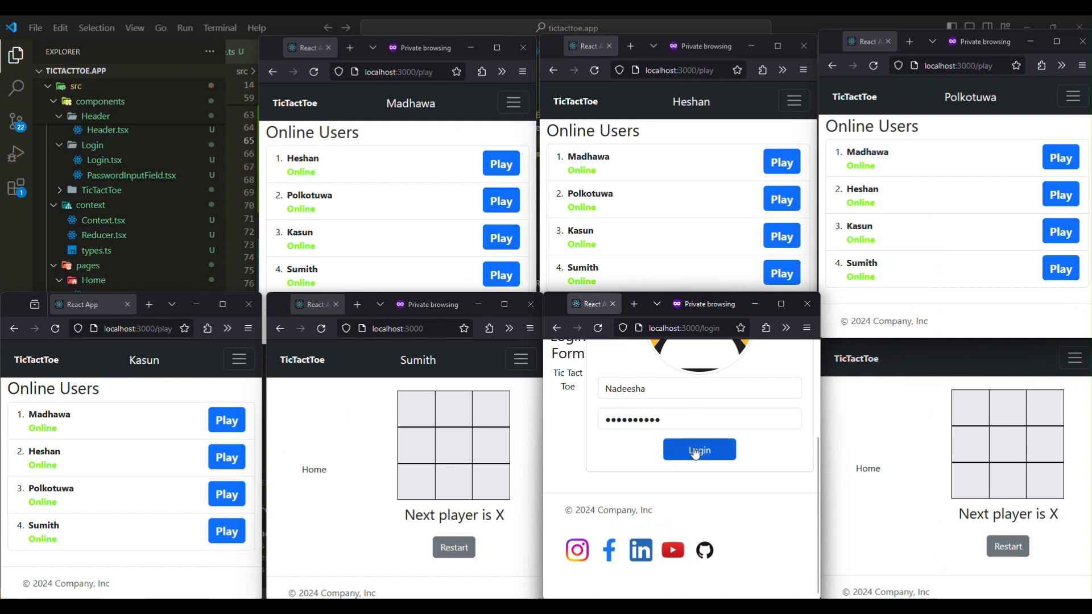
click(699, 449)
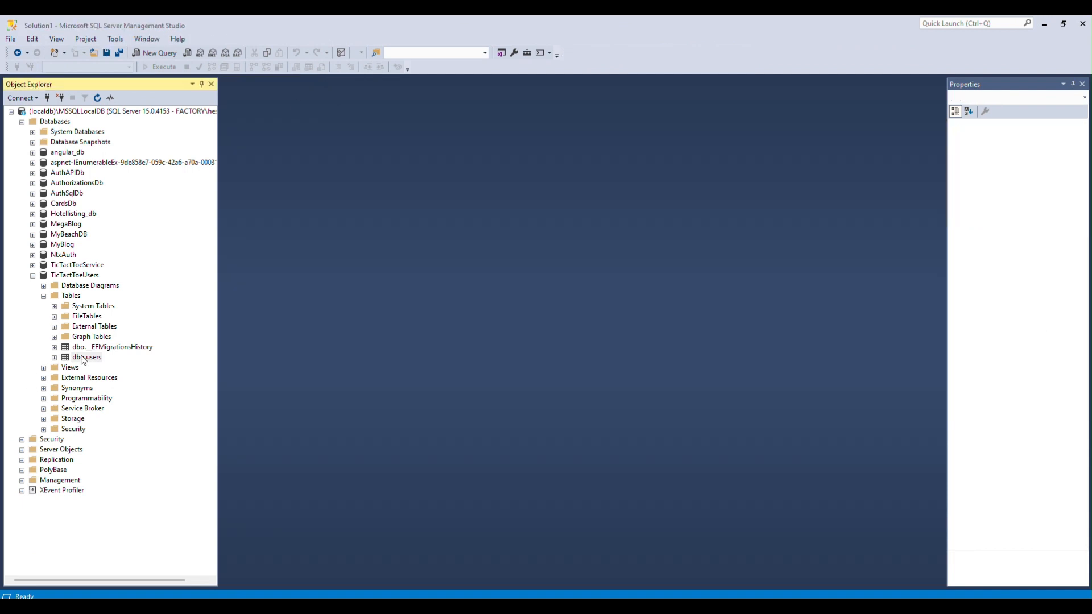
Reopen the dbo.users rows via Edit Top 200 Rows to show Nadeesha's refresh token and expiry.
right_click(87, 356)
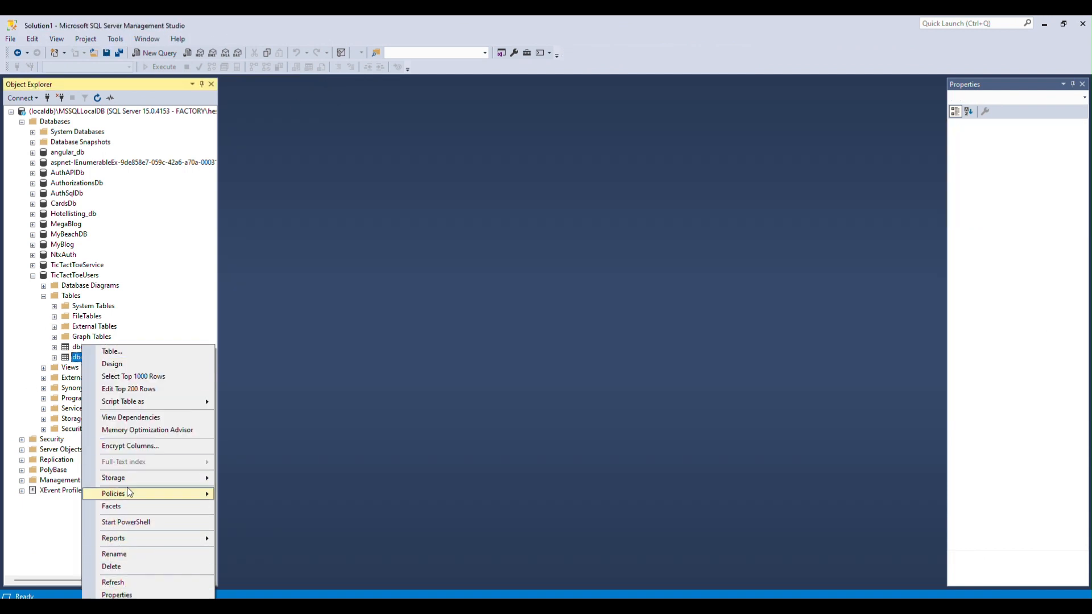
click(129, 389)
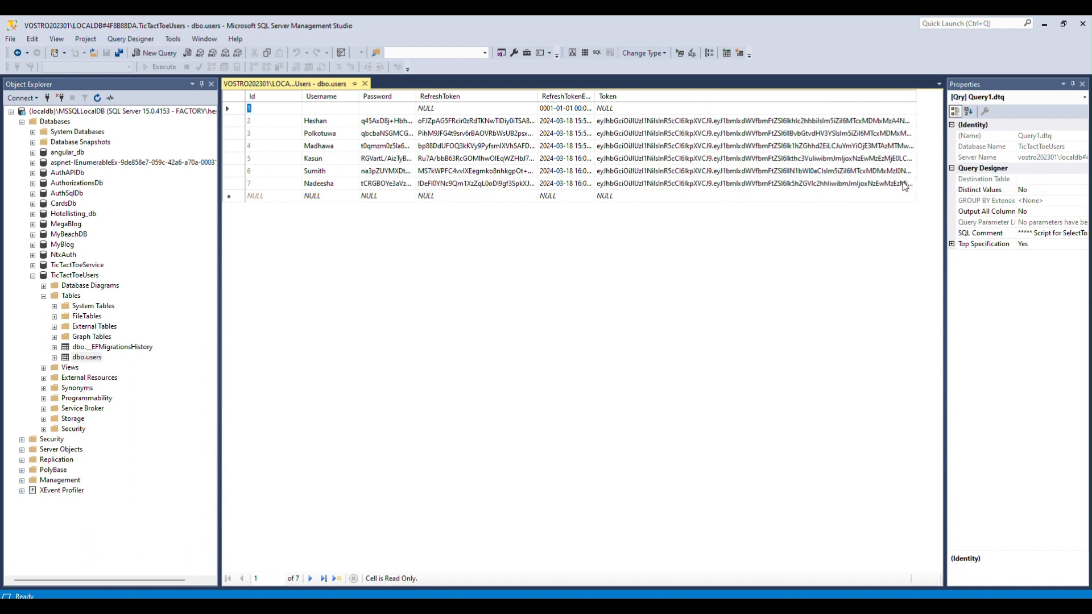
mouse_move(686, 238)
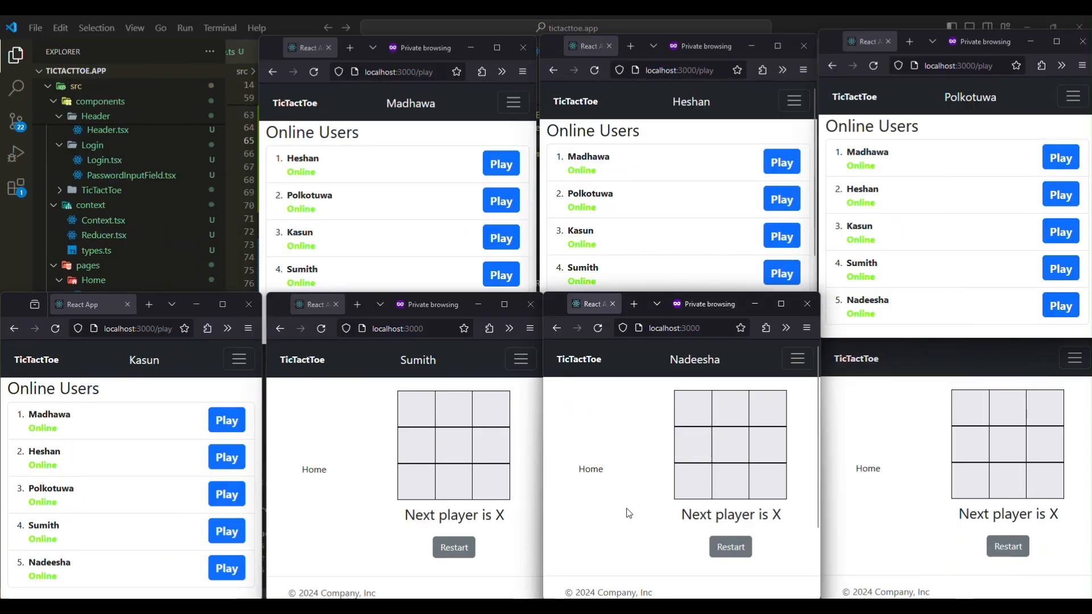
mouse_move(898, 532)
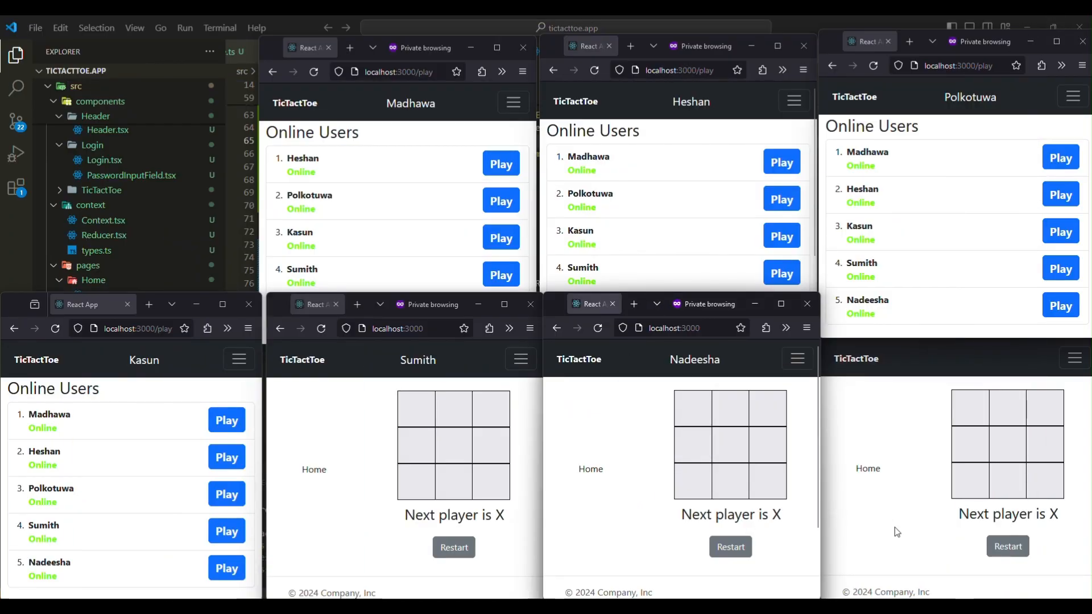
Play the local game in the bottom-right window until O wins, then restart to clear the board.
click(1008, 481)
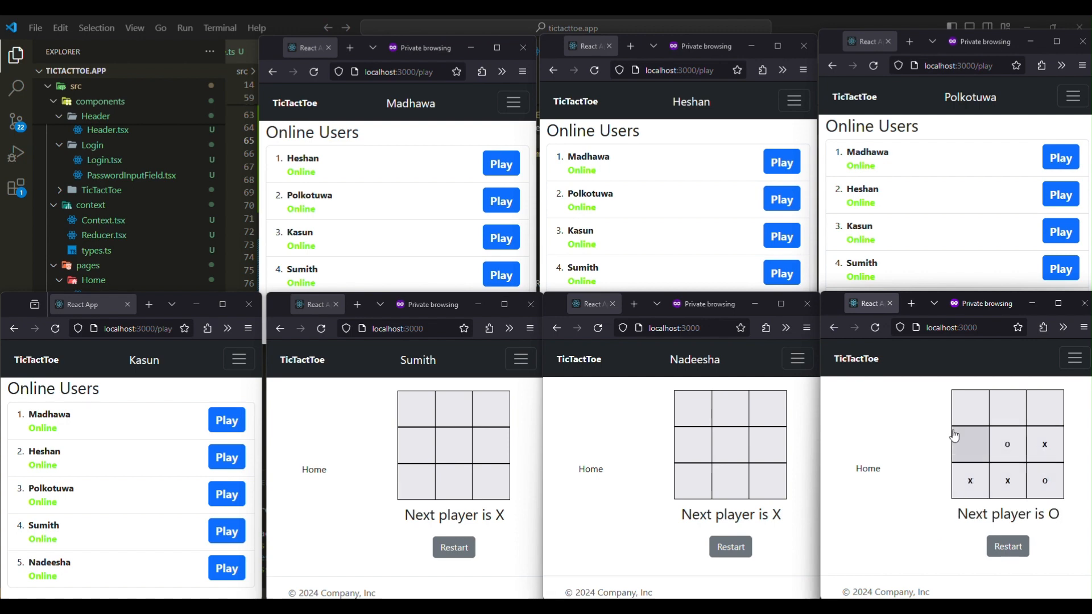
click(970, 398)
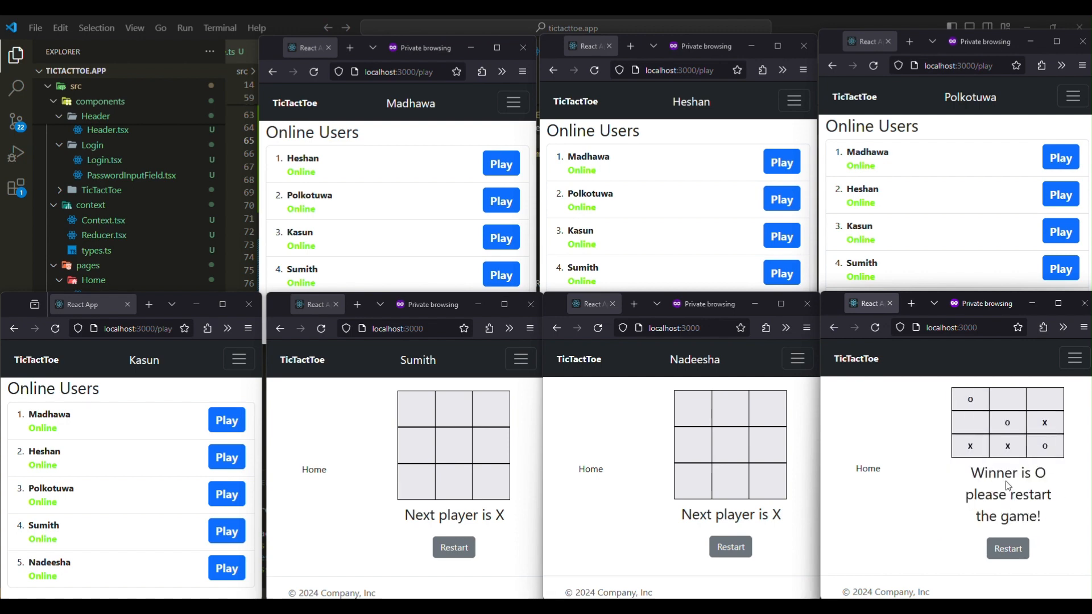
click(1006, 548)
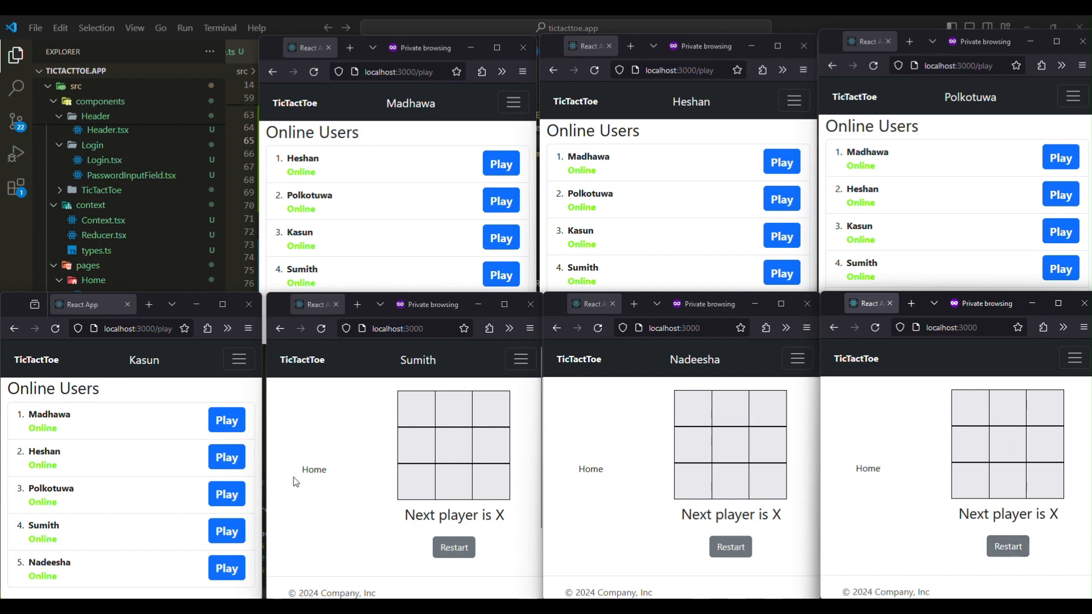
mouse_move(141, 557)
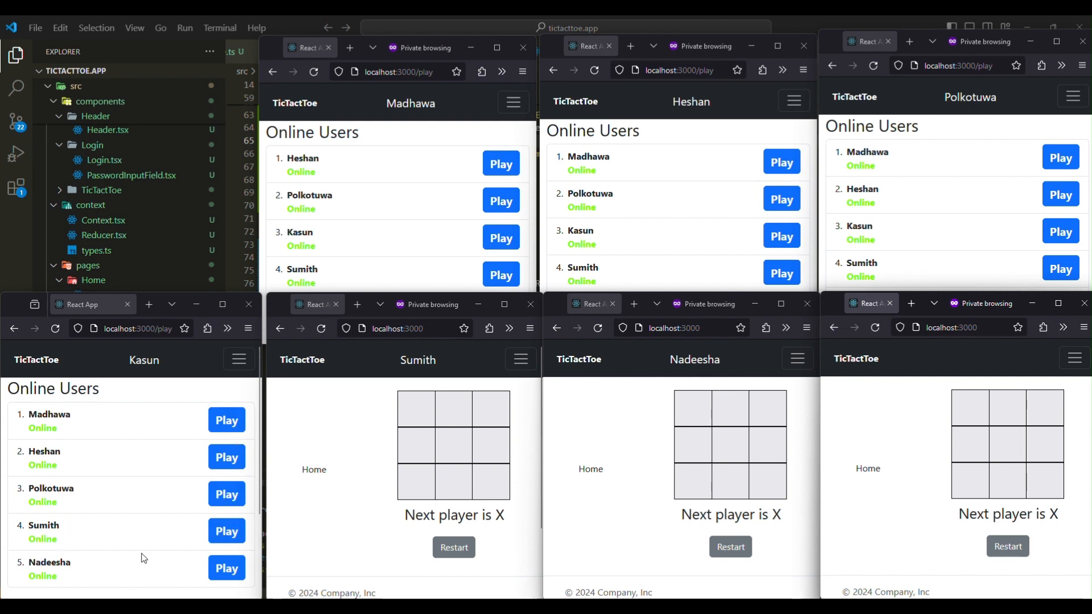
Send Kasun's play request to Sumith and have Sumith decline it.
click(226, 532)
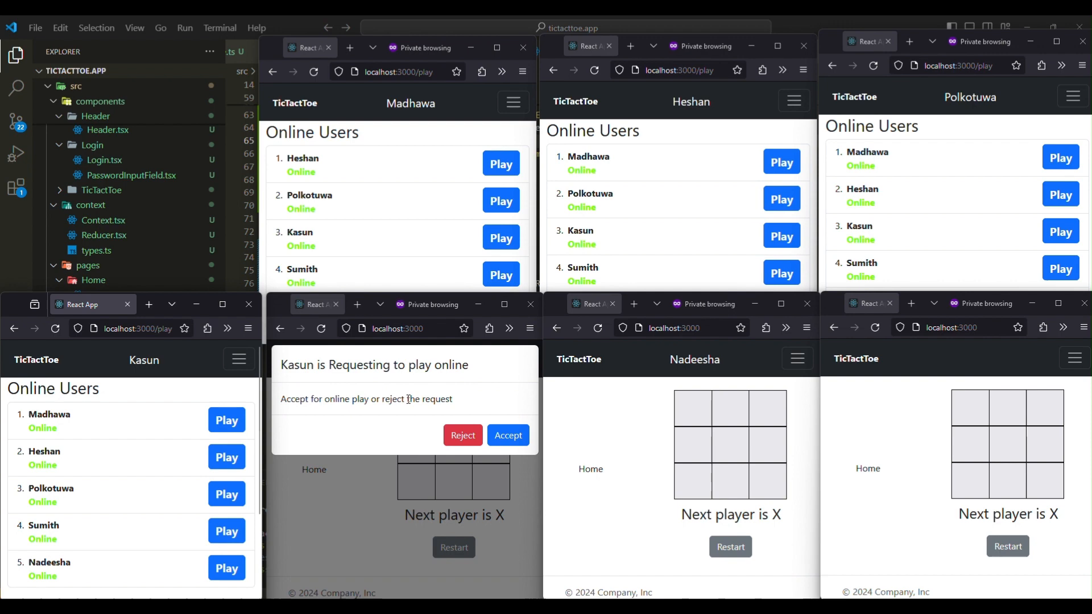
click(507, 435)
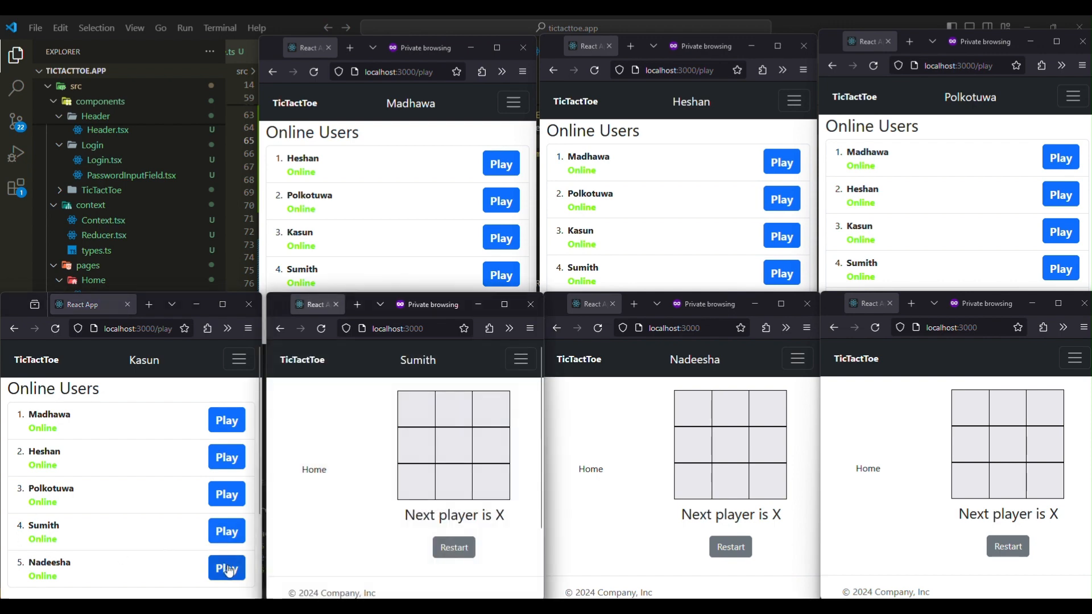
click(226, 569)
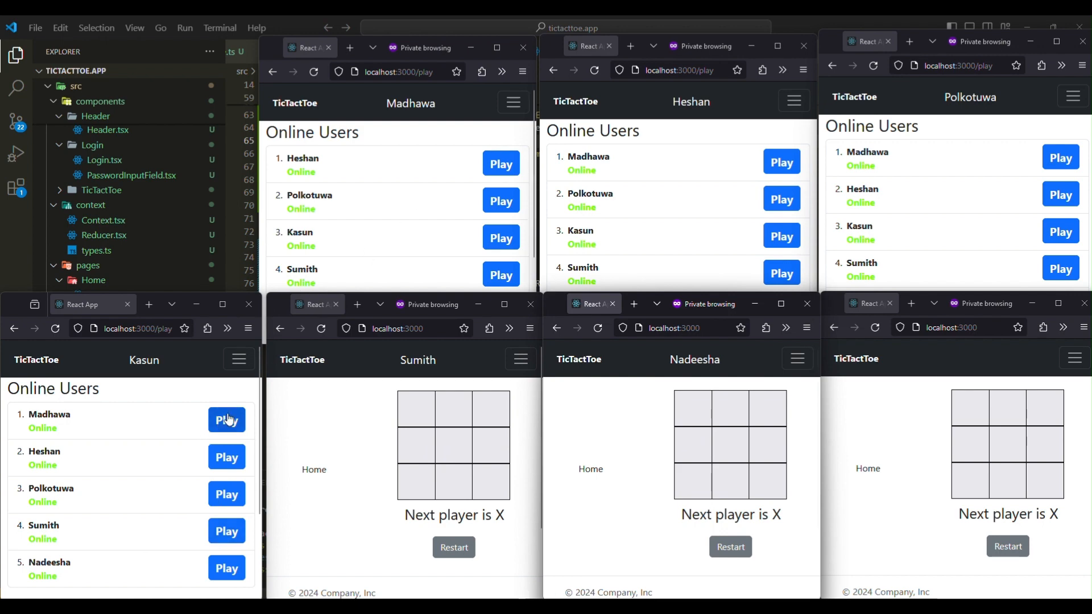
Pair Kasun with Madhawa in a private room, close it from Madhawa's side, and acknowledge Kasun's room-closed alert.
click(226, 420)
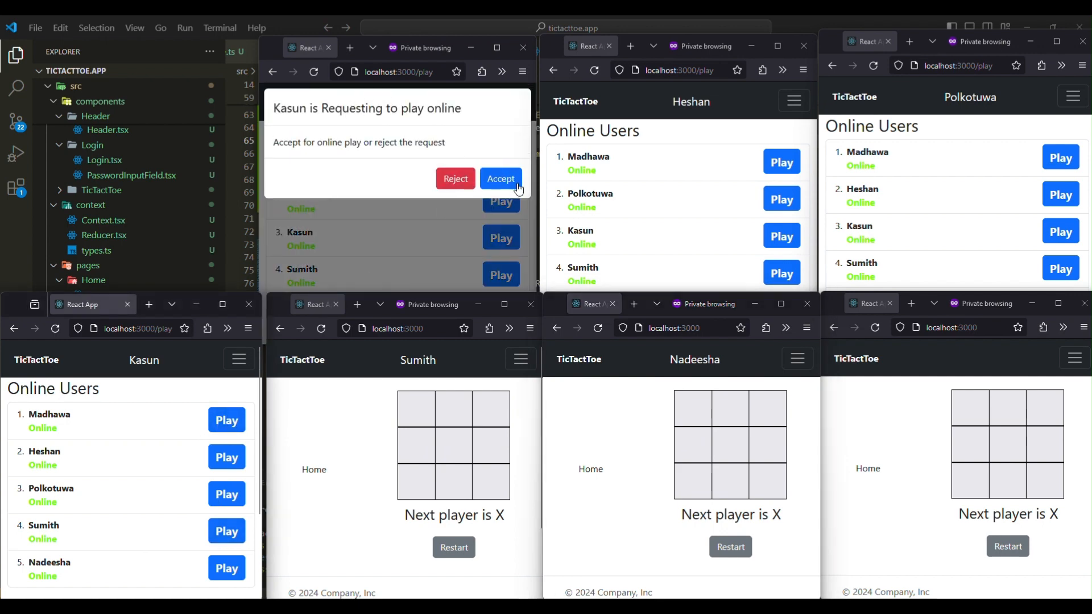
click(501, 179)
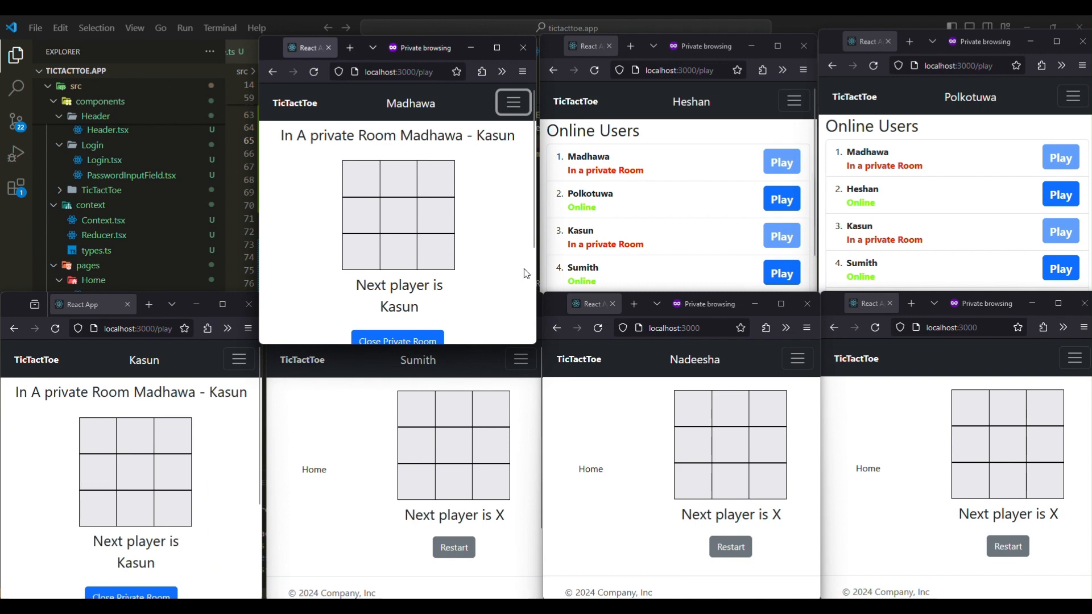
mouse_move(713, 166)
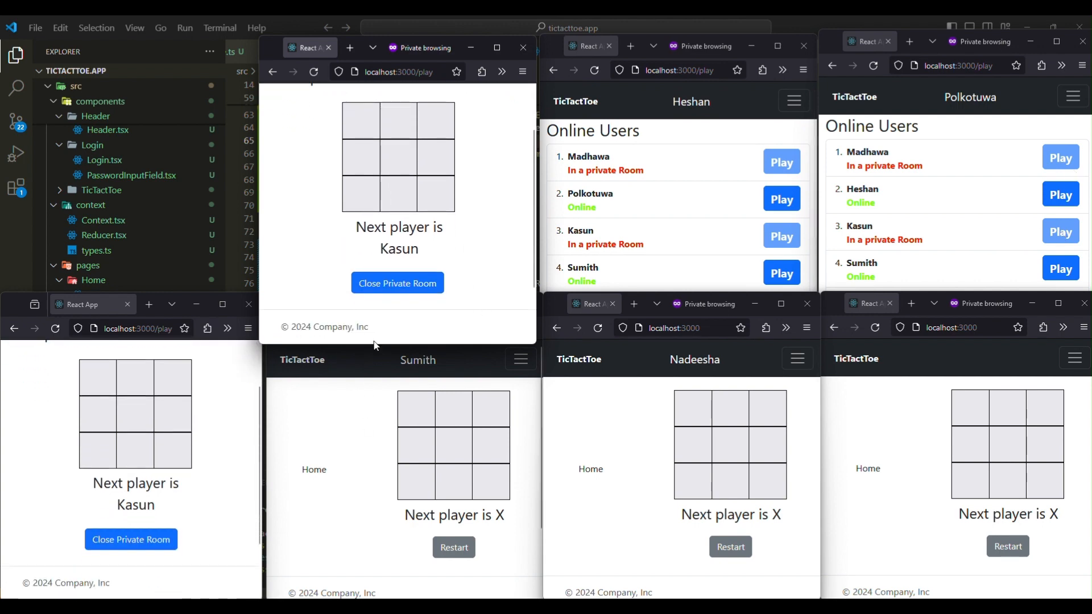
click(397, 283)
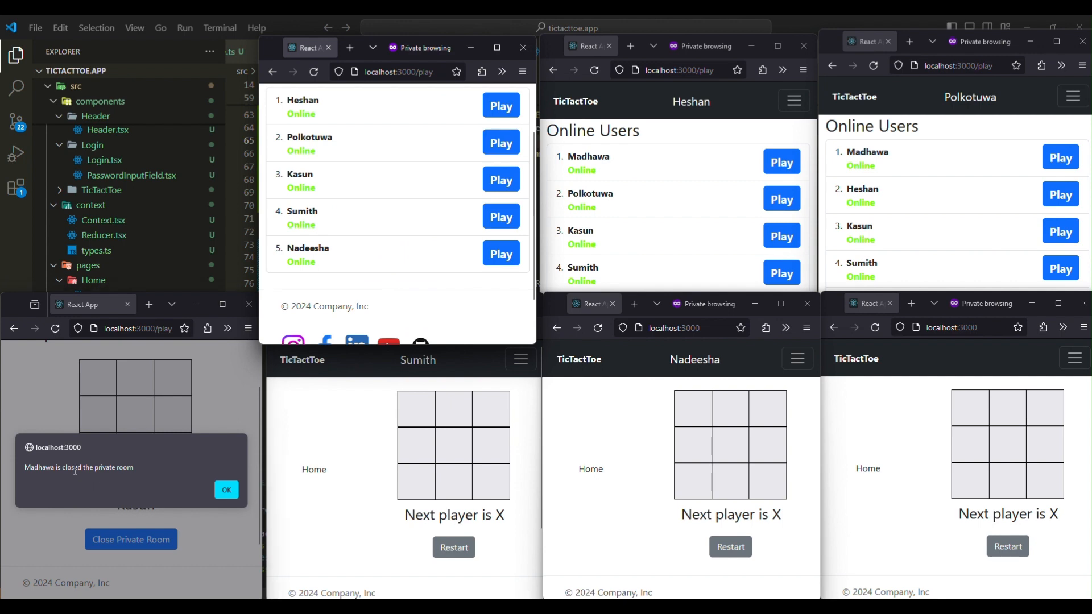
click(226, 489)
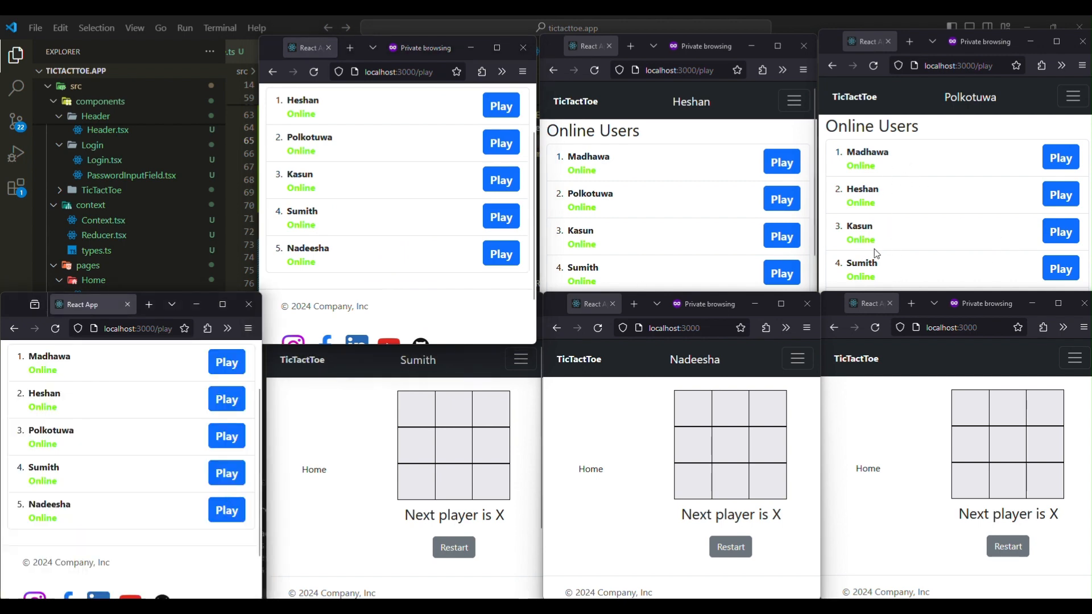
scroll(up, 3)
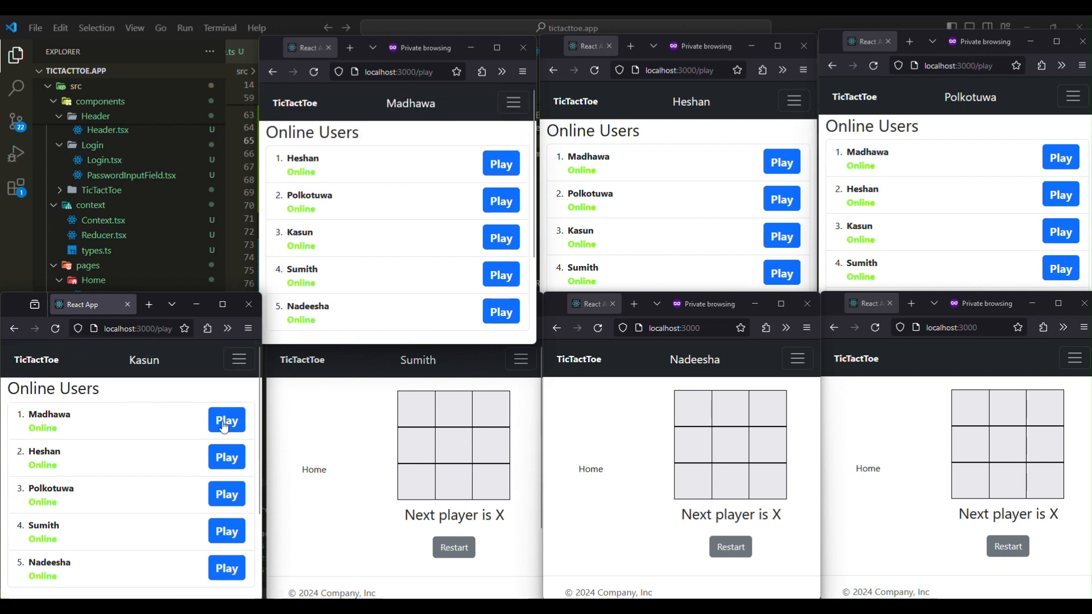
mouse_move(170, 459)
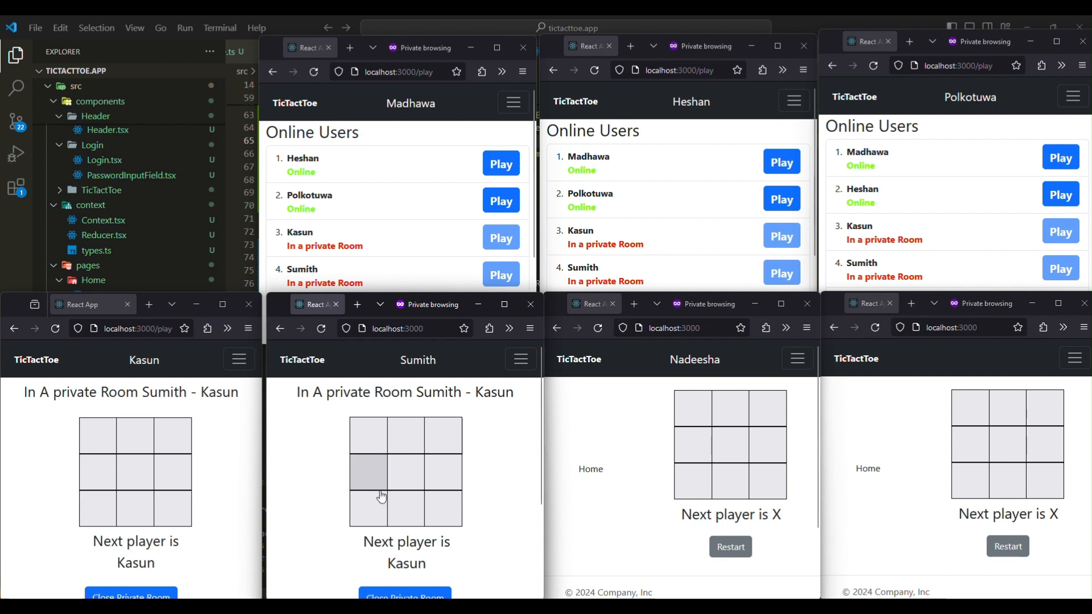
Close the Sumith–Kasun private room from Kasun's side and acknowledge Sumith's room-closed alert.
click(130, 597)
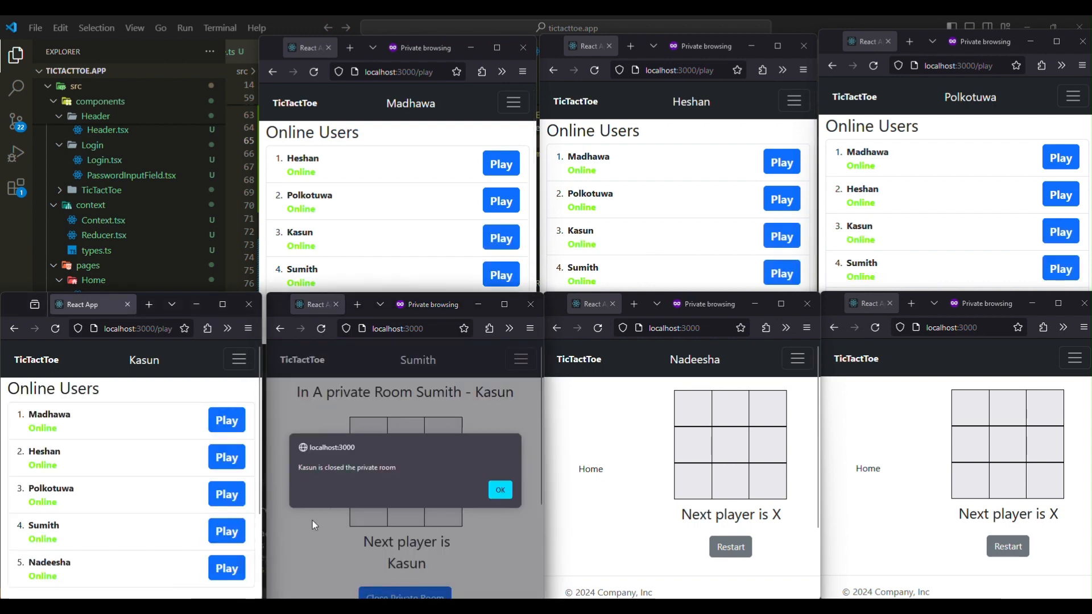
mouse_move(380, 469)
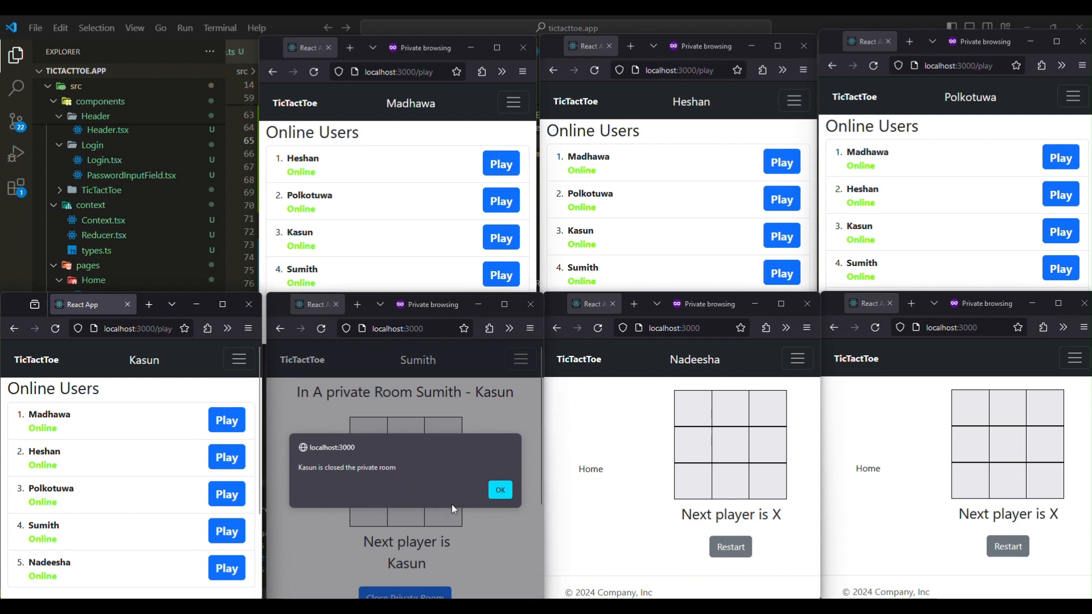
click(499, 489)
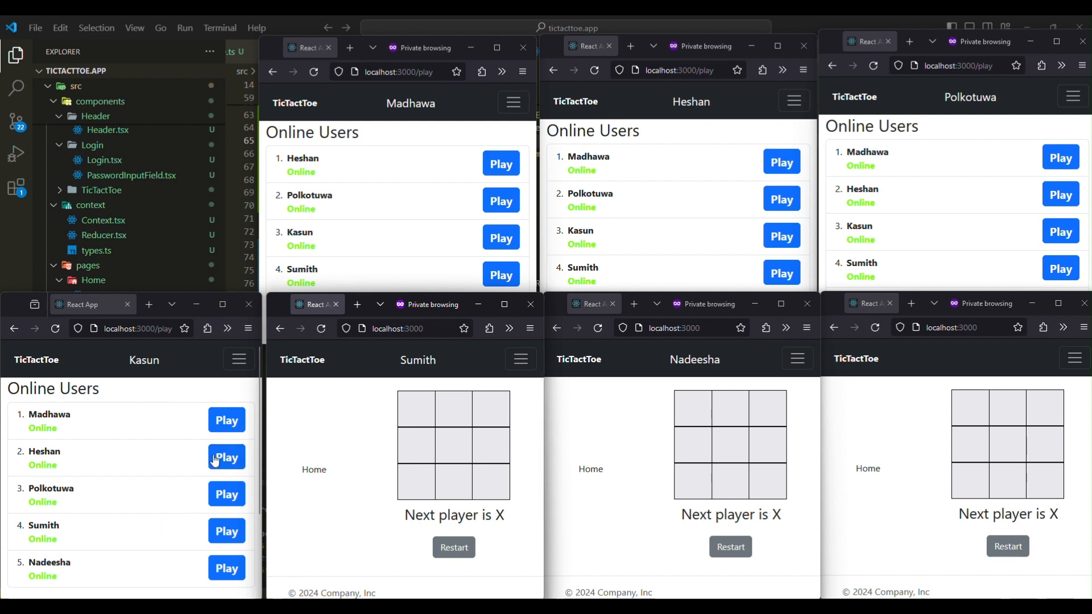
mouse_move(223, 472)
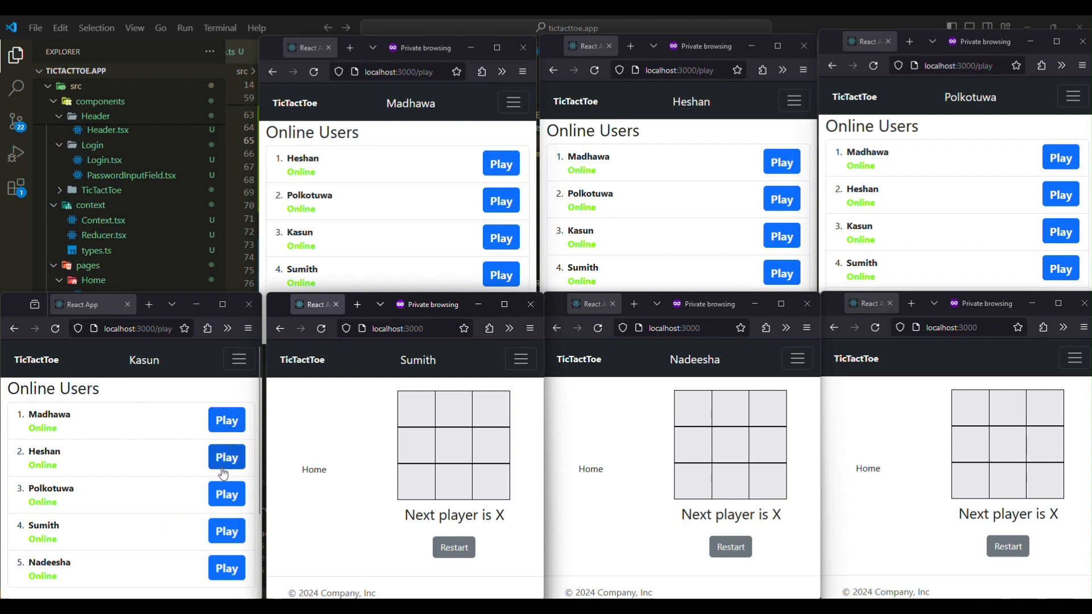
Start a Heshan–Kasun private room and play the first game to Kasun's bottom-right win.
click(227, 457)
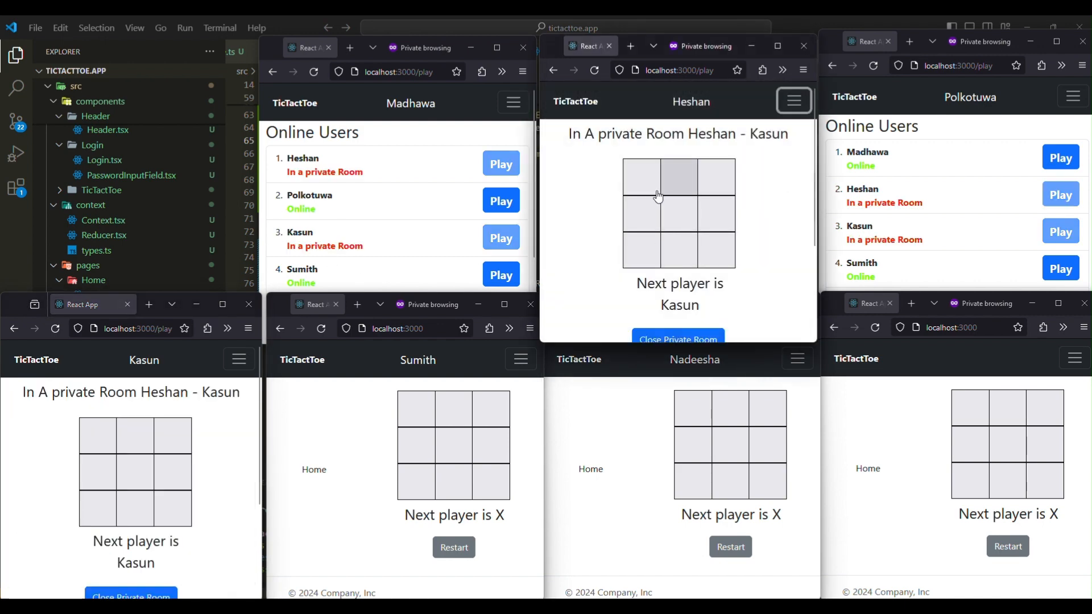
mouse_move(687, 156)
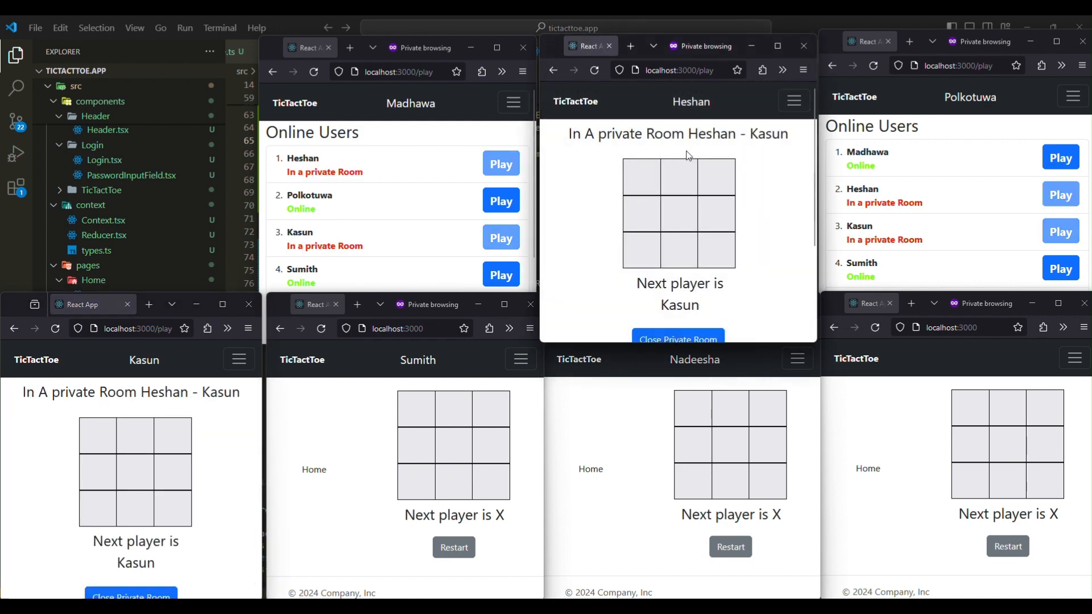
mouse_move(164, 570)
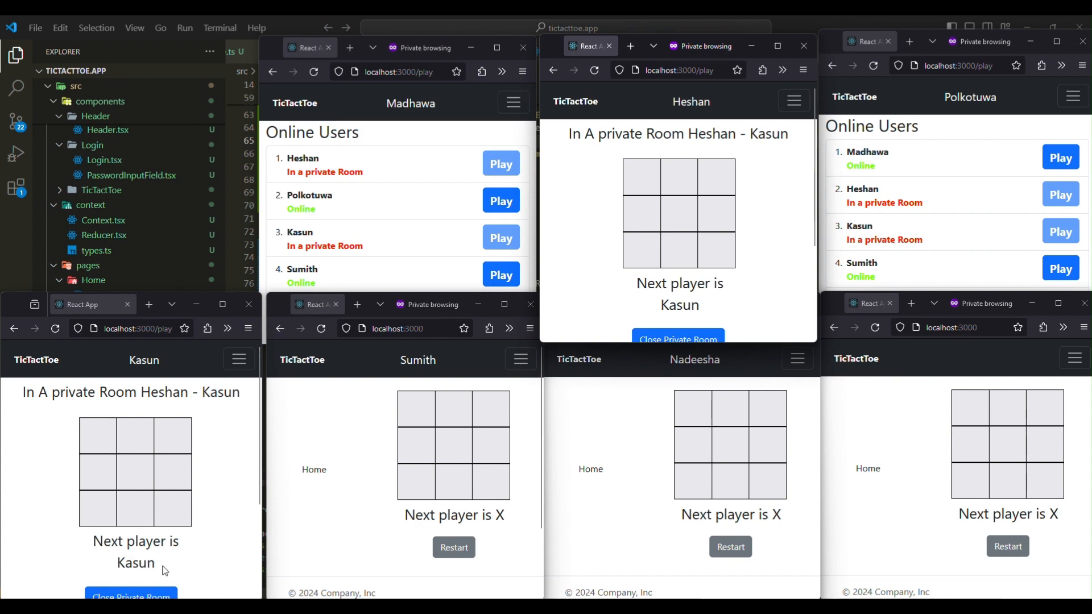
click(642, 176)
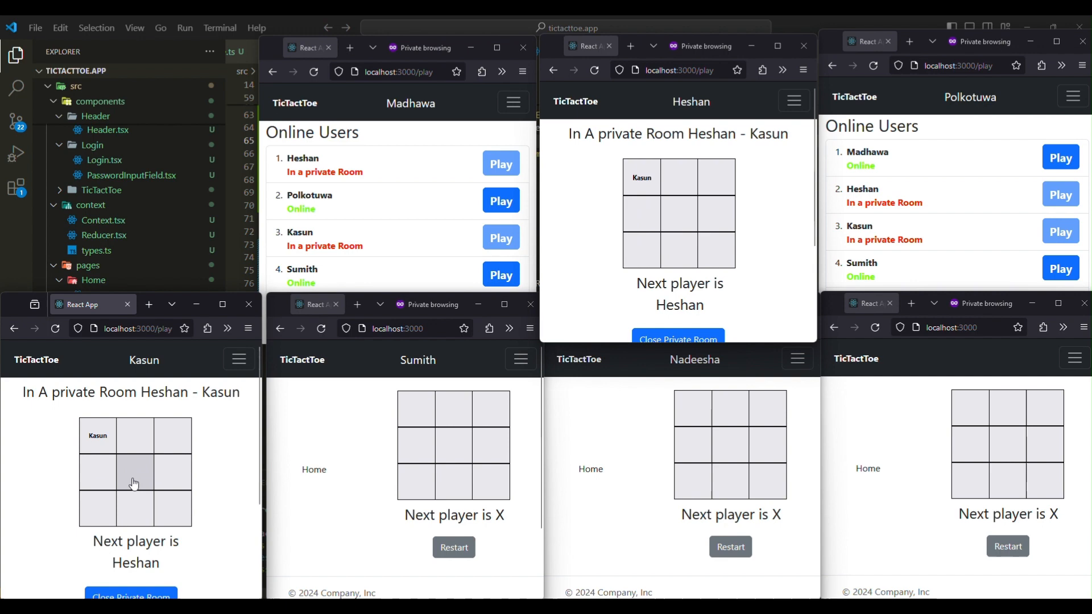
mouse_move(674, 213)
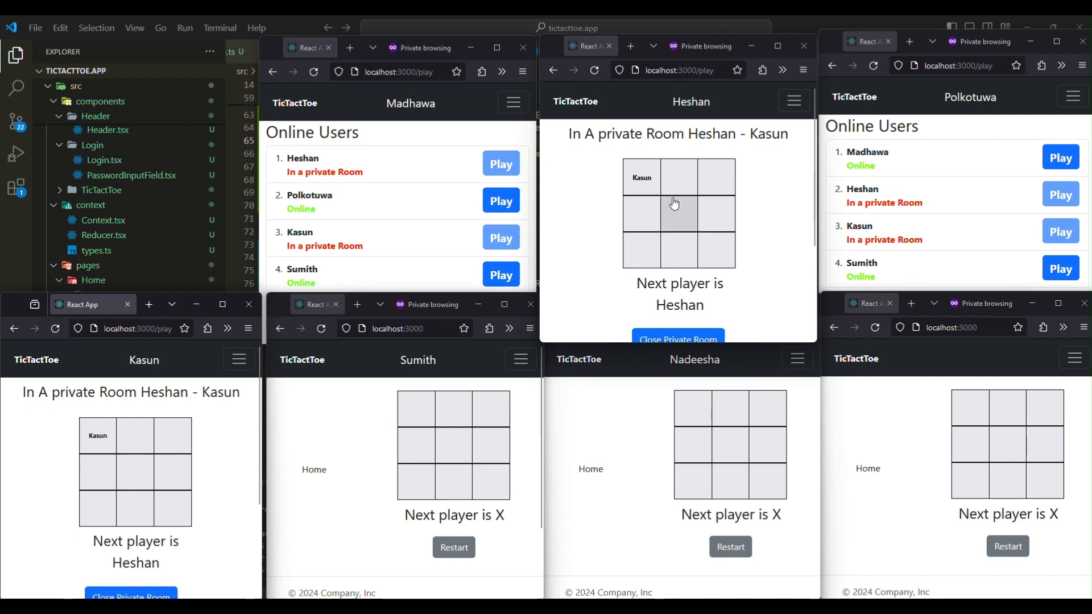
click(678, 176)
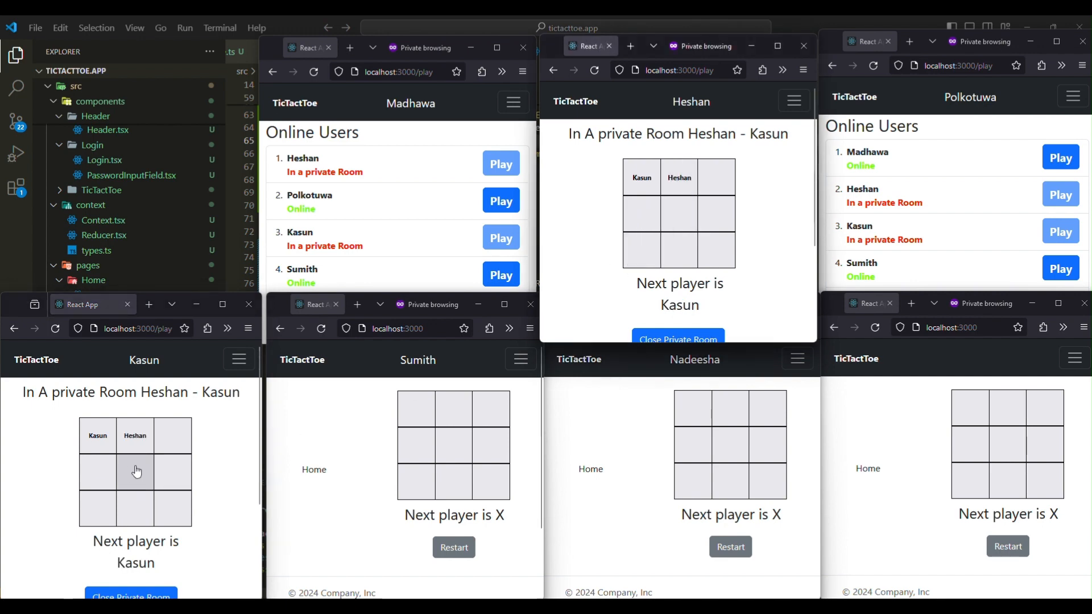
mouse_move(679, 212)
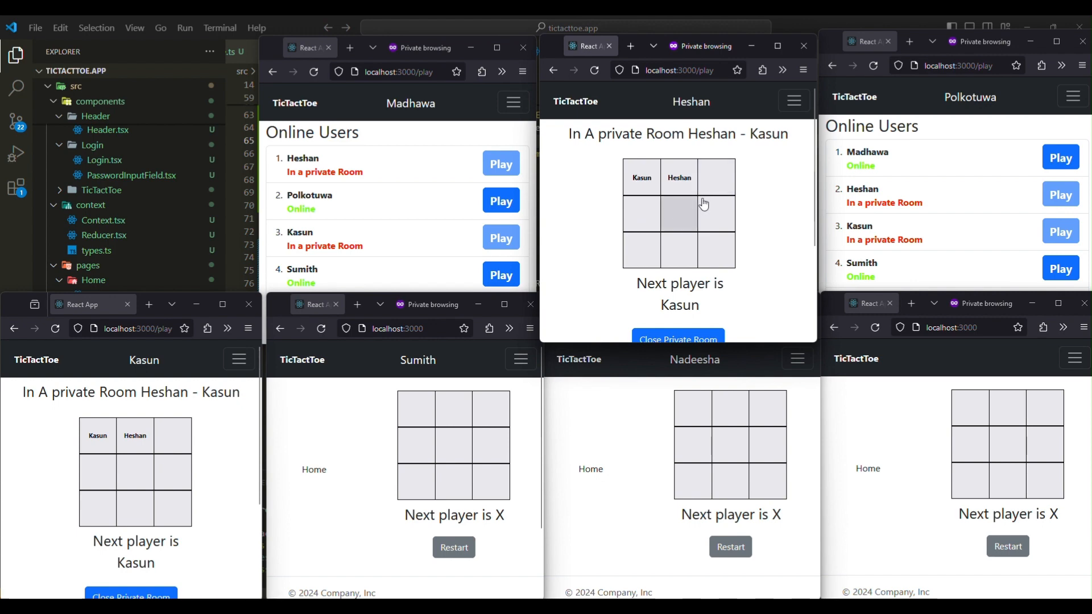
click(640, 214)
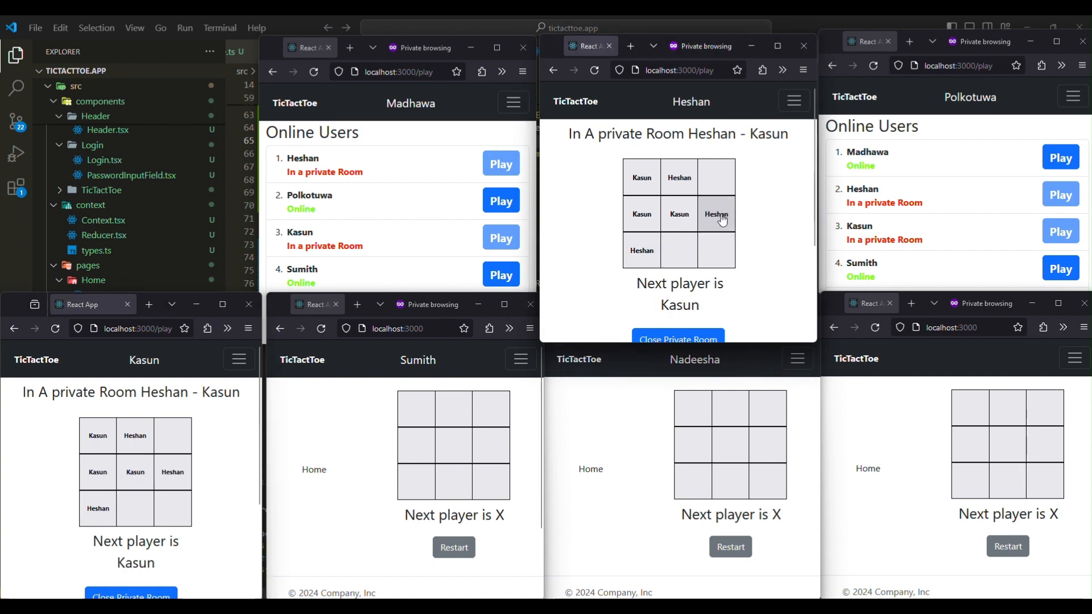
click(715, 214)
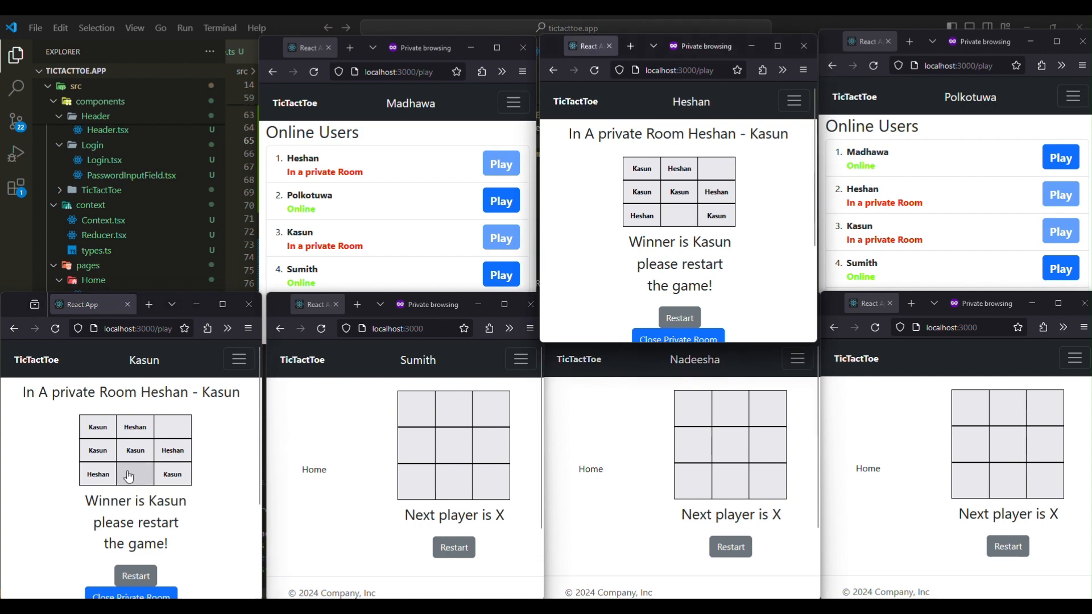
Restart, play a second Heshan–Kasun game, then close their private room.
click(135, 575)
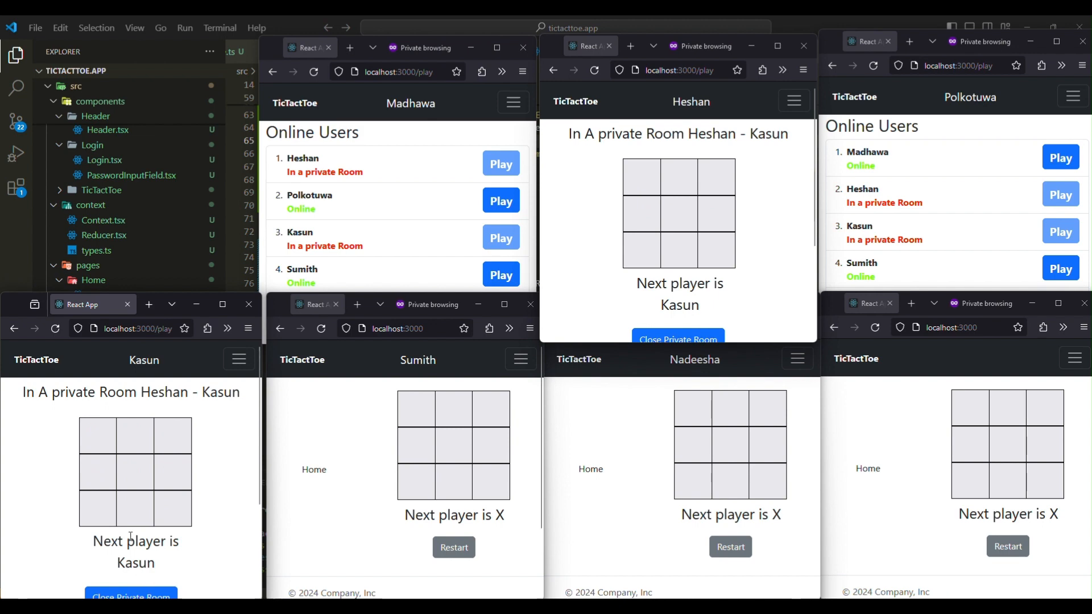
click(716, 249)
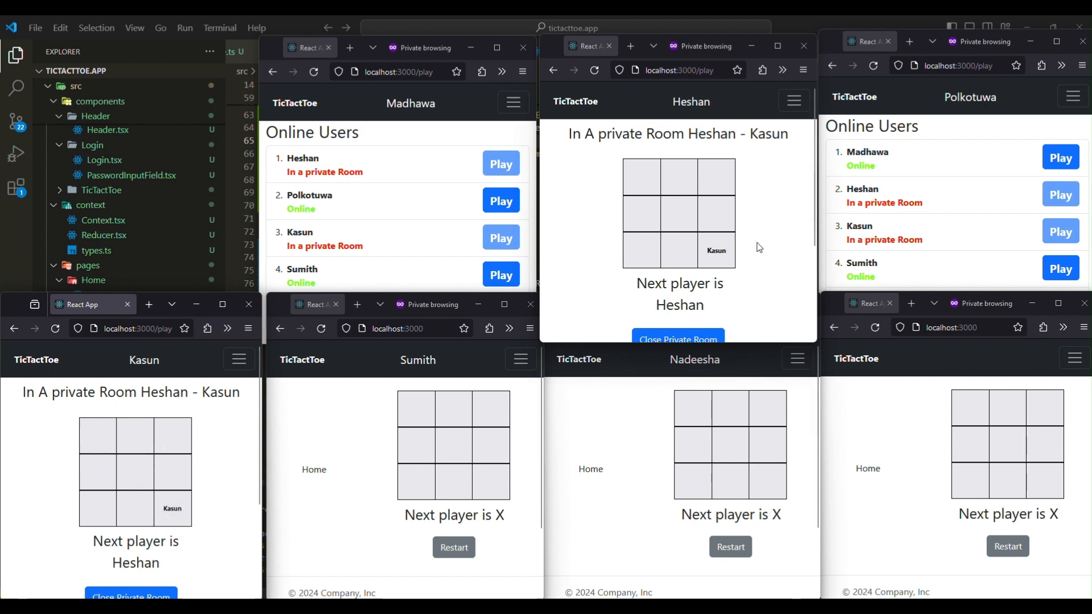
click(679, 214)
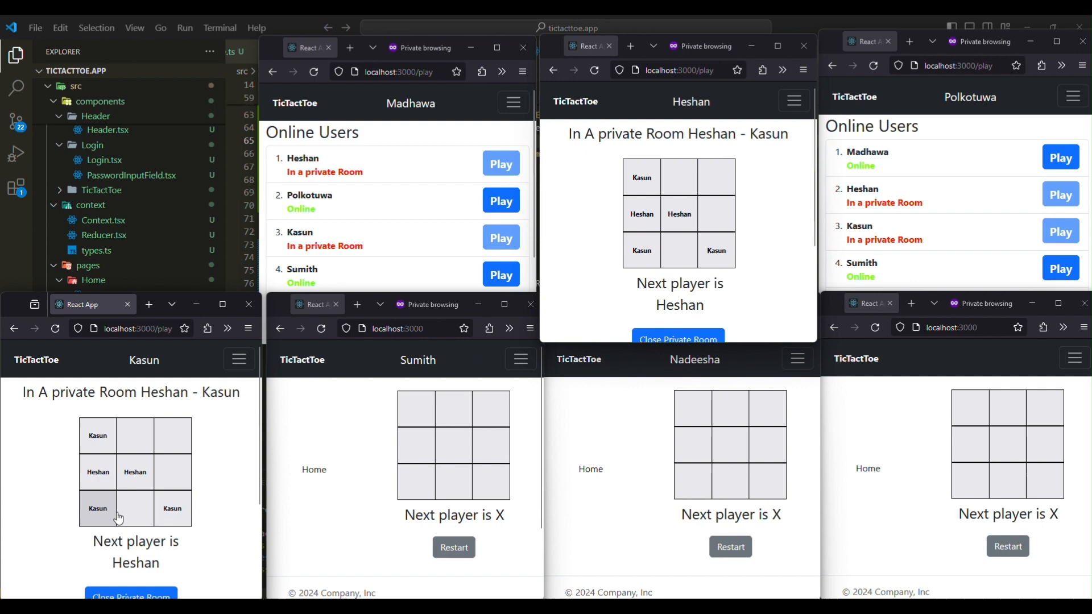
click(134, 508)
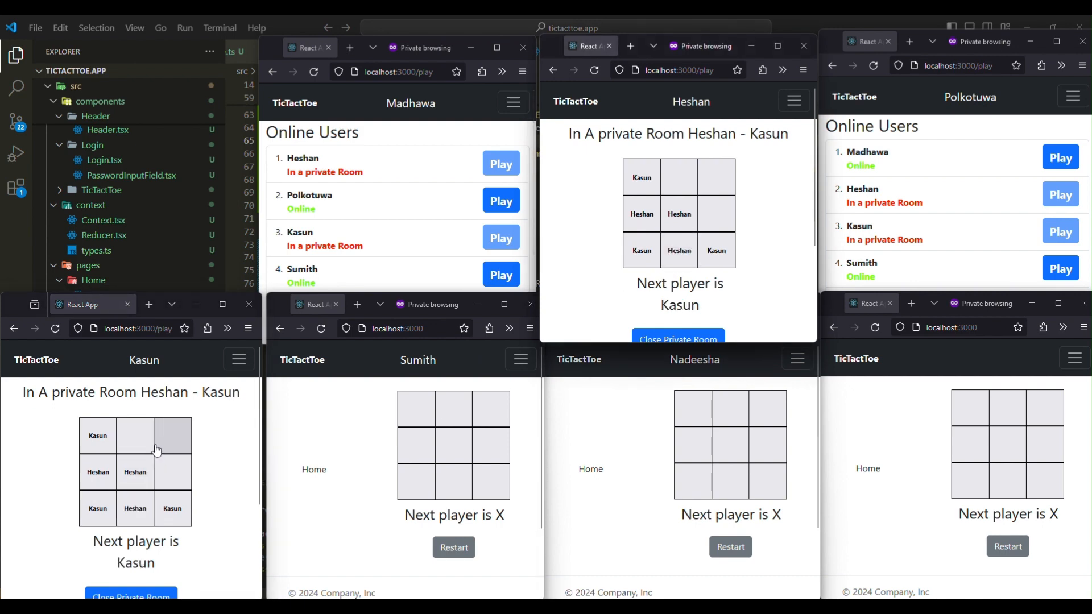
click(171, 435)
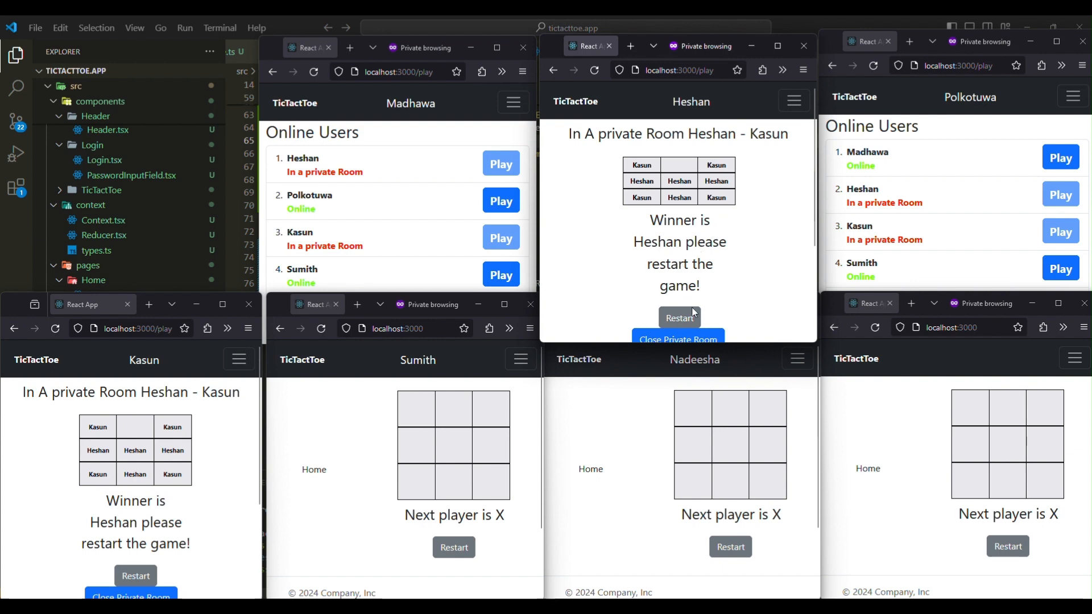
click(677, 340)
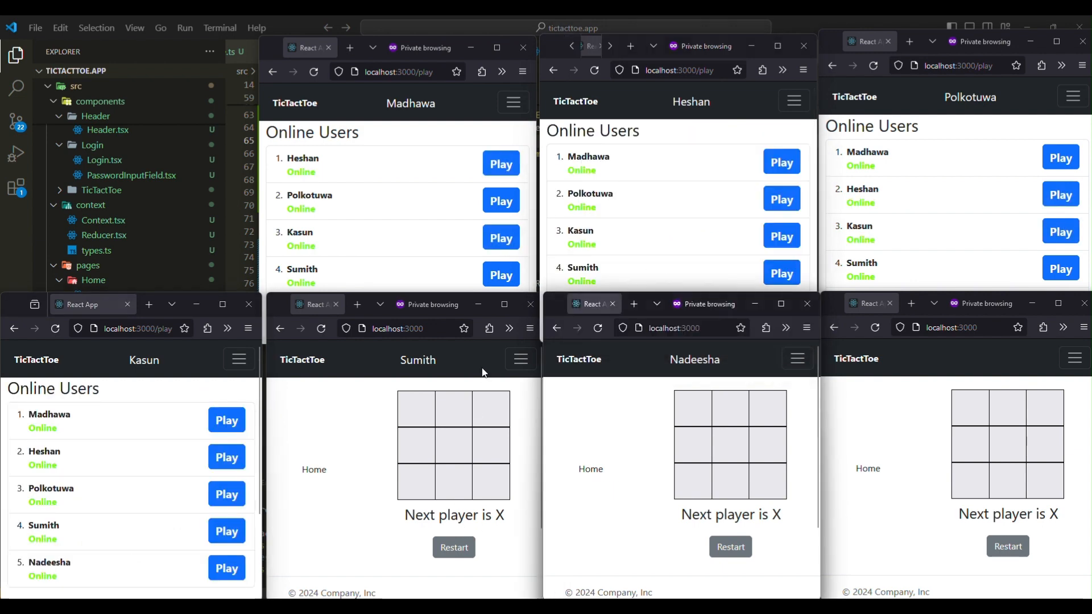
mouse_move(118, 552)
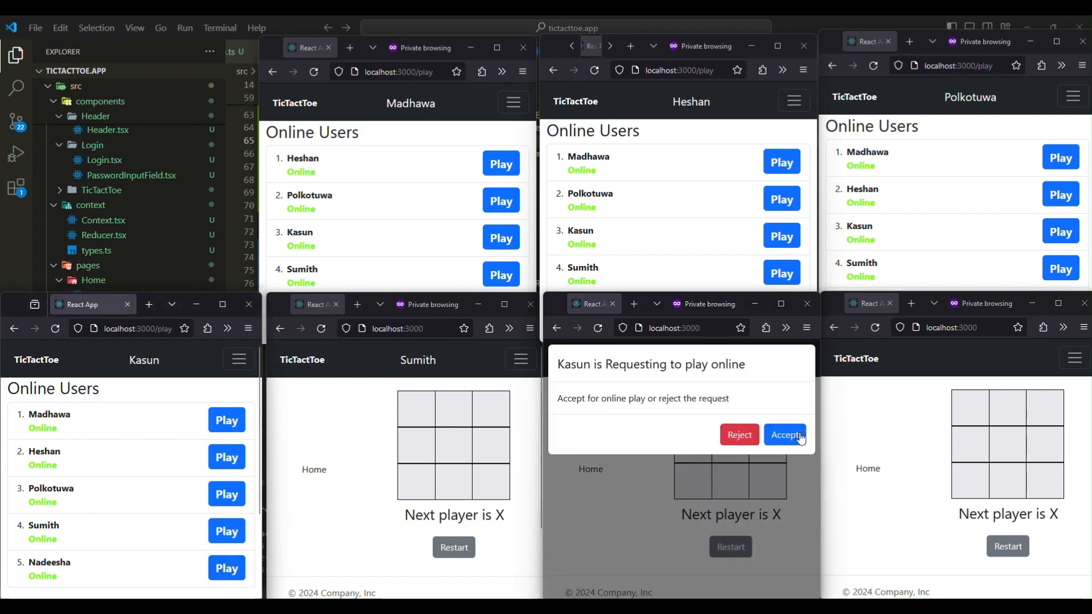
Accept Kasun's request as Nadeesha, place Kasun's top-left mark, then close Nadeesha's browser window.
click(785, 434)
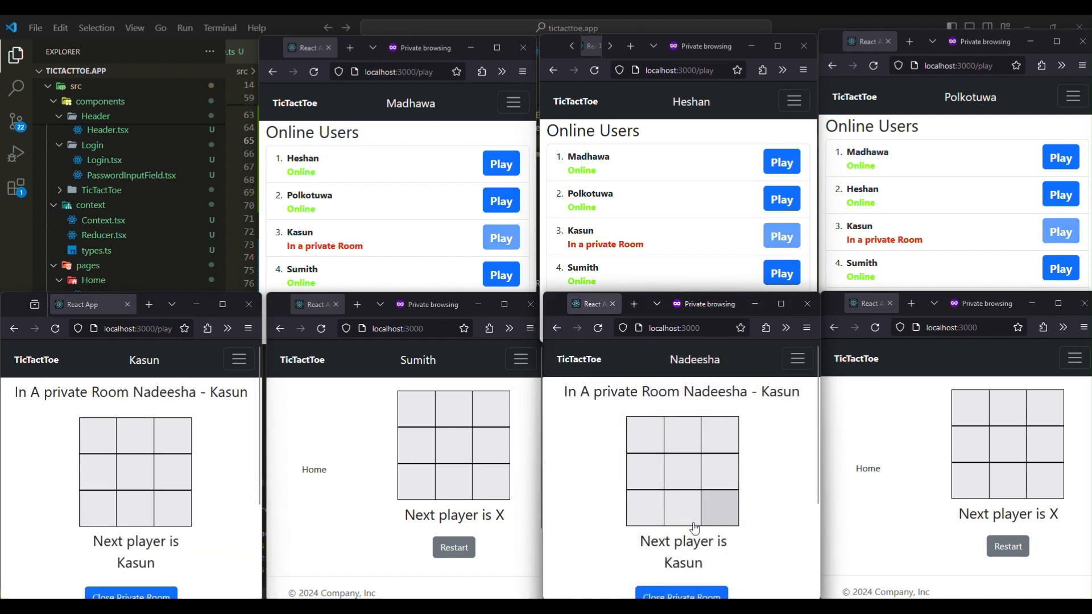
mouse_move(764, 420)
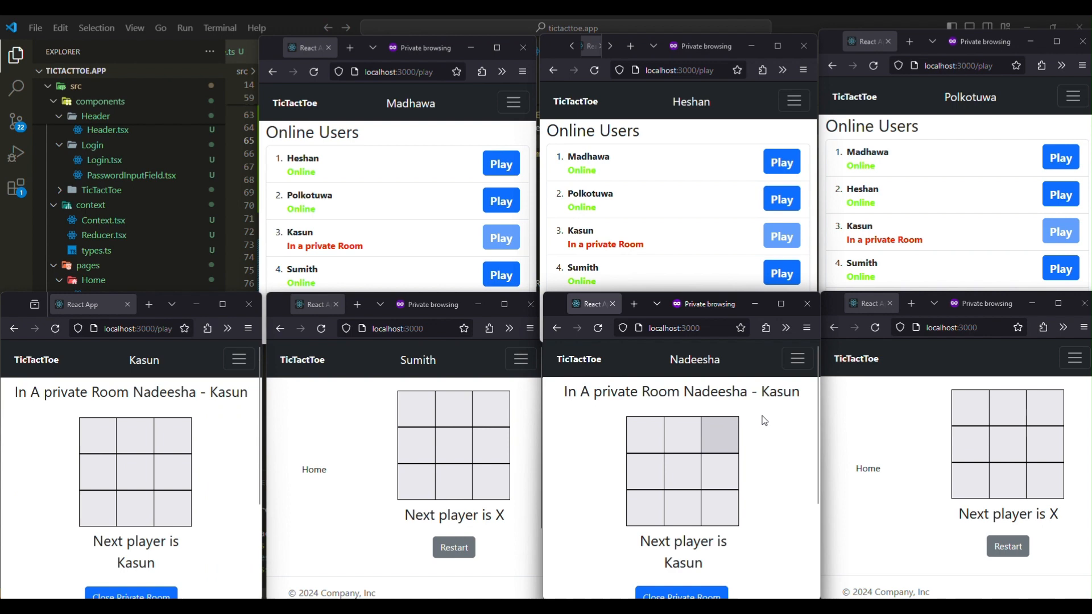
click(97, 436)
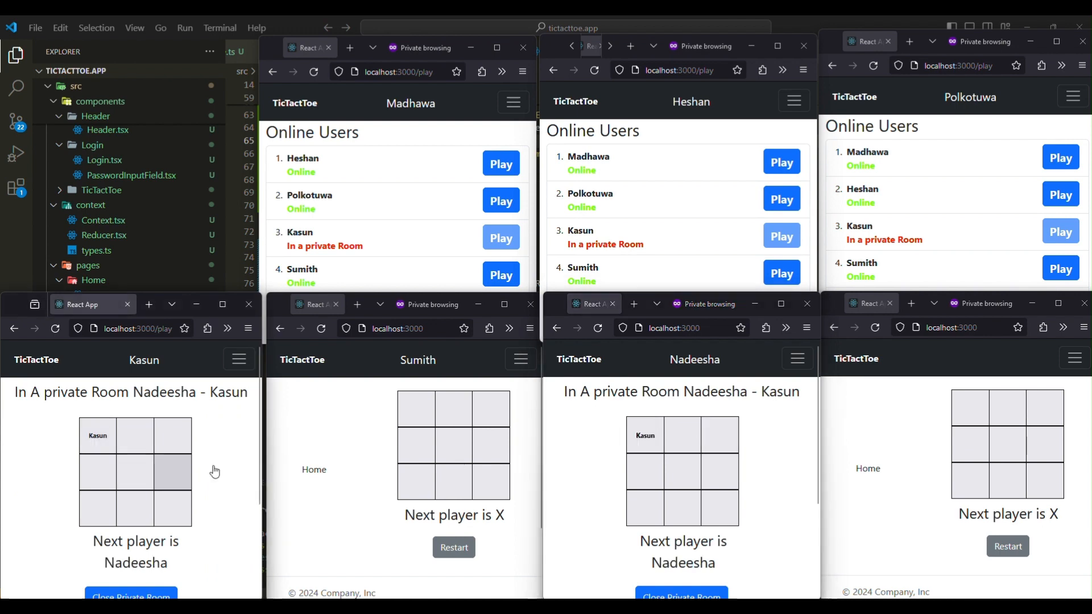
click(135, 471)
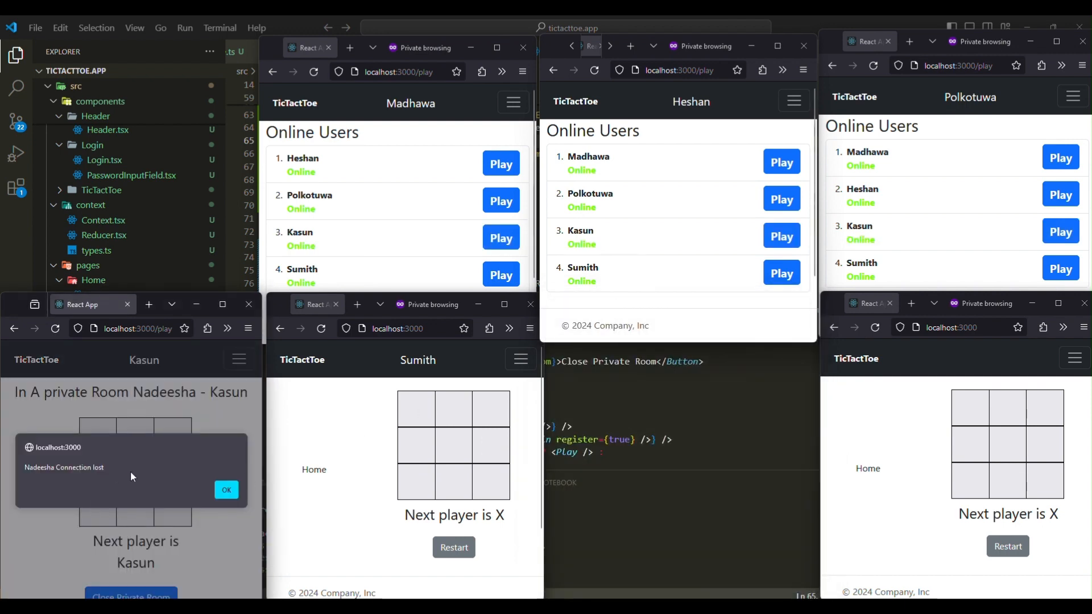
mouse_move(128, 485)
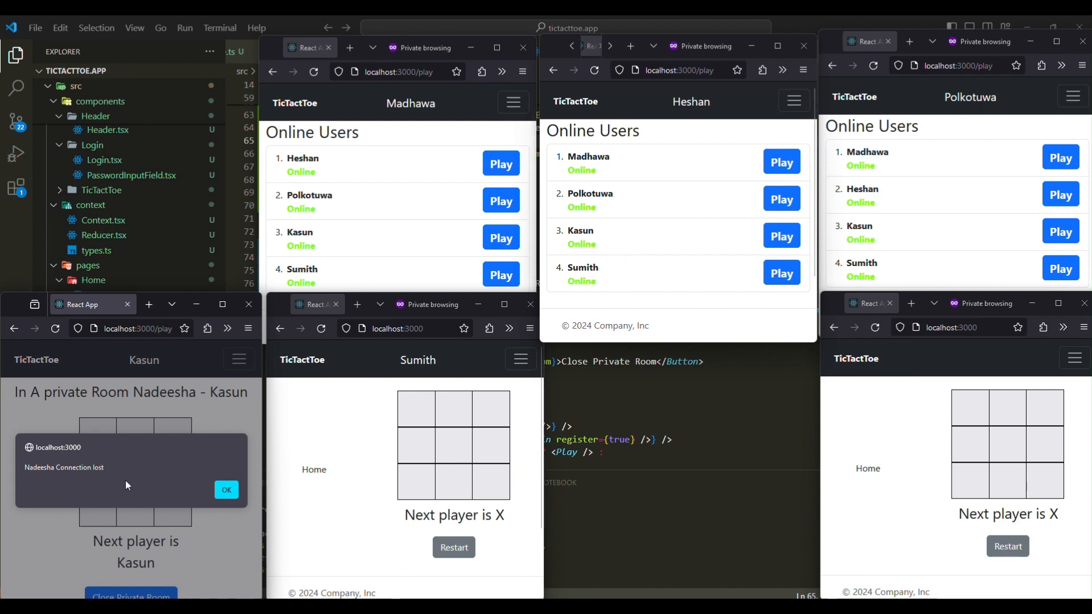
Acknowledge Kasun's connection-lost alert and bring up the navigation menu in the logged-out window.
click(226, 489)
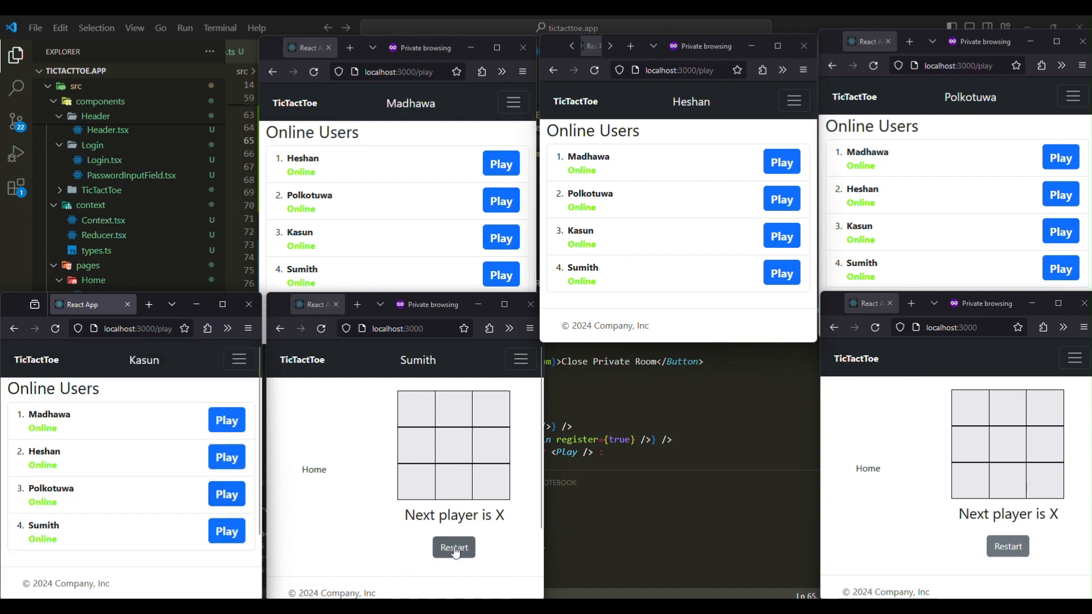
mouse_move(894, 489)
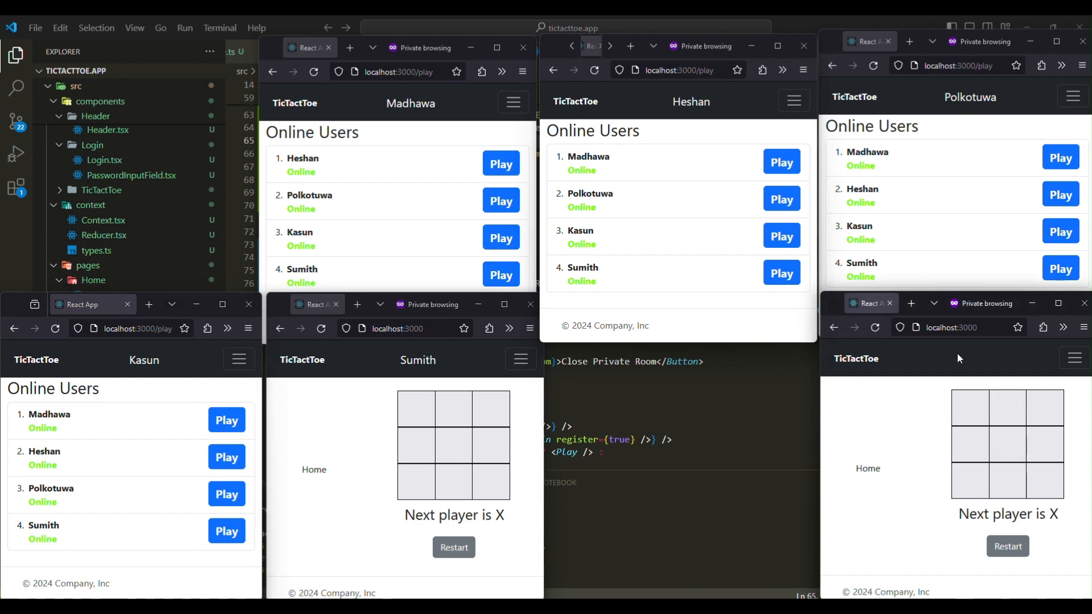
click(1075, 357)
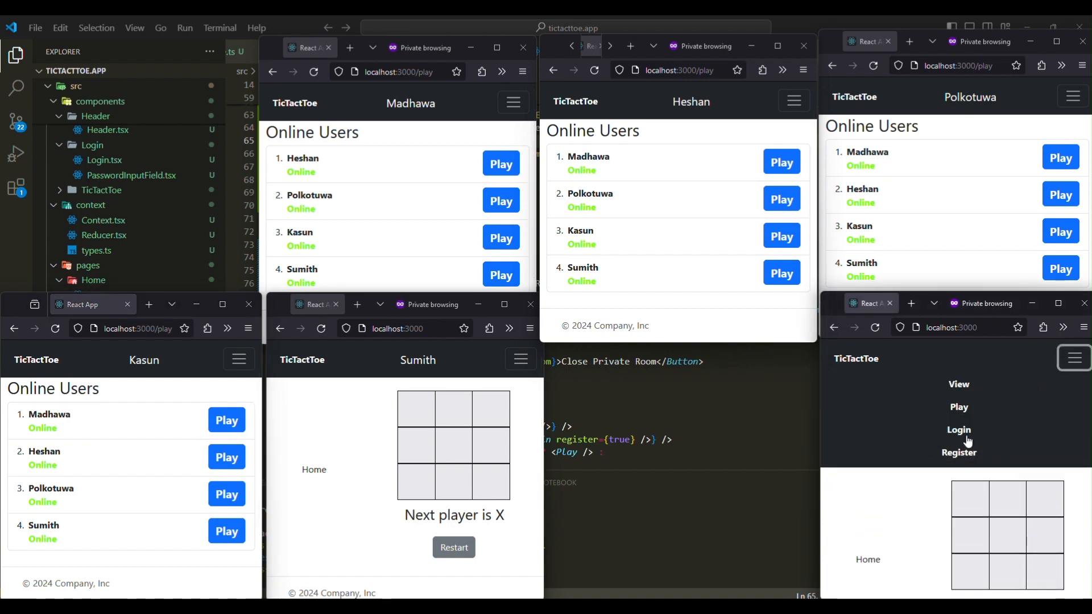
click(958, 430)
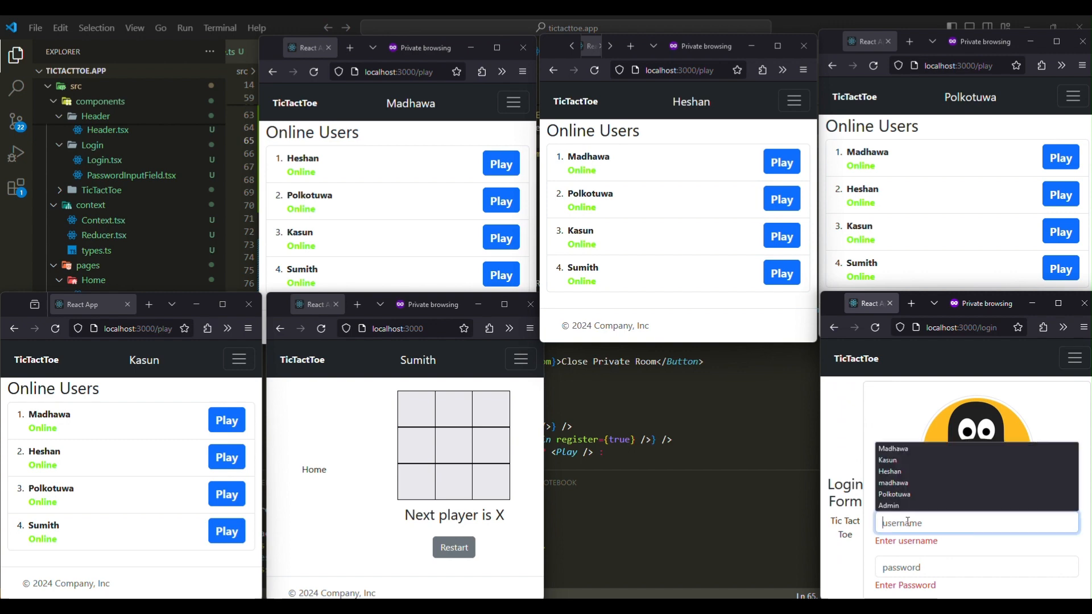
text(N)
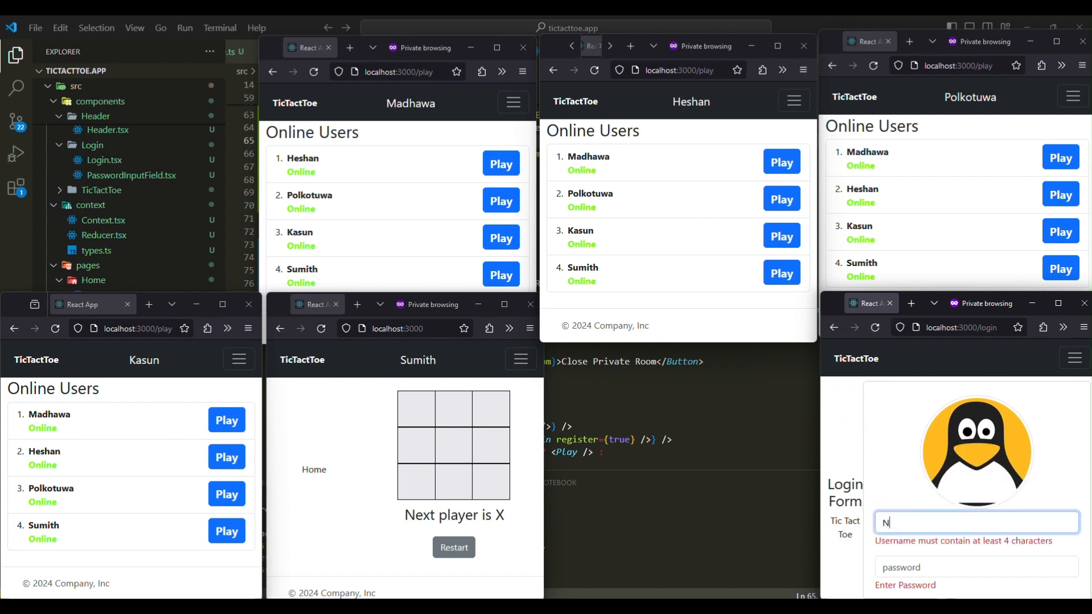
text(adeesh)
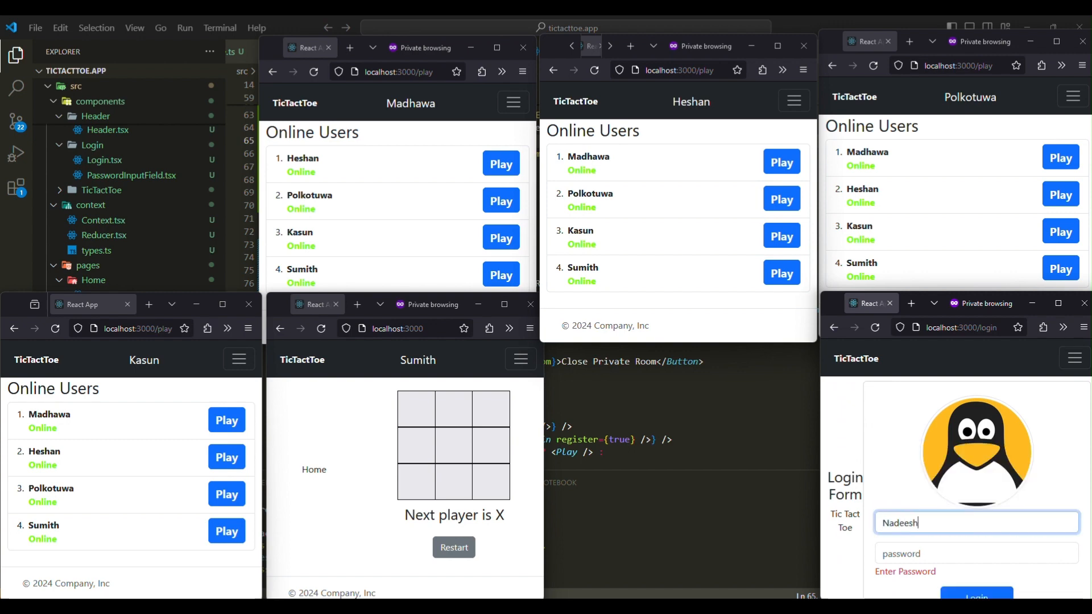
click(975, 553)
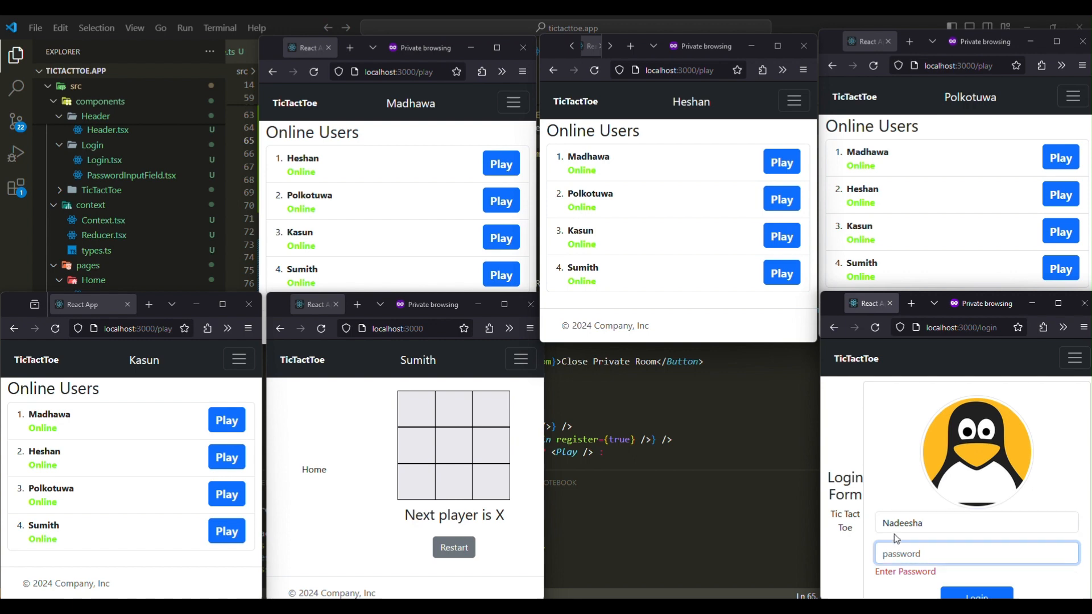
text(123)
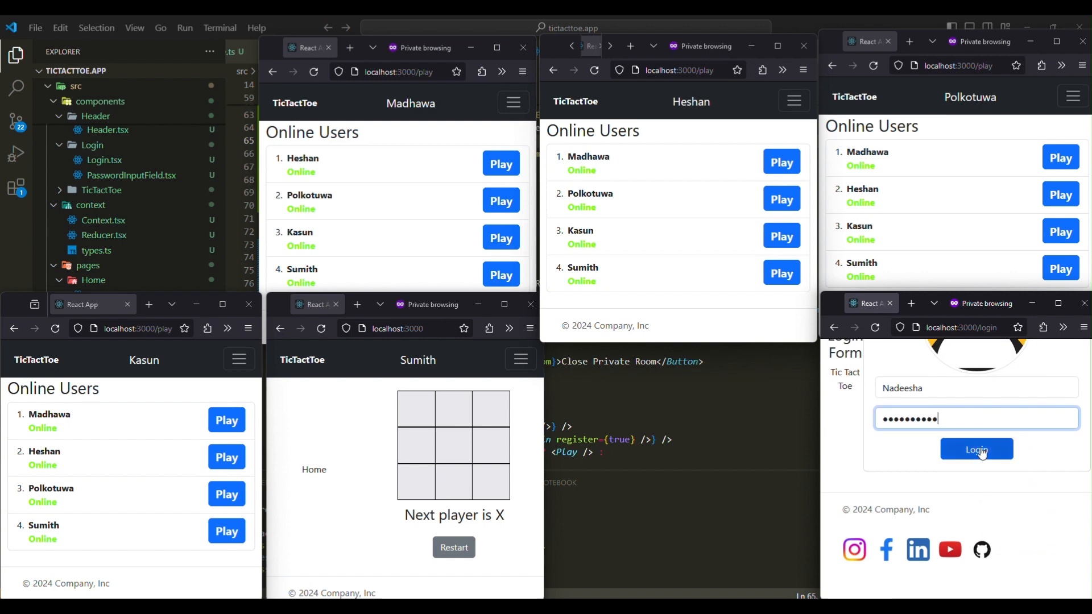
click(976, 449)
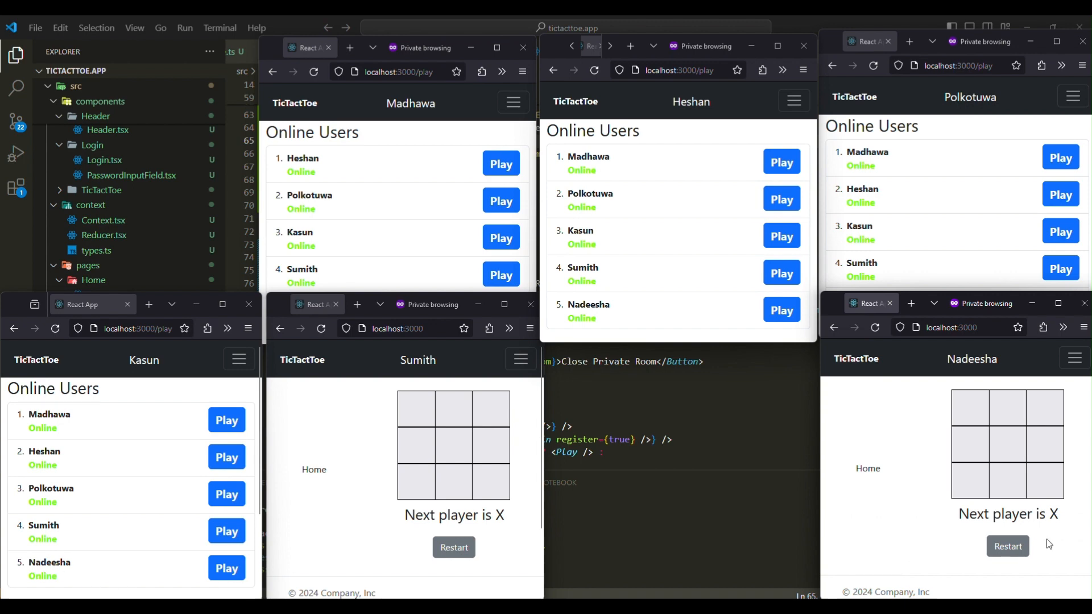
mouse_move(337, 584)
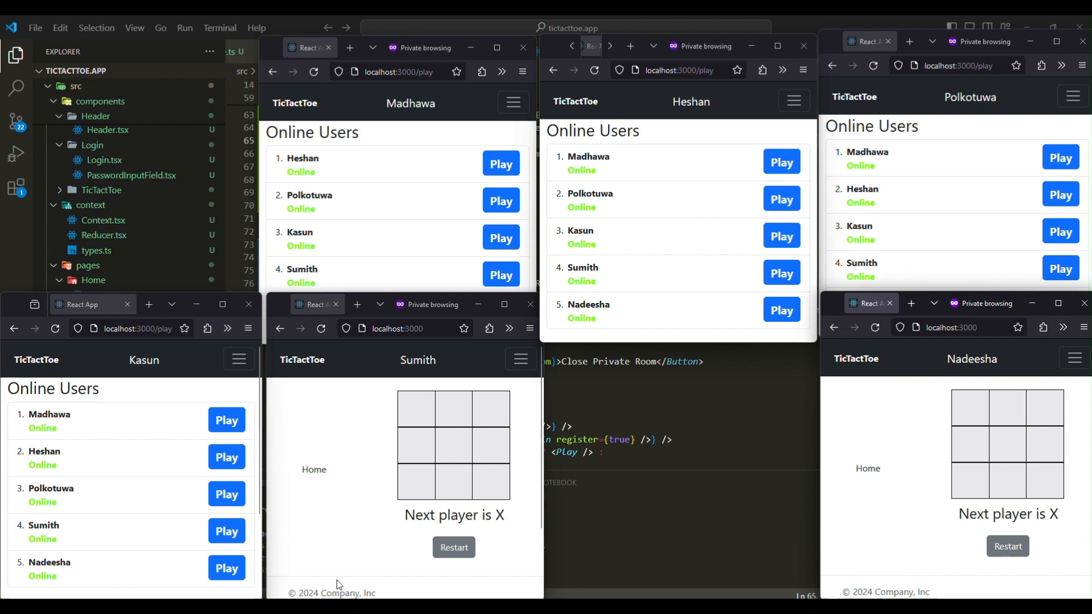
Open a Kasun–Nadeesha private room and make the first move.
click(227, 568)
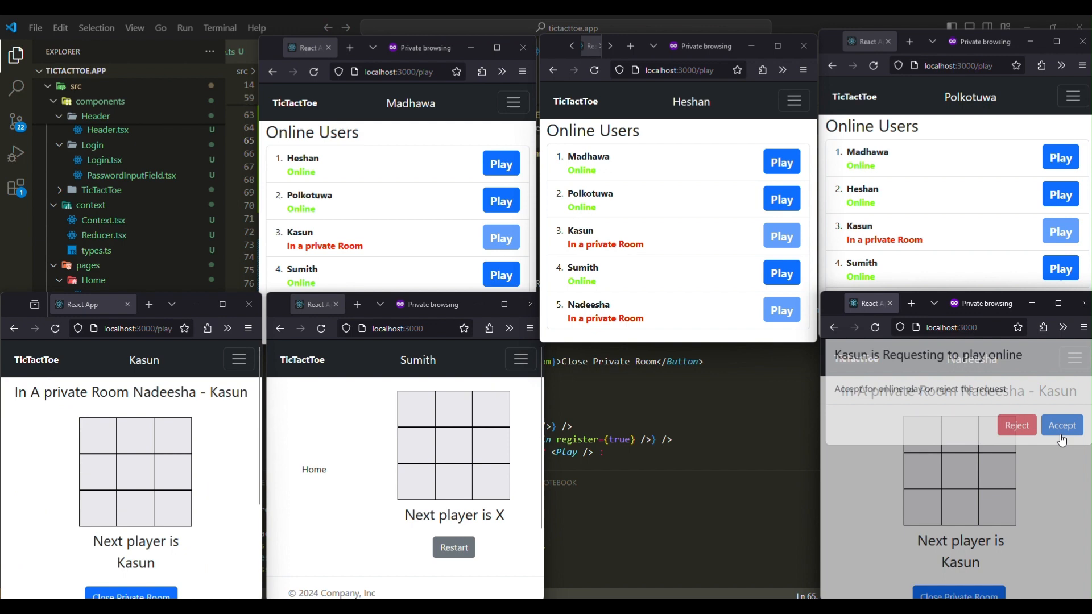
click(1061, 424)
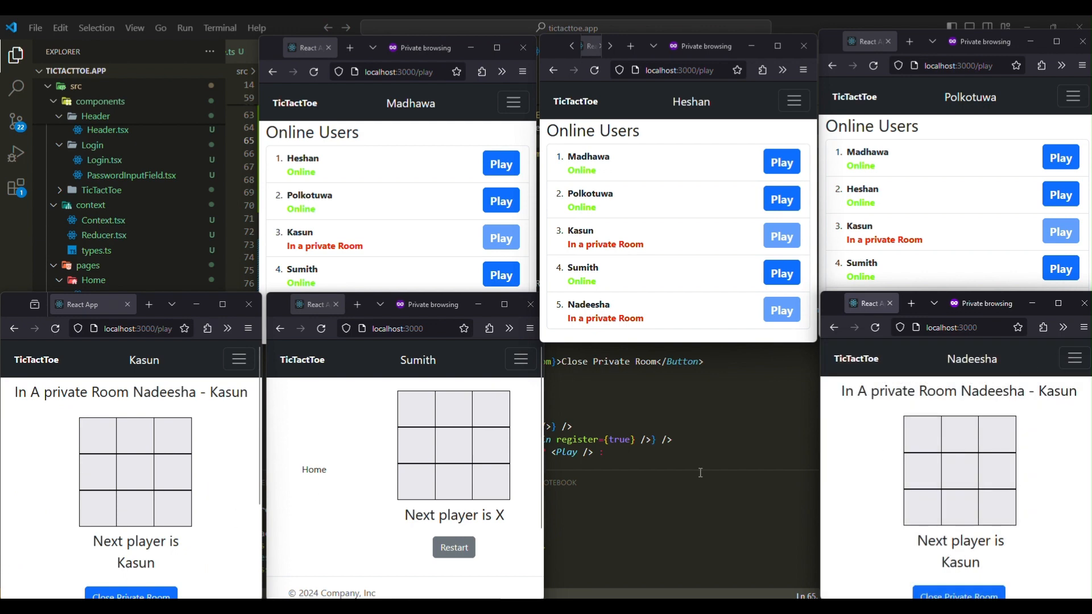
click(172, 508)
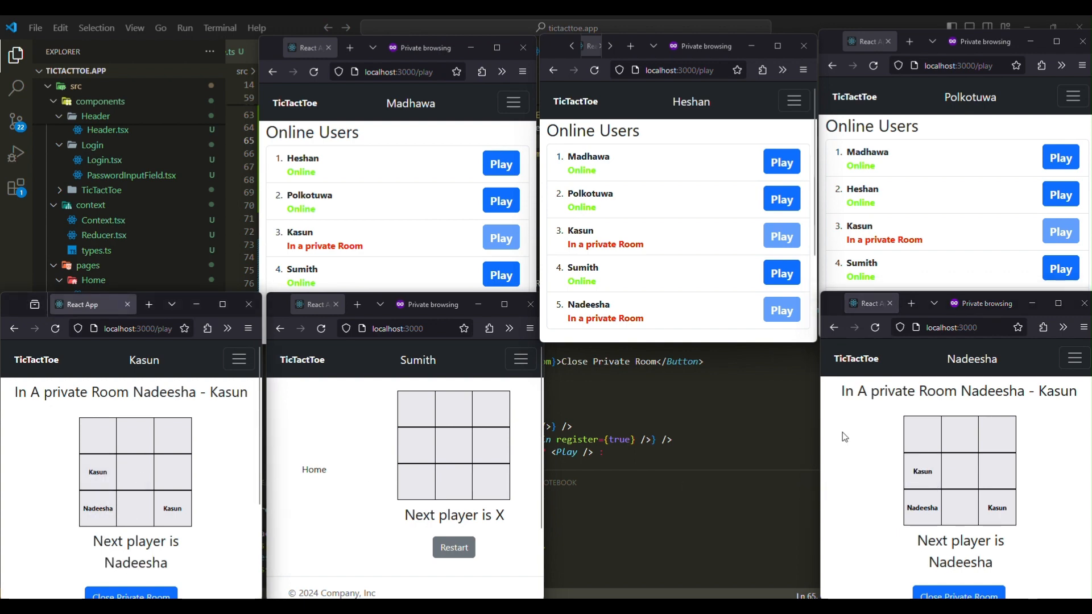
Log Nadeesha out mid-game and acknowledge the 'Nadeesha is logged out' alert in Kasun's window.
click(1073, 358)
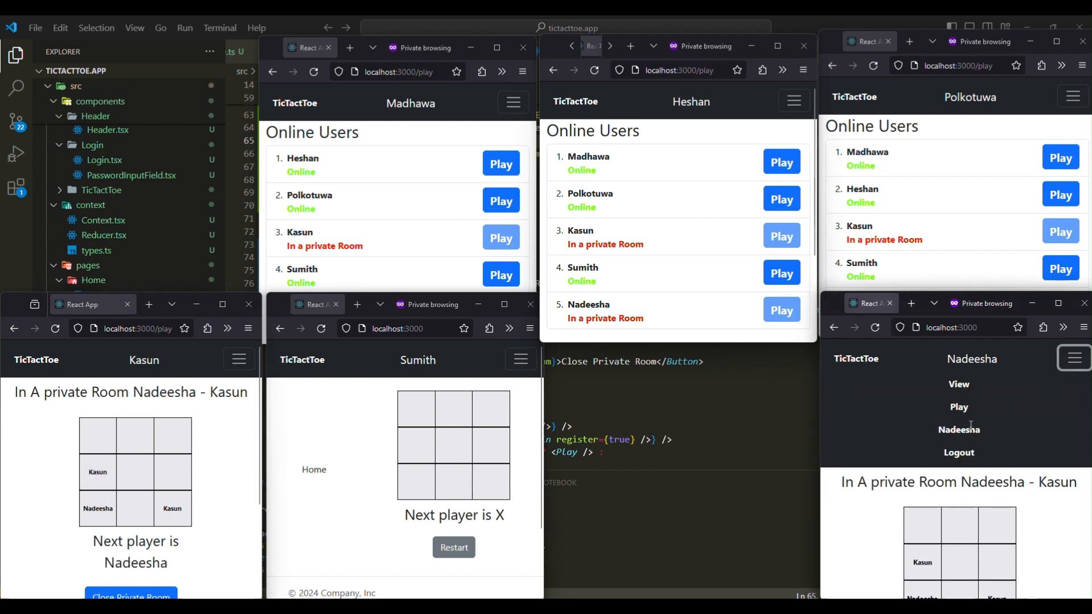
click(959, 453)
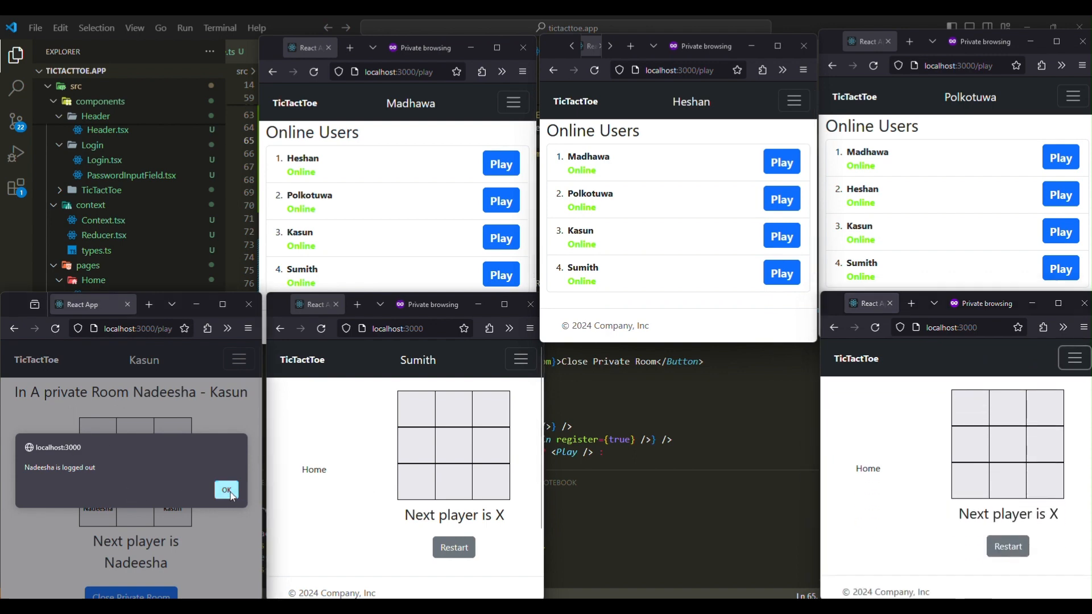
click(227, 489)
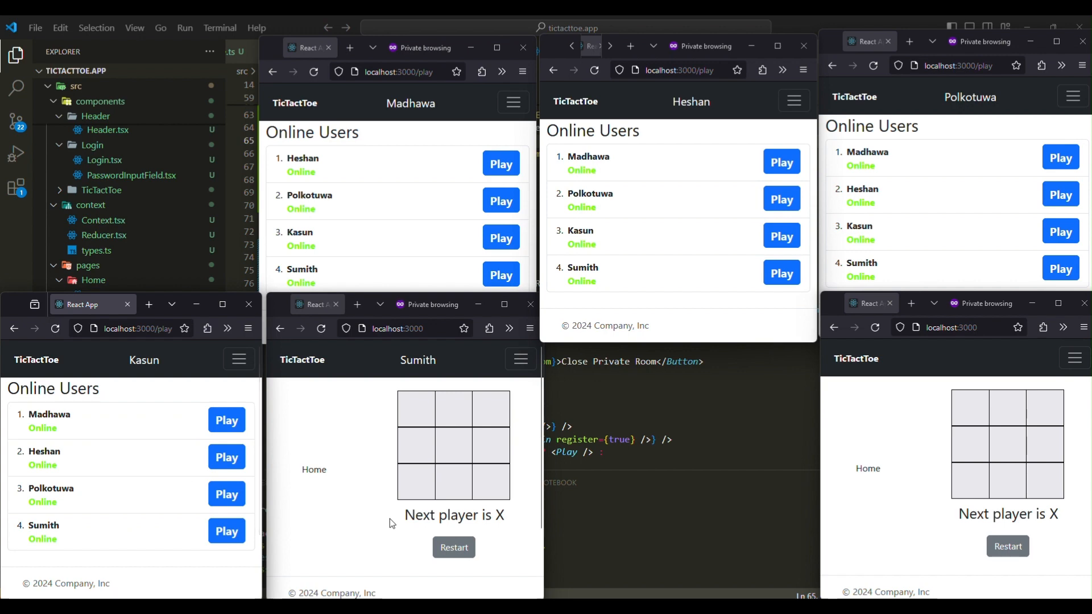
mouse_move(410, 538)
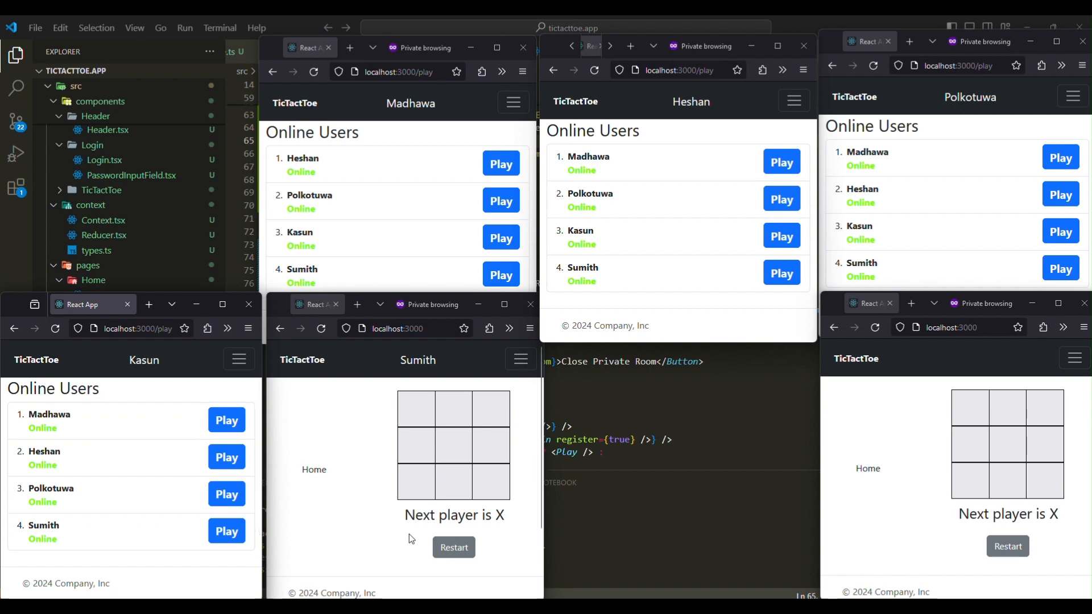
mouse_move(226, 421)
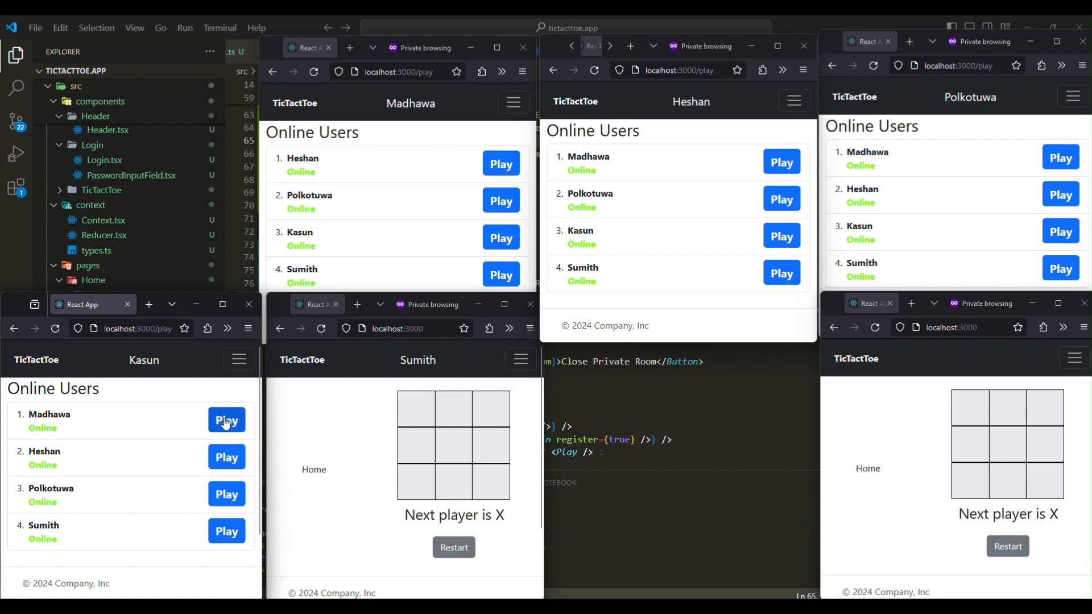
Challenge Madhawa as Kasun and log Nadeesha back in from the logged-out window.
click(226, 419)
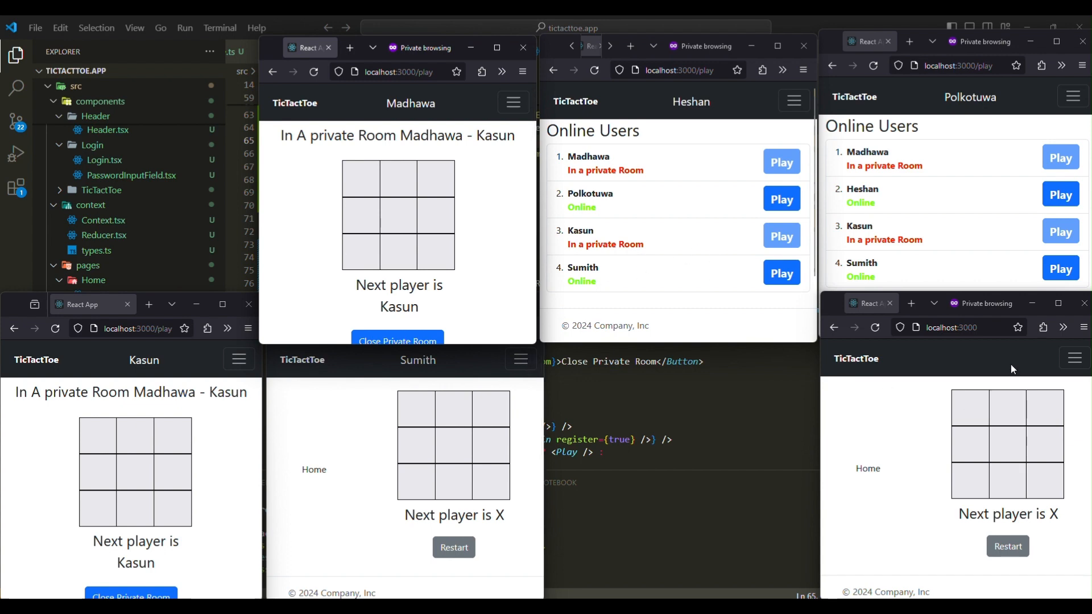
click(1072, 358)
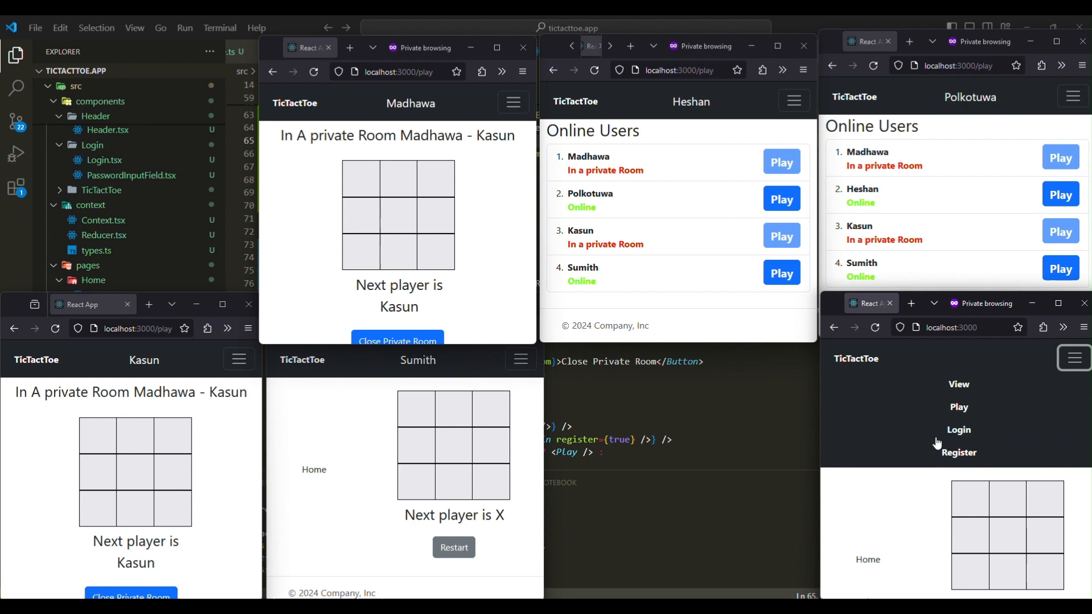
click(958, 430)
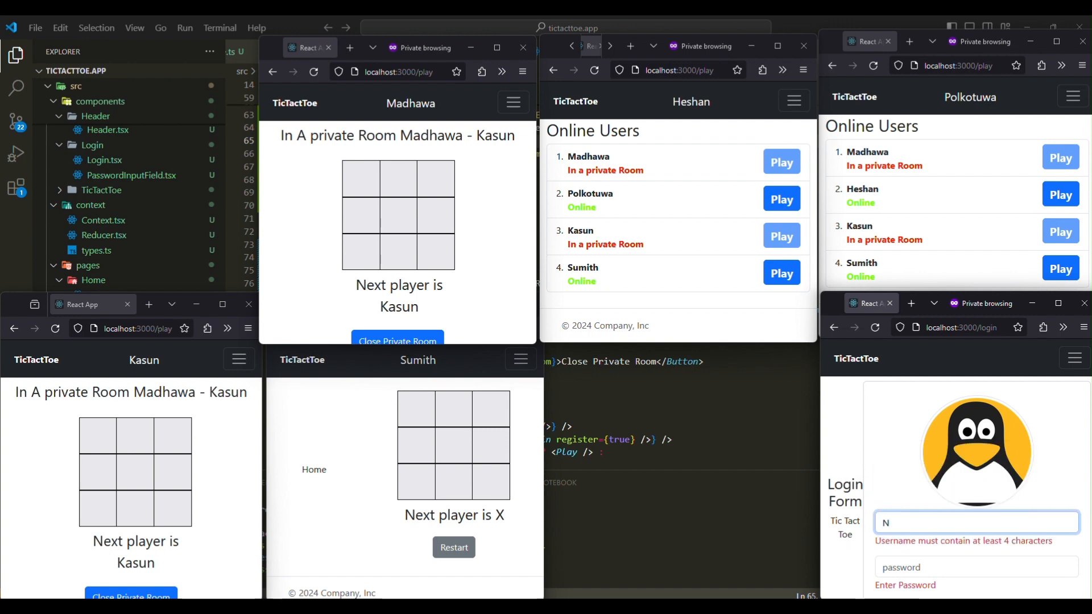
text(Nadeesha)
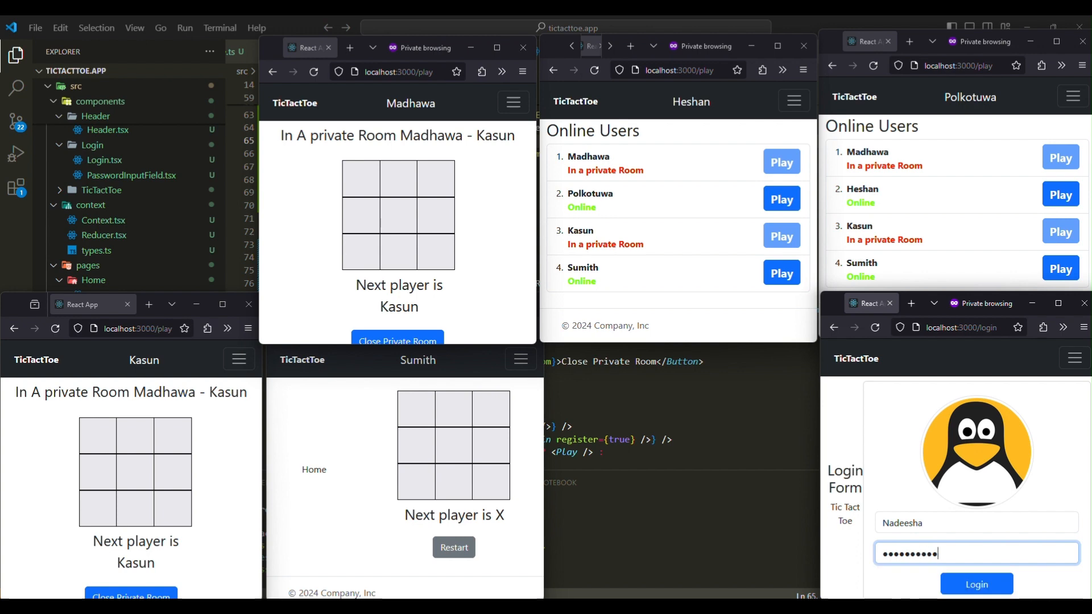
click(975, 583)
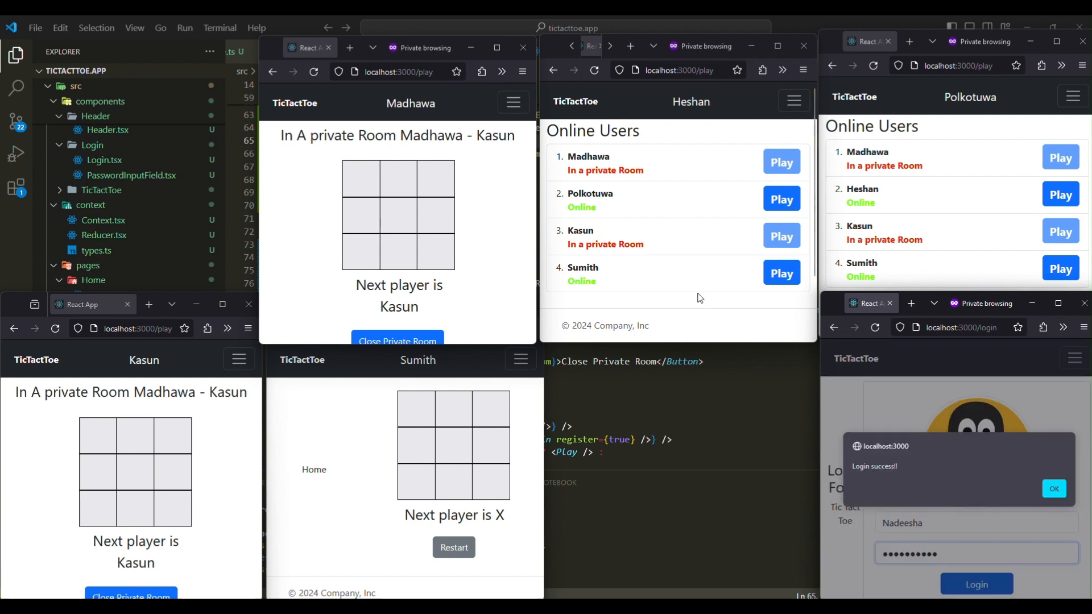
click(1053, 488)
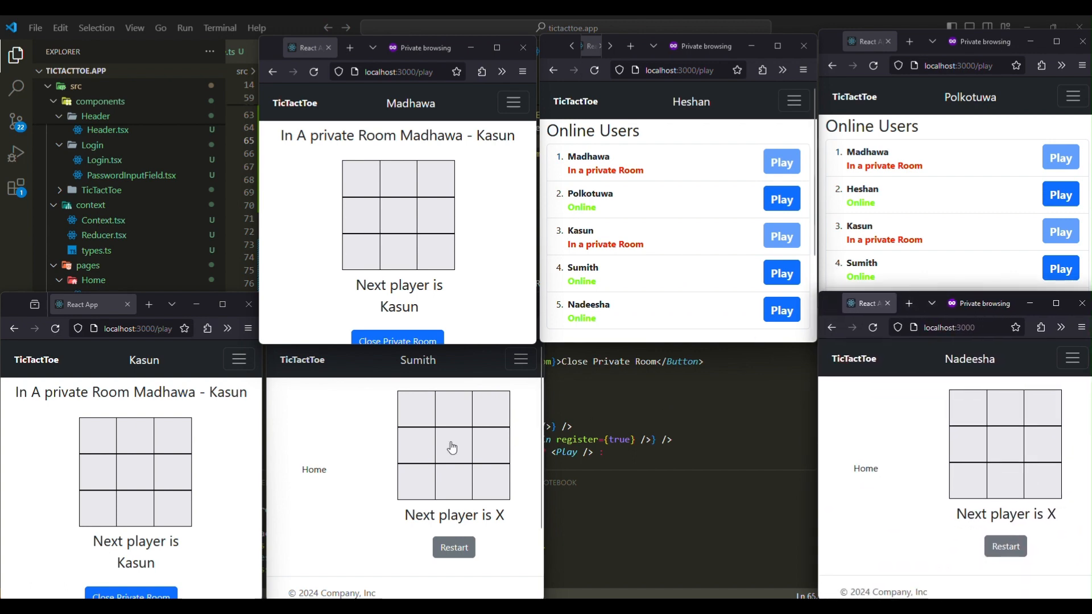
Play the opening moves of the Madhawa–Kasun private game.
scroll(down, 3)
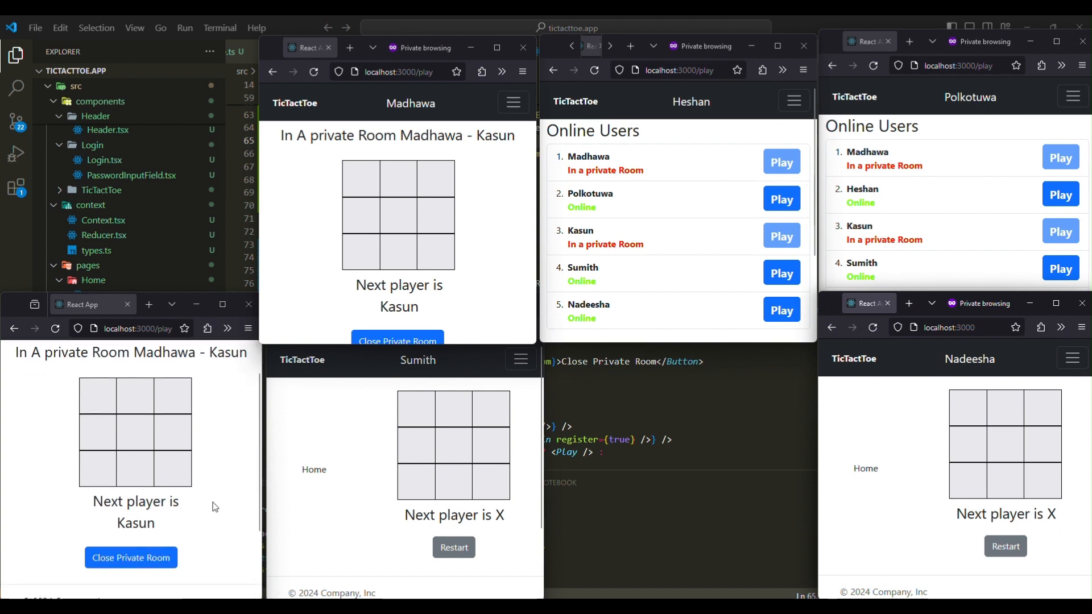
scroll(down, 3)
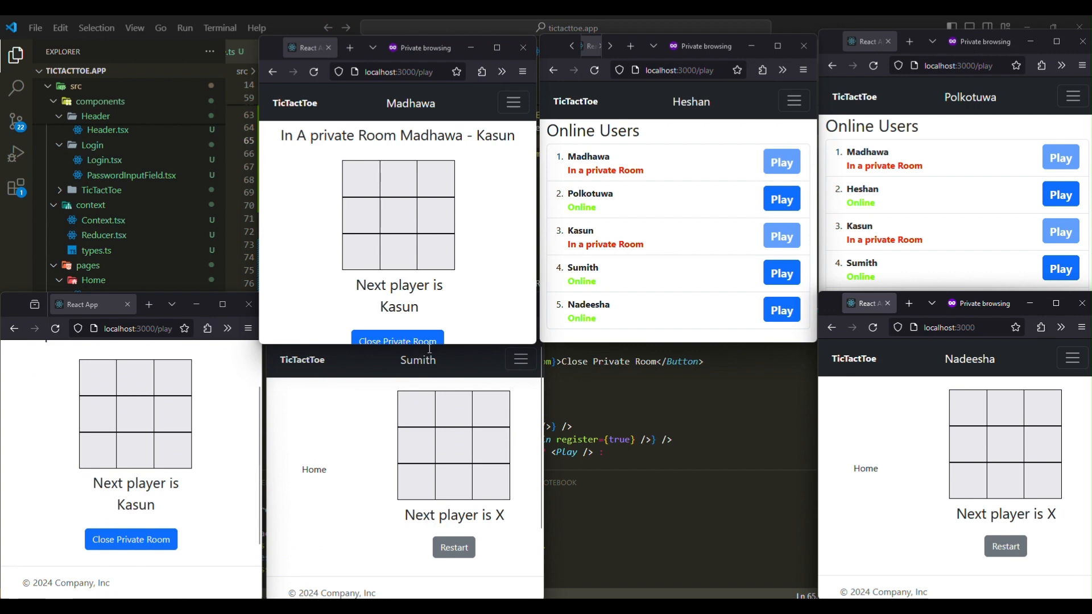
mouse_move(360, 178)
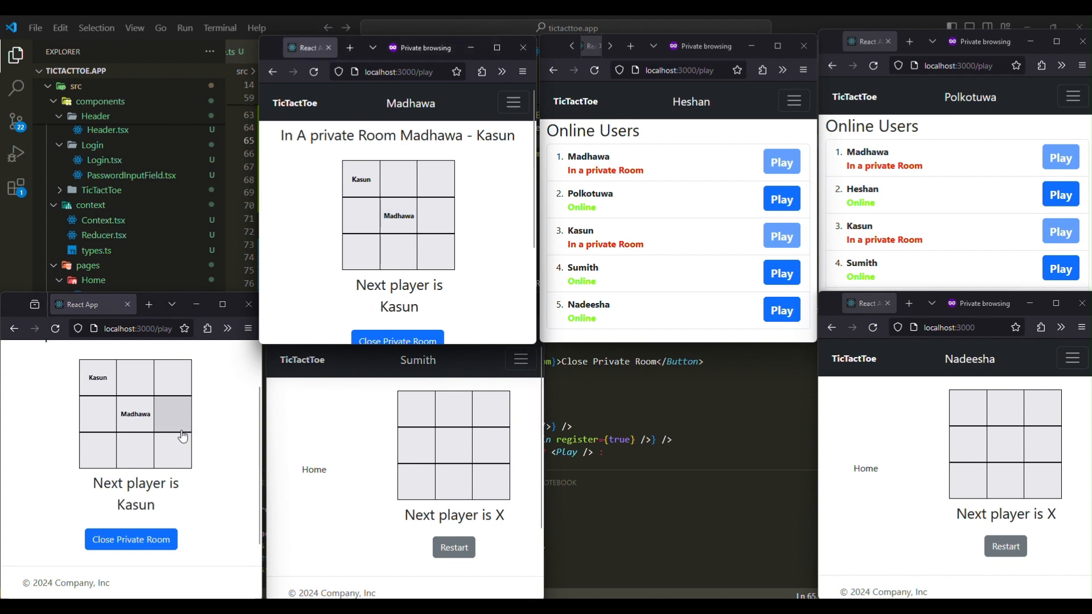
click(171, 451)
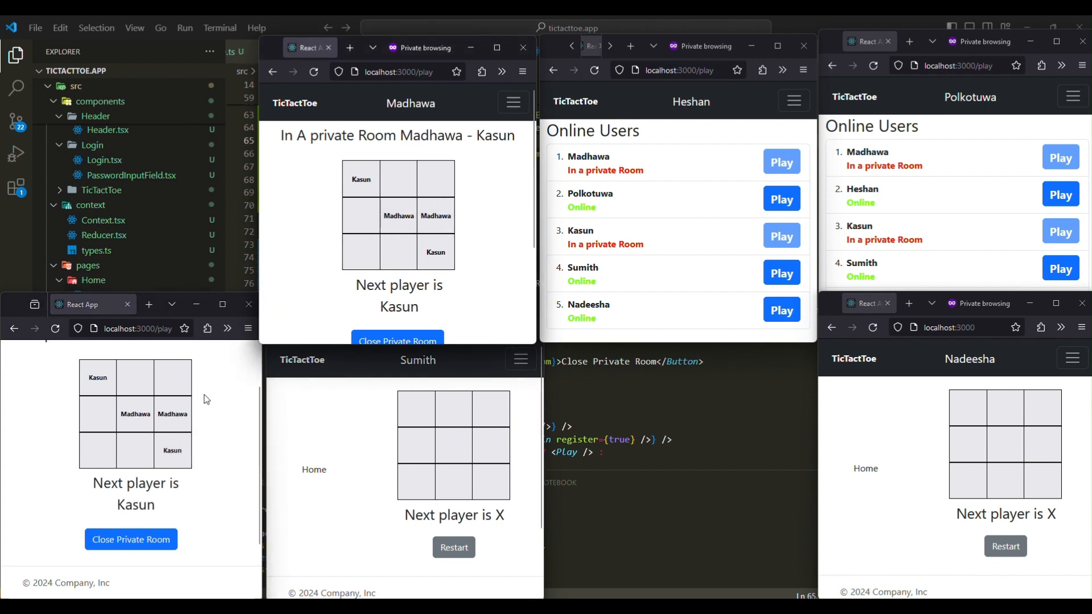
click(436, 178)
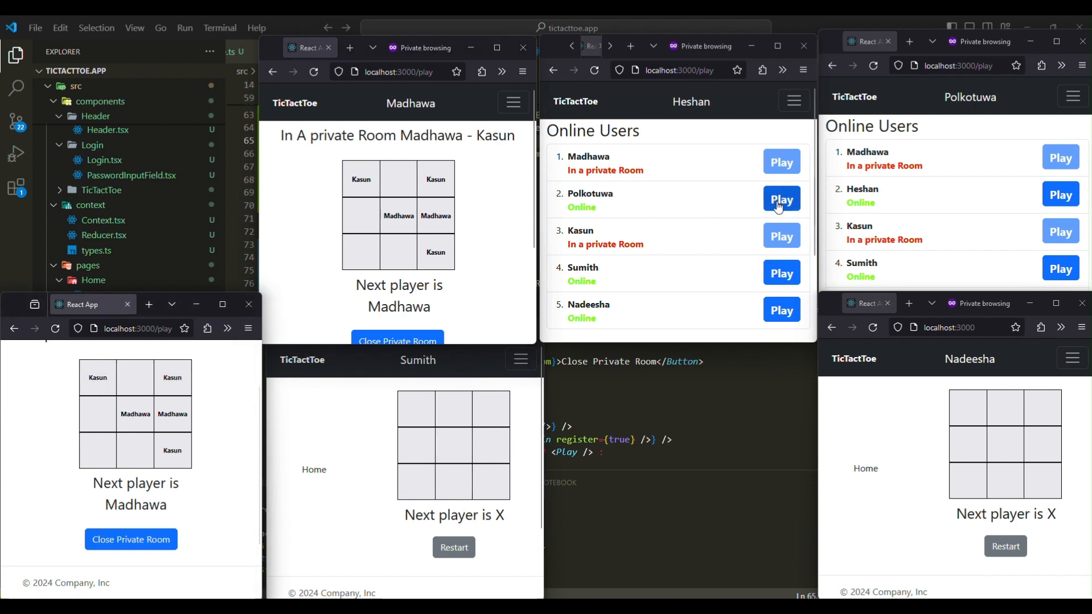
Open a Heshan–Polkotuwa private room and place marks top-right, middle-left and top-left.
click(780, 199)
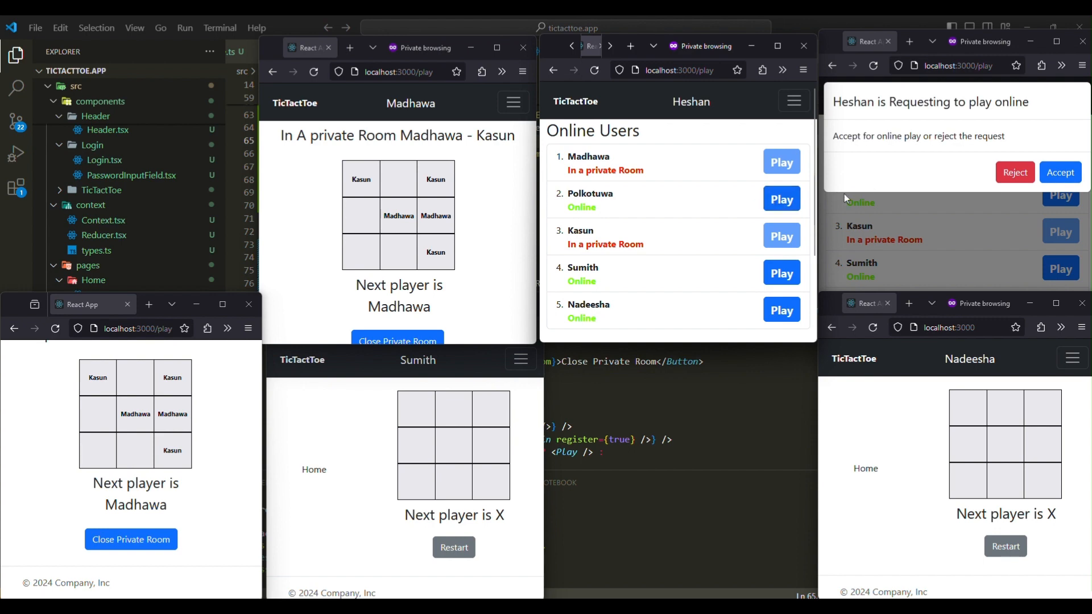
click(1059, 172)
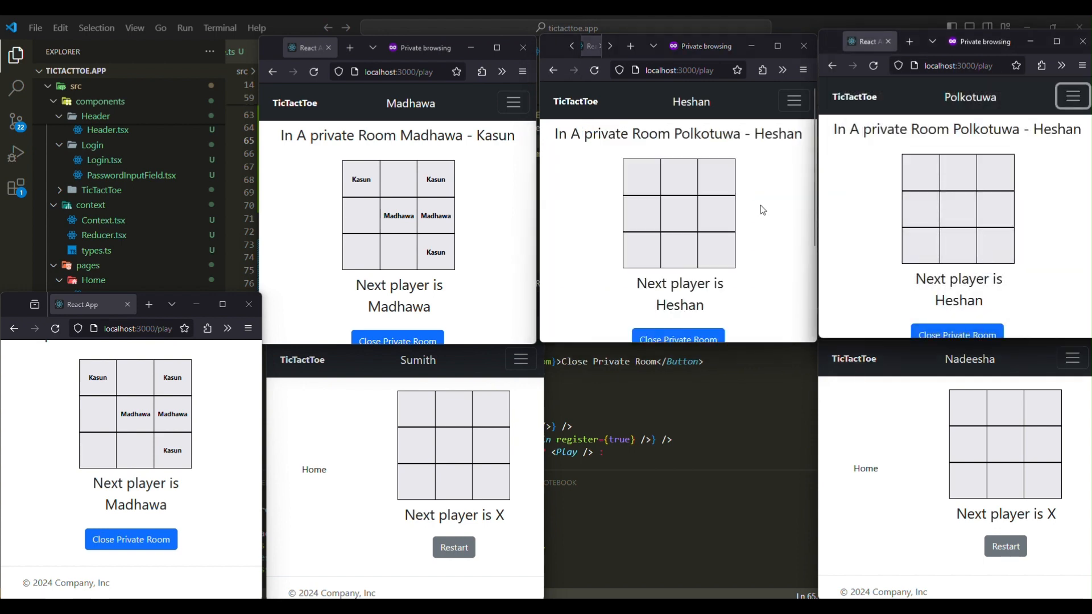
click(716, 178)
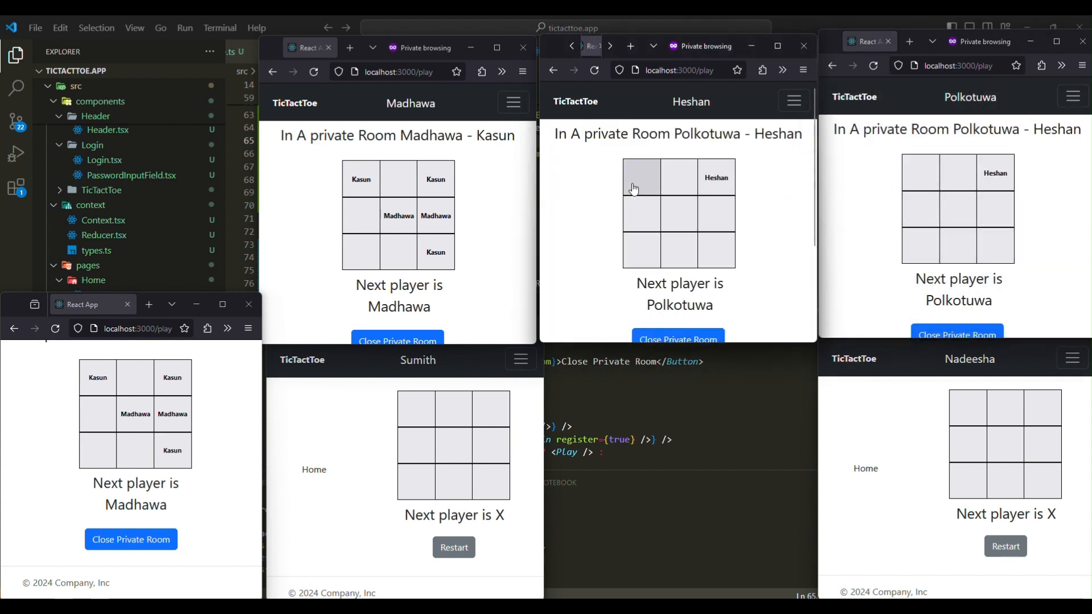
click(642, 214)
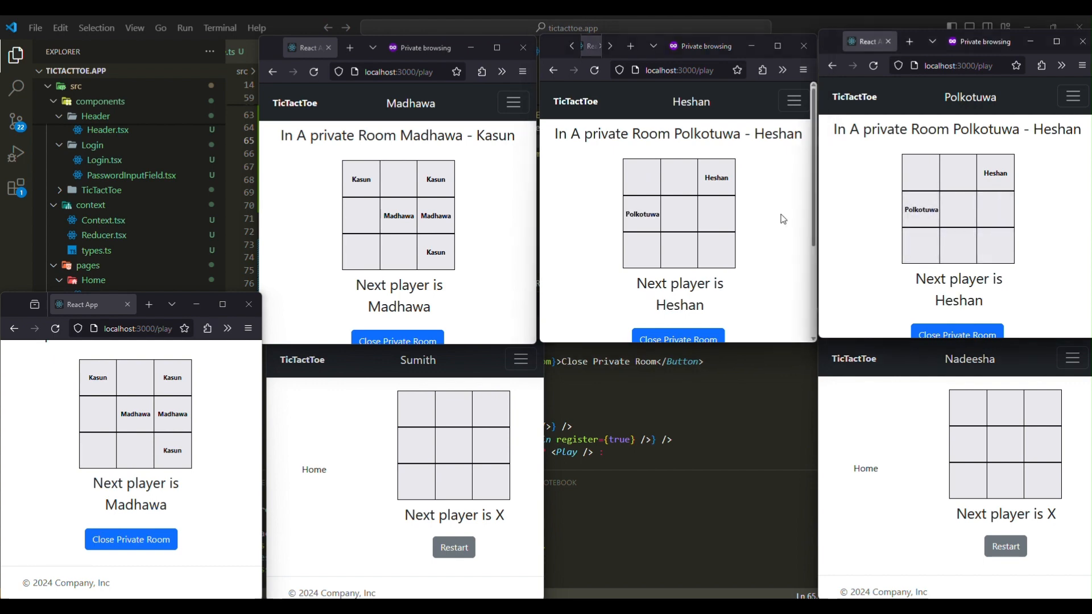
click(640, 177)
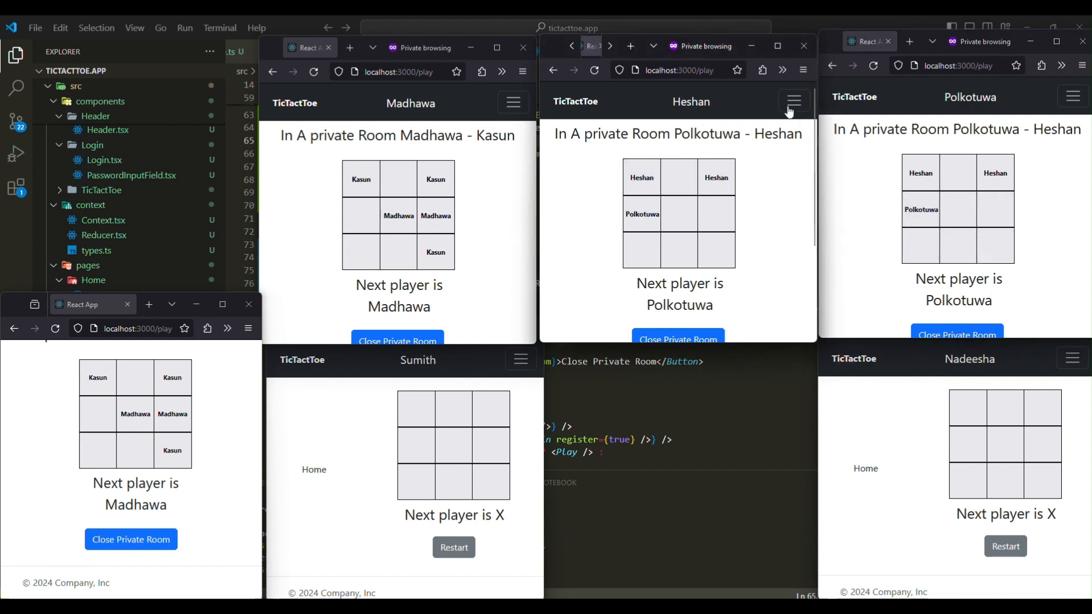
click(793, 101)
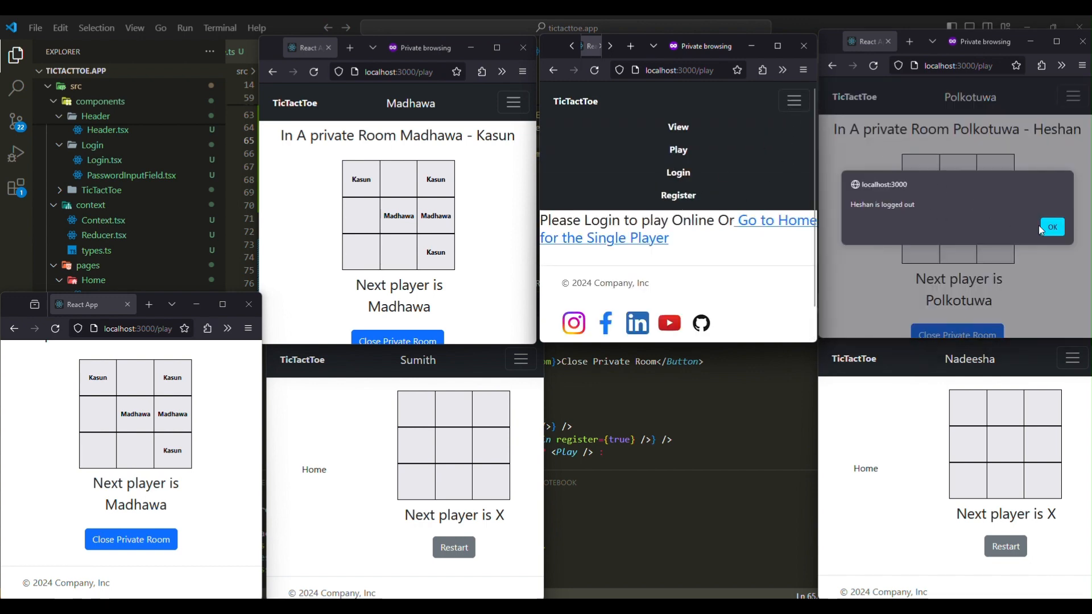
Acknowledge Heshan's logged-out alert in Polkotuwa's window and close Heshan's navigation menu.
click(1051, 228)
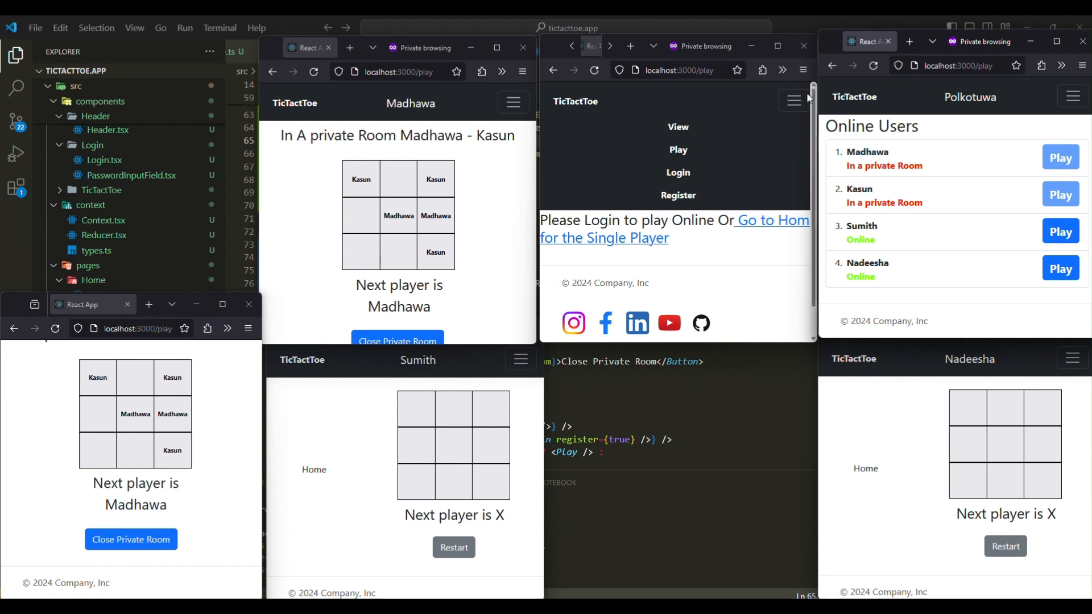
click(793, 100)
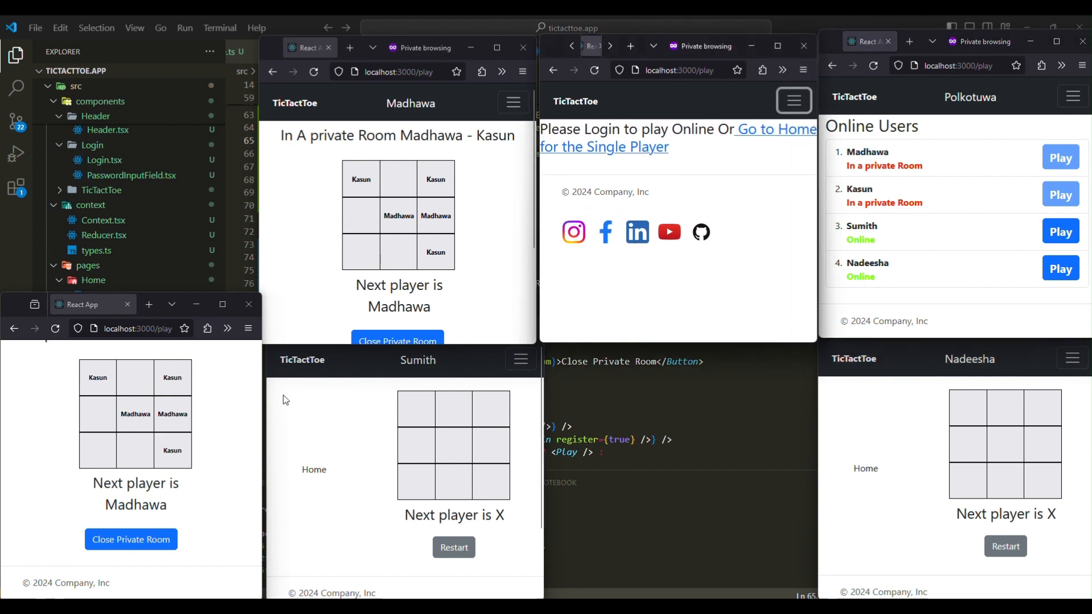
mouse_move(262, 326)
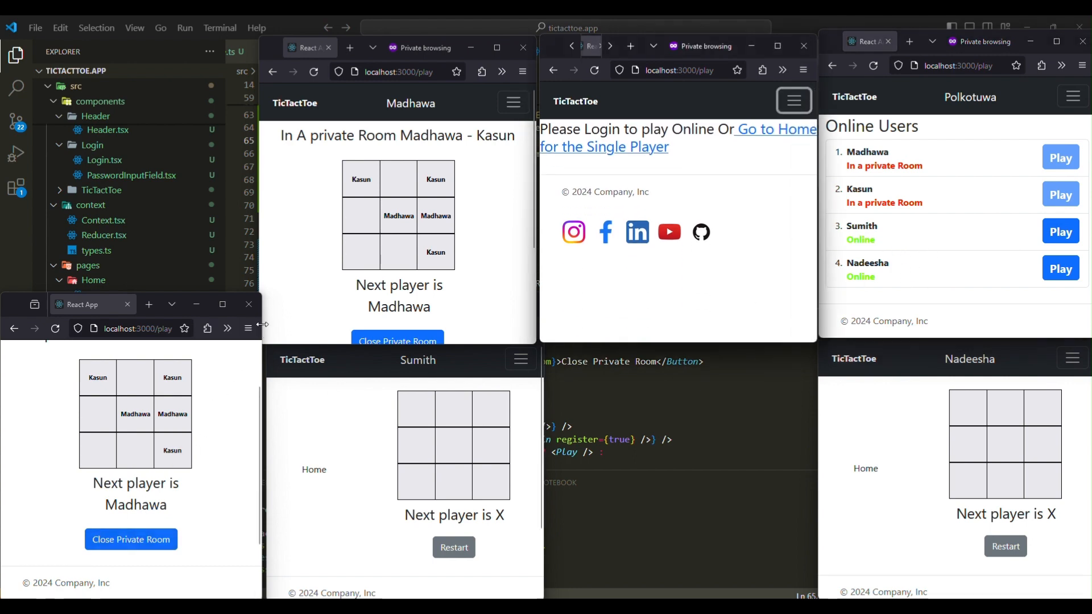
mouse_move(131, 539)
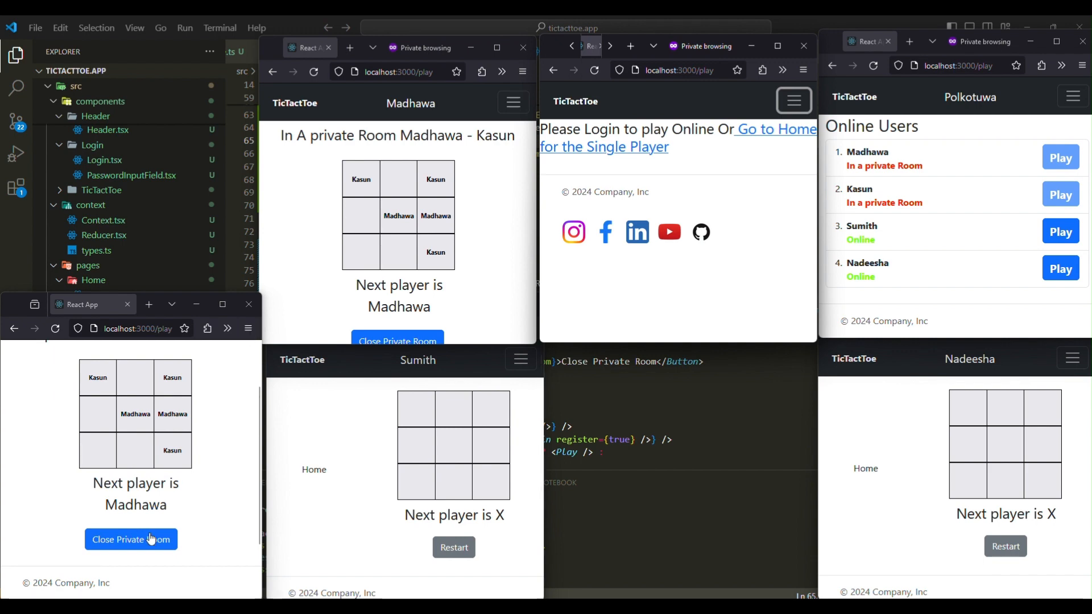
mouse_move(144, 449)
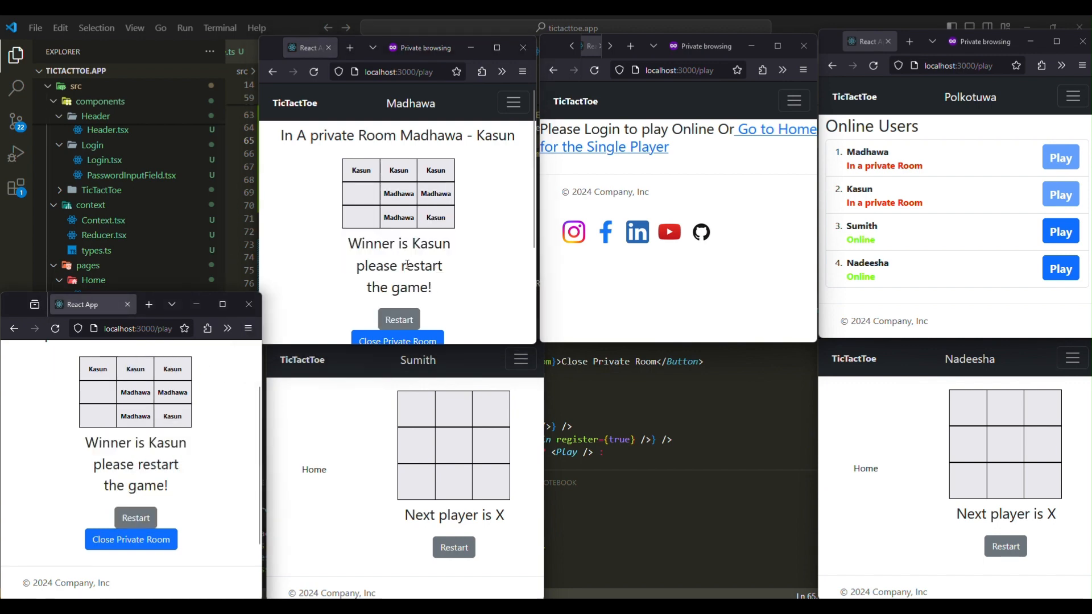
Dismiss Madhawa's 'closed the private room' alert and maximize the logged-in user's window.
click(398, 319)
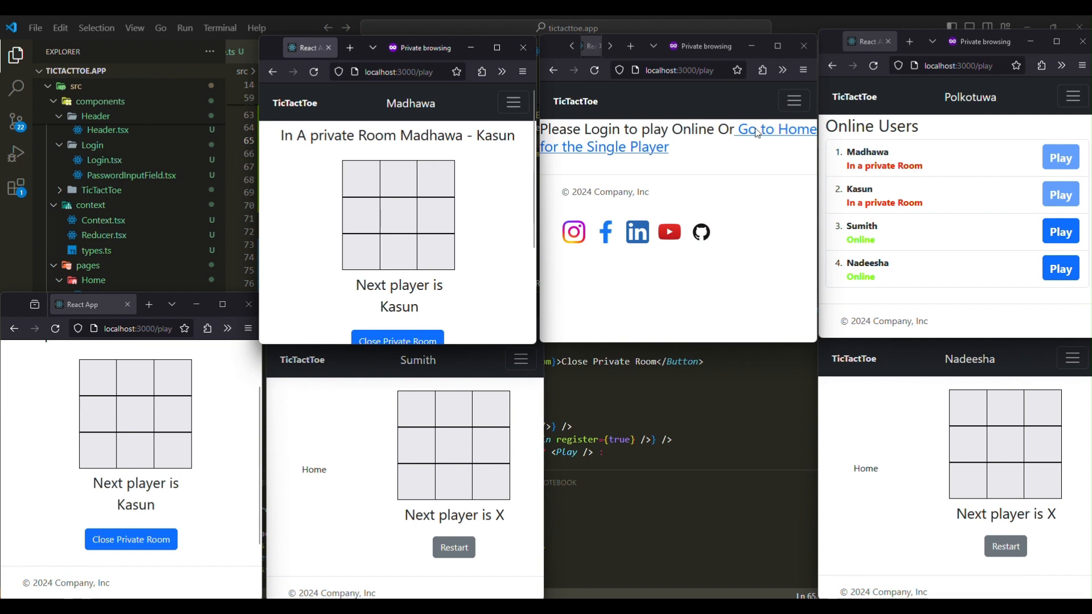
click(130, 539)
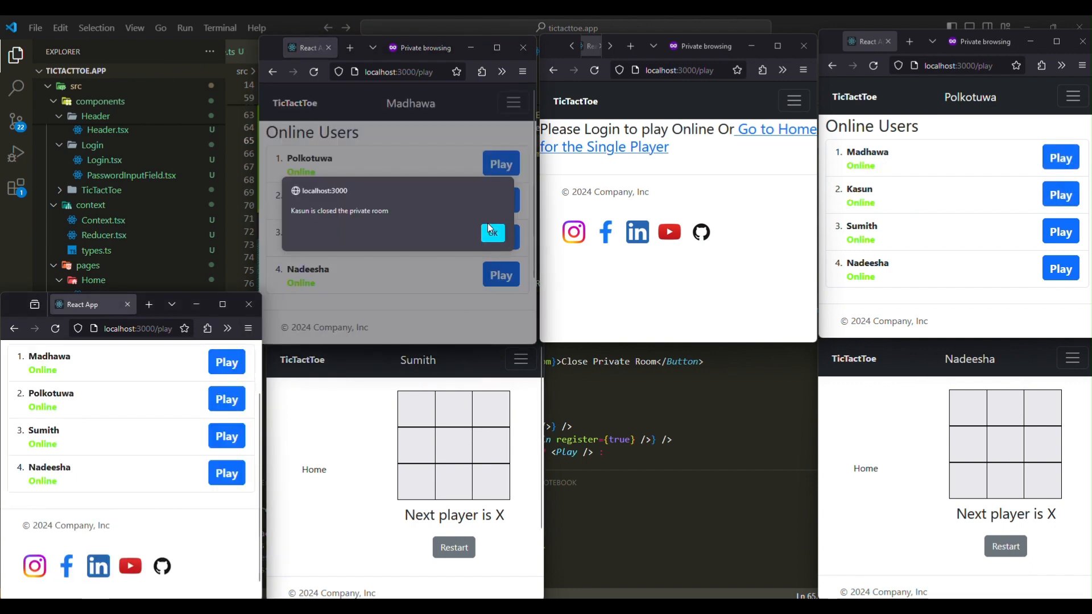
click(492, 233)
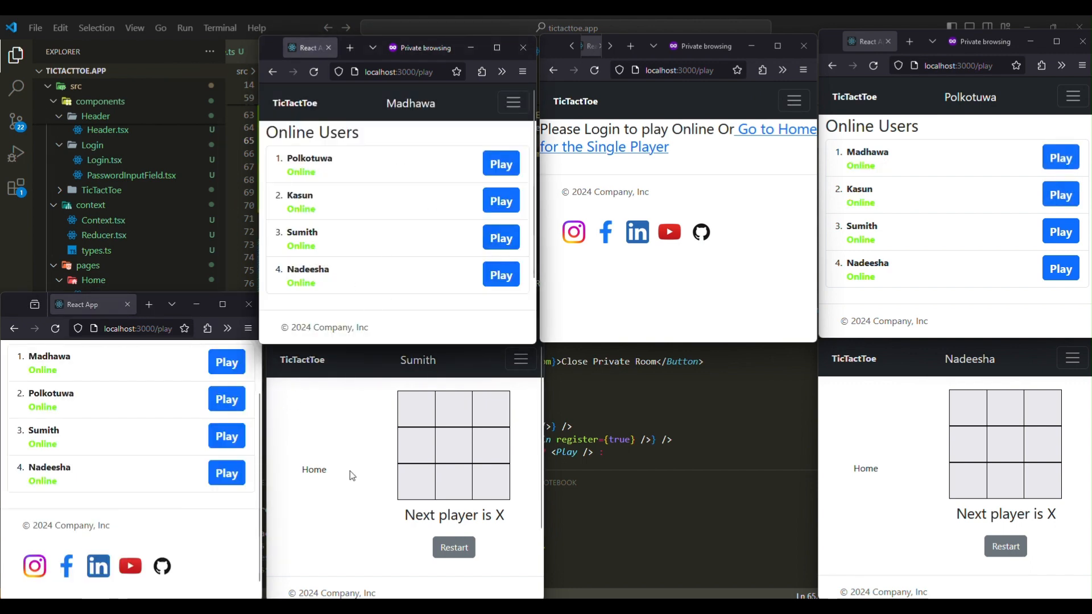
mouse_move(480, 31)
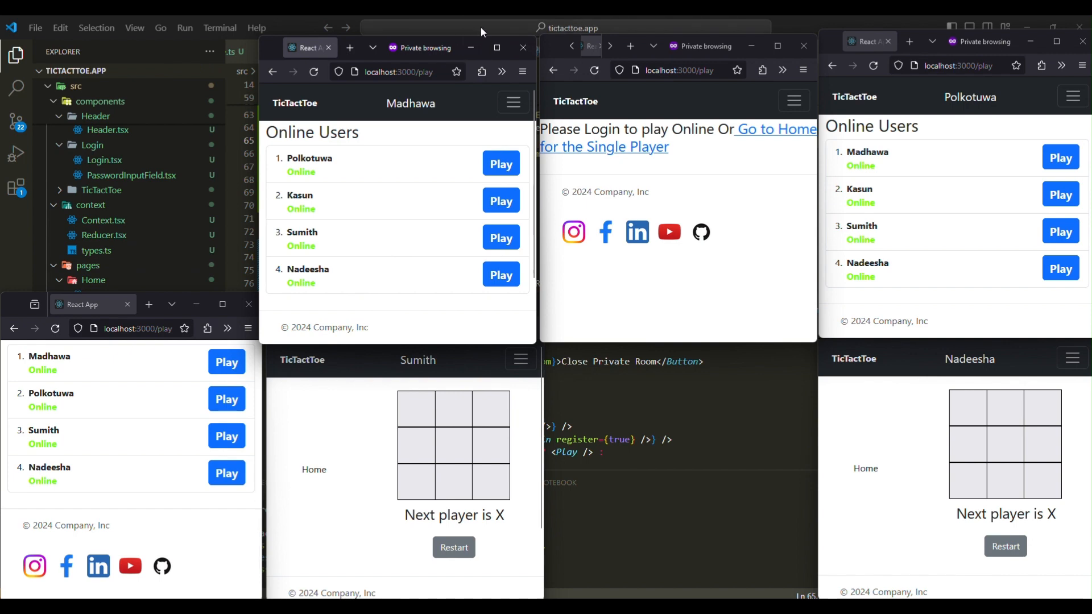
mouse_move(273, 440)
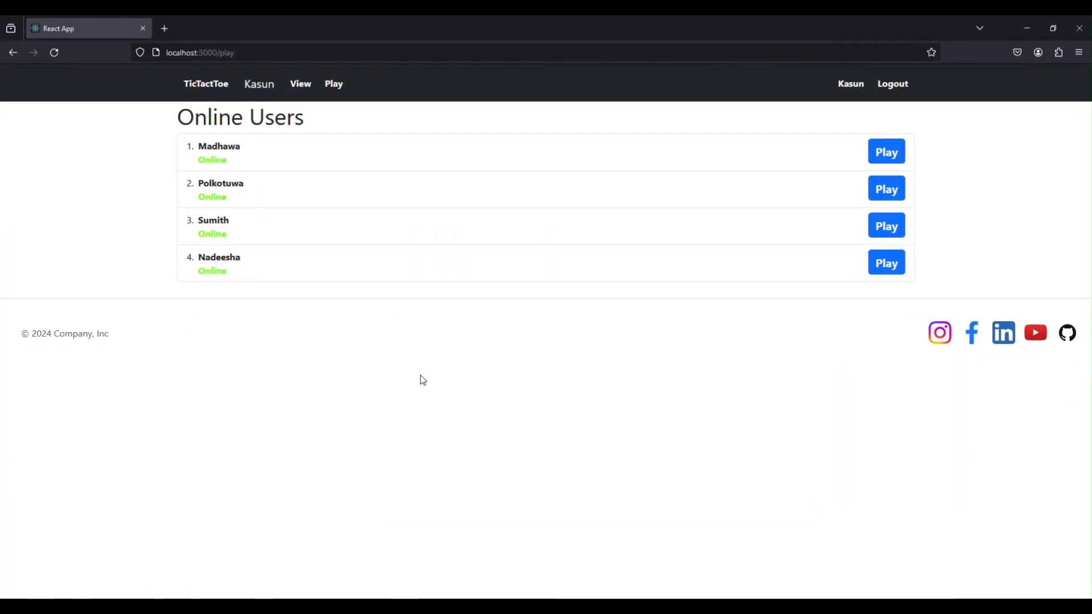
Show DevTools Storage with Local Storage for localhost:3000 holding jwtToken and refreshToken.
key(F12)
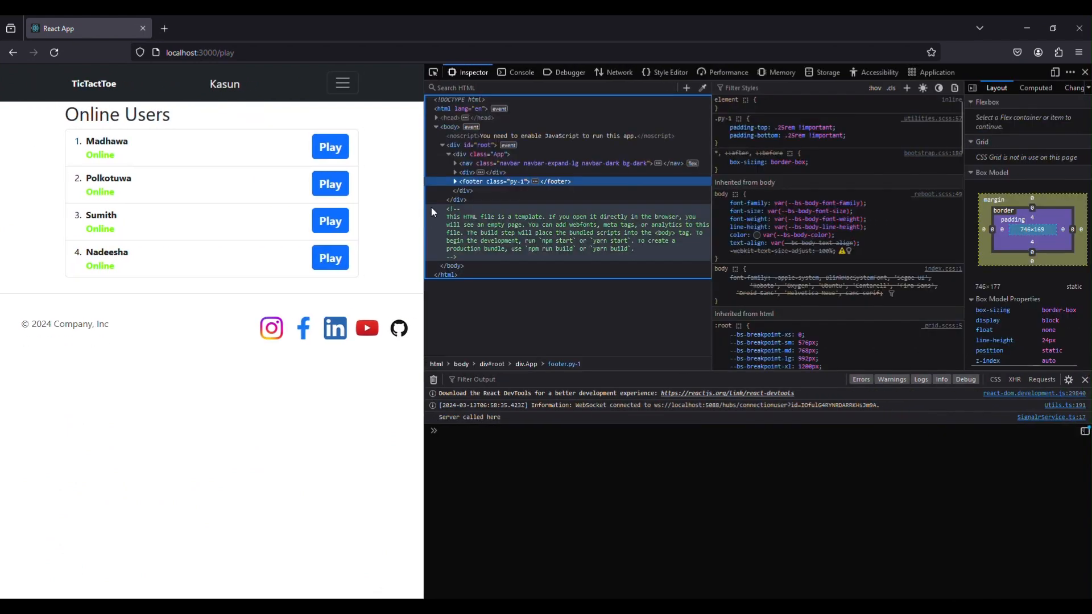
click(618, 72)
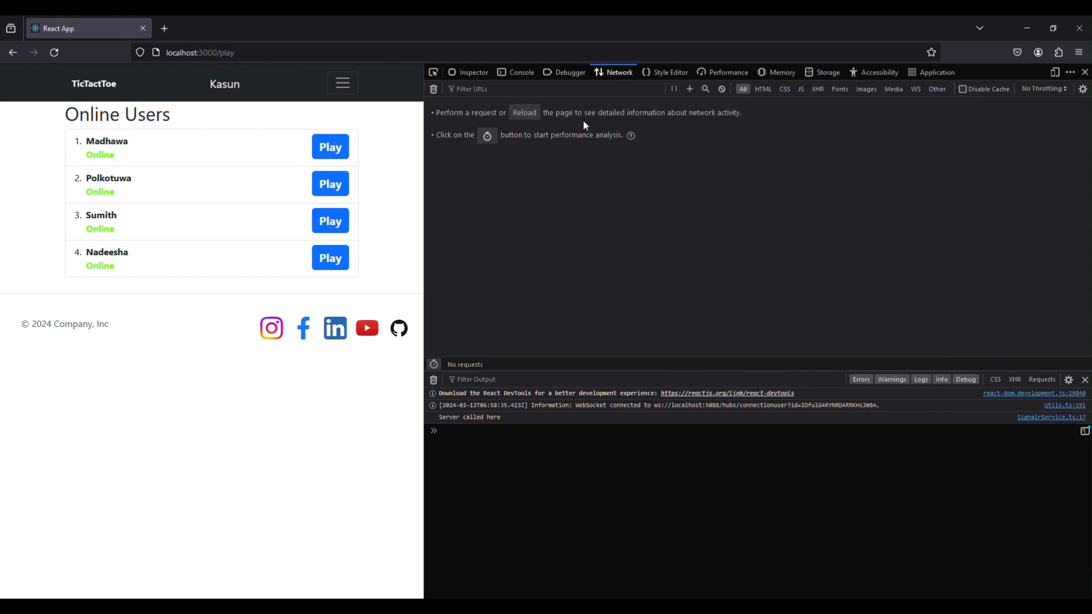
mouse_move(578, 229)
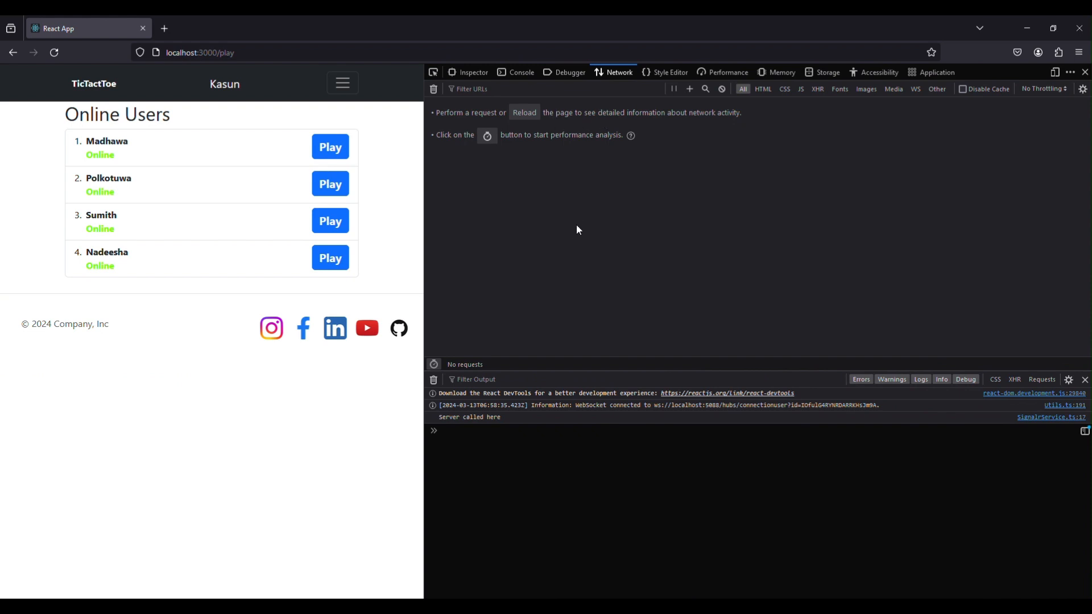
mouse_move(827, 72)
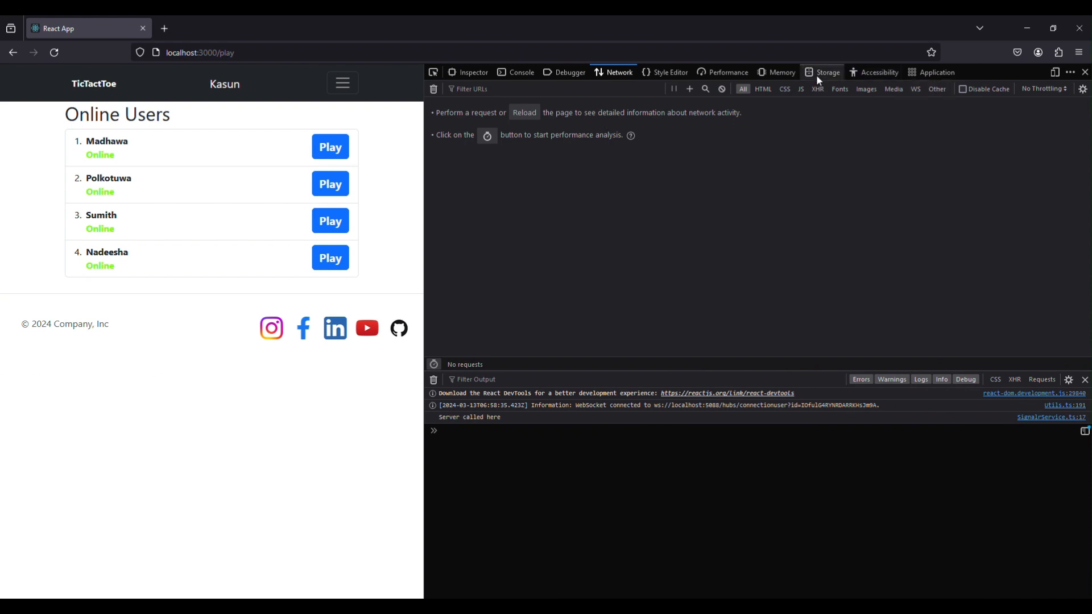
click(827, 72)
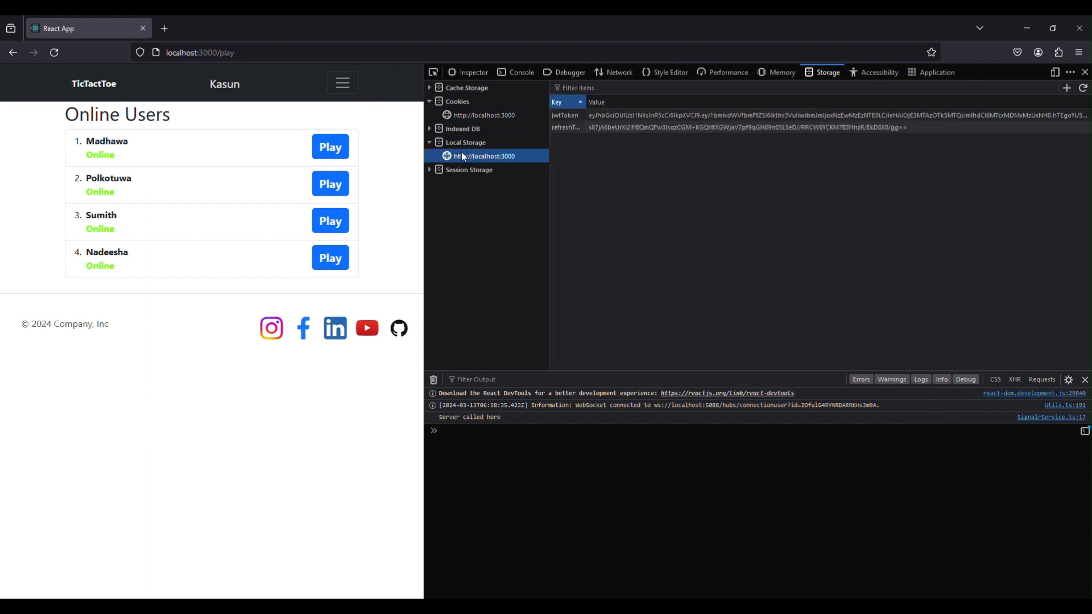
mouse_move(653, 131)
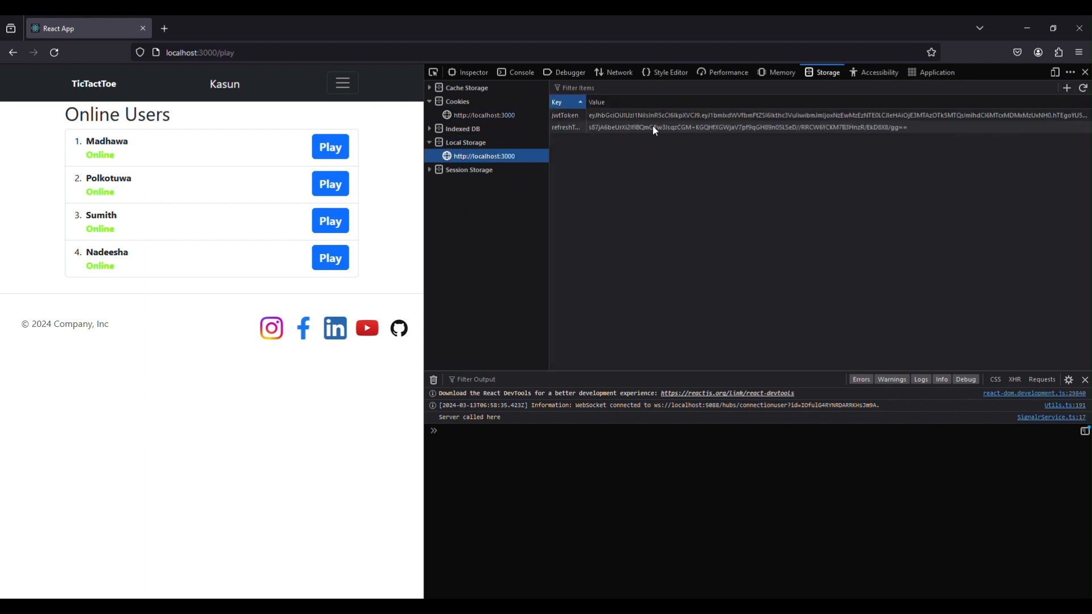
mouse_move(584, 138)
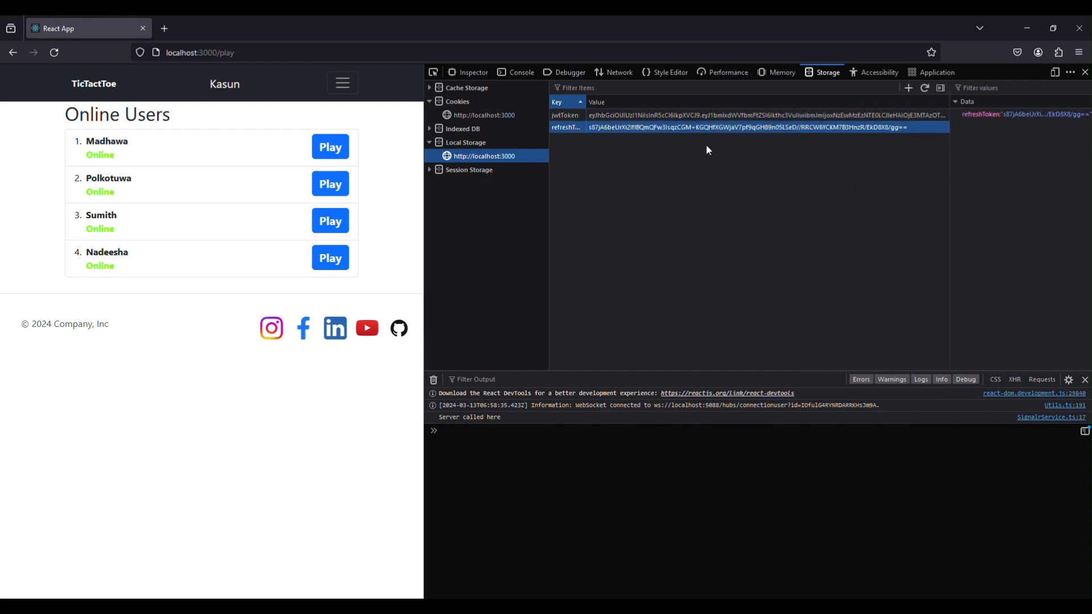
Inspect the OPTIONS preflight refresh request's payload and response in the Network panel.
click(618, 72)
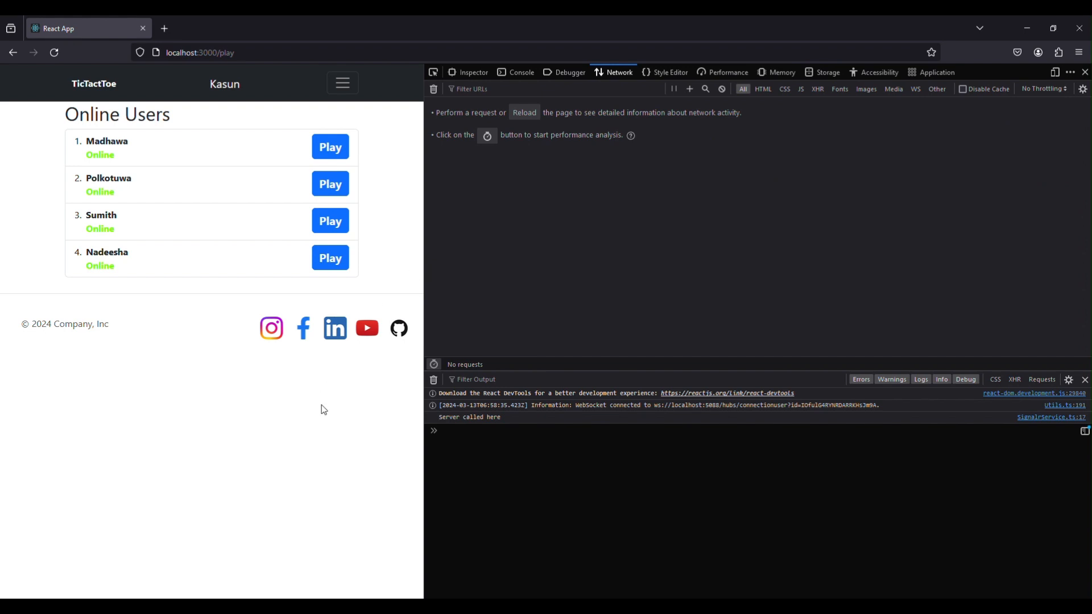
mouse_move(426, 383)
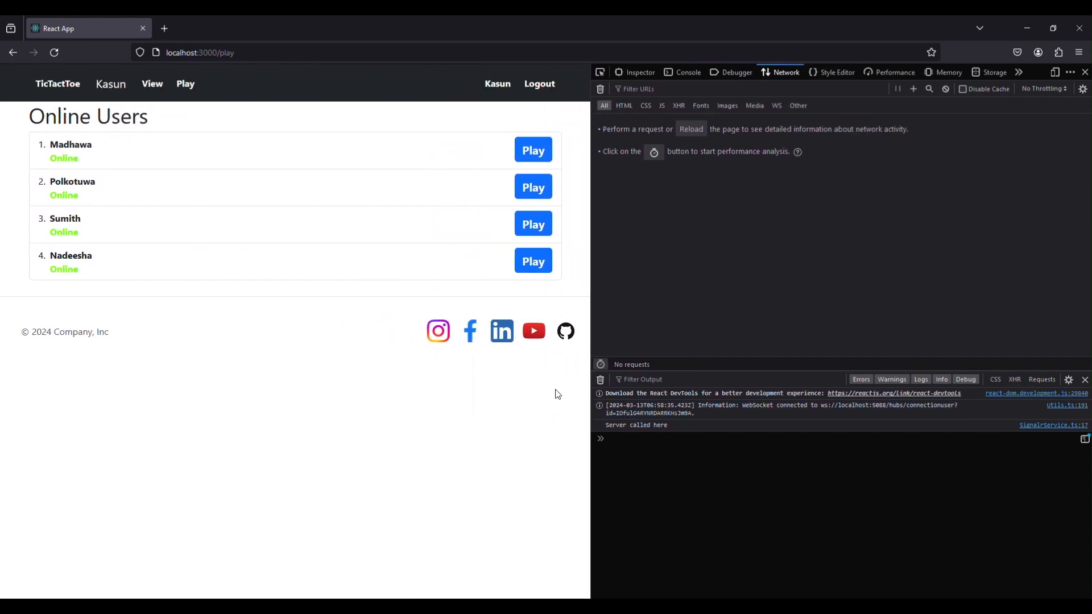
mouse_move(582, 489)
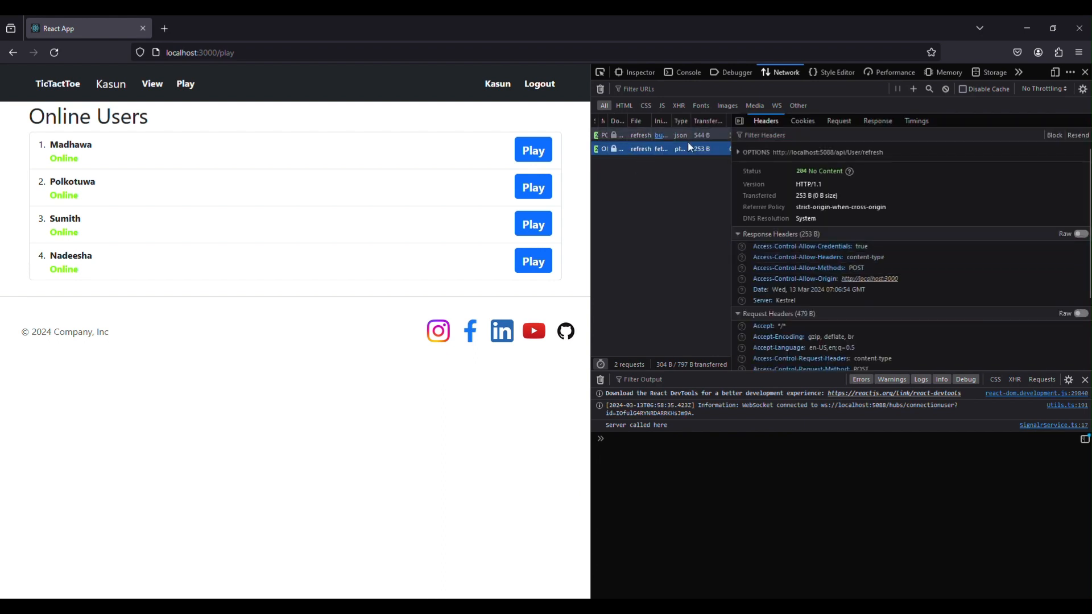
click(839, 120)
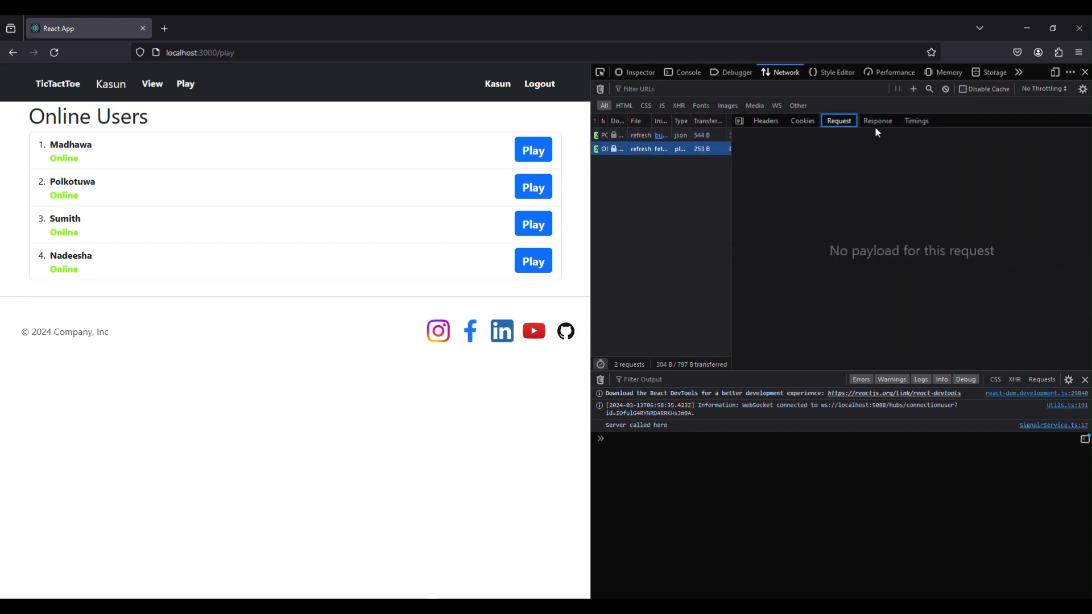
click(877, 121)
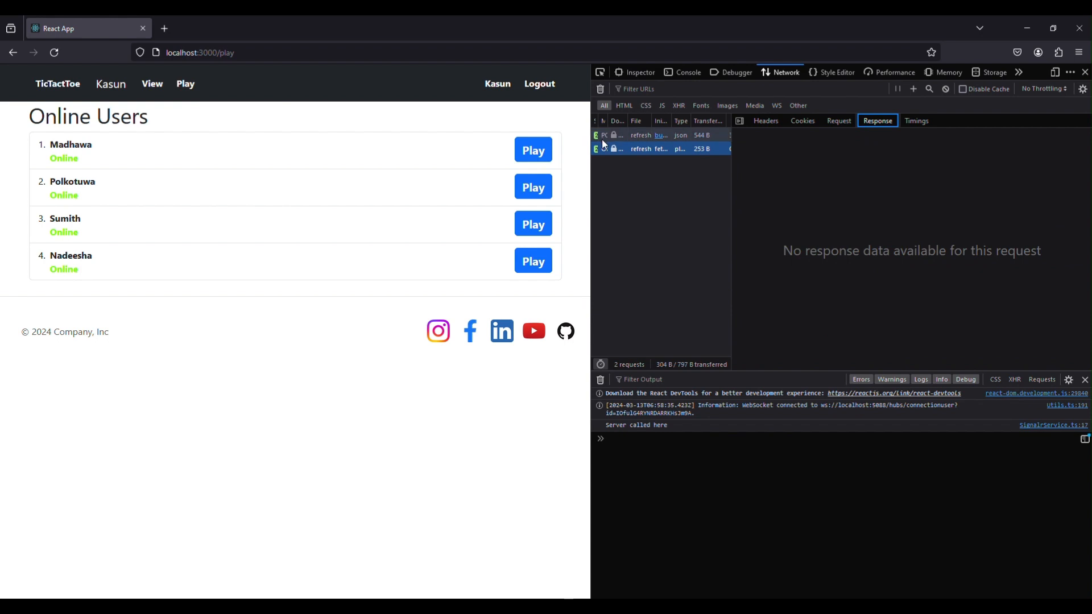
Inspect the POST refresh request's sent accessToken/refreshToken and the returned tokens.
click(640, 135)
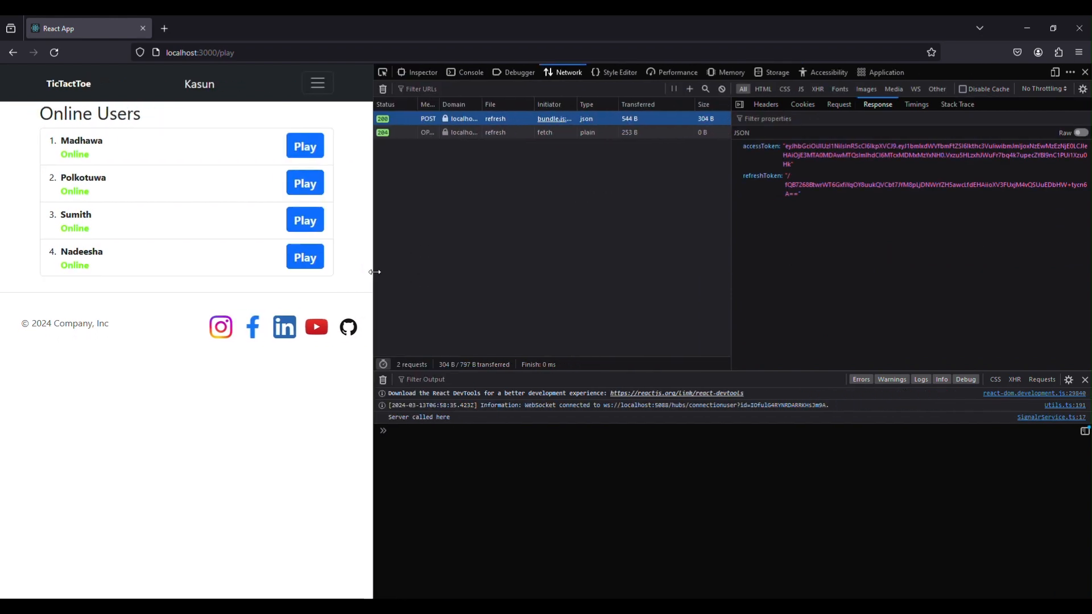
click(838, 104)
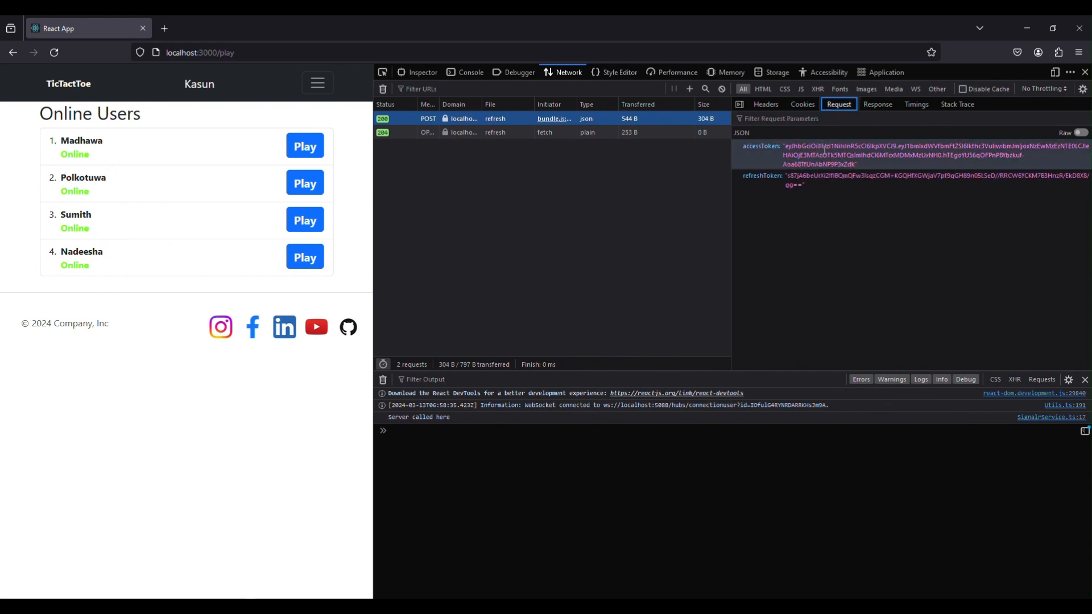
click(877, 103)
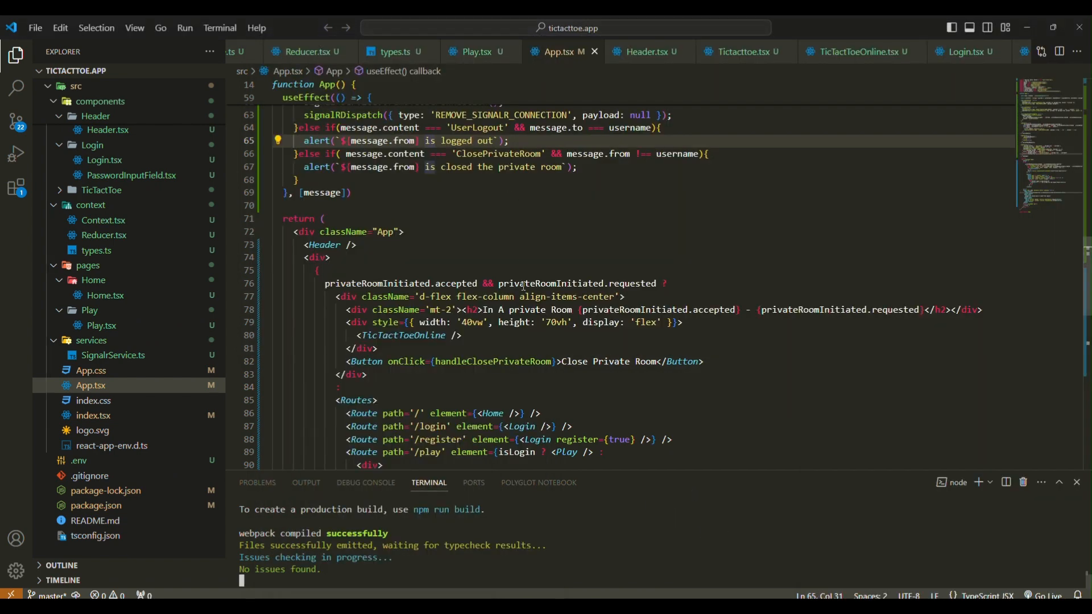
Show checkTokenExpiration in Context.tsx with setInterval(refreshToken, 100000).
scroll(down, 3)
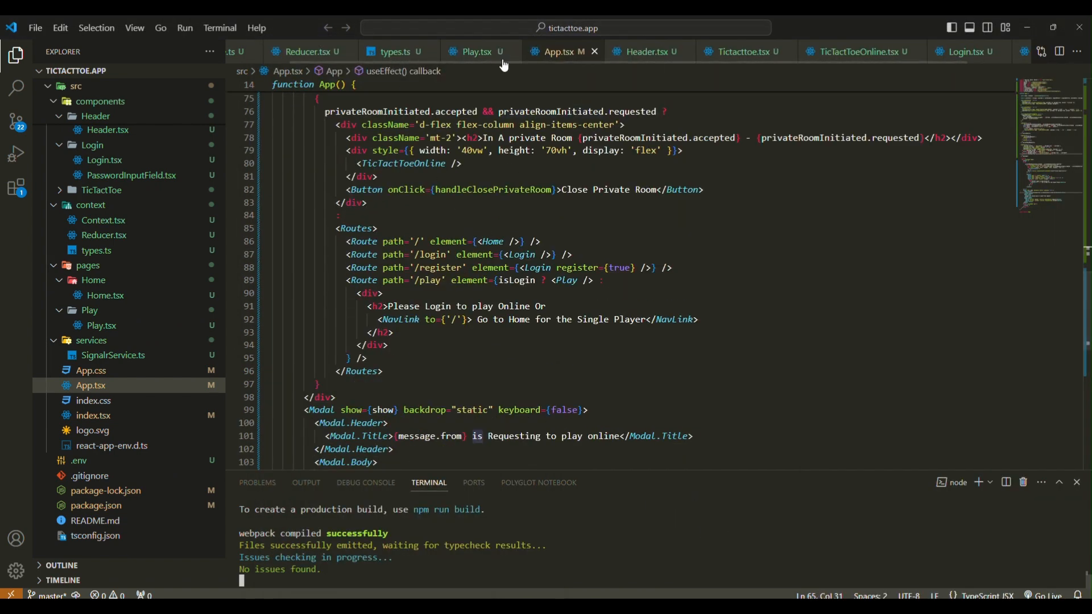
click(103, 220)
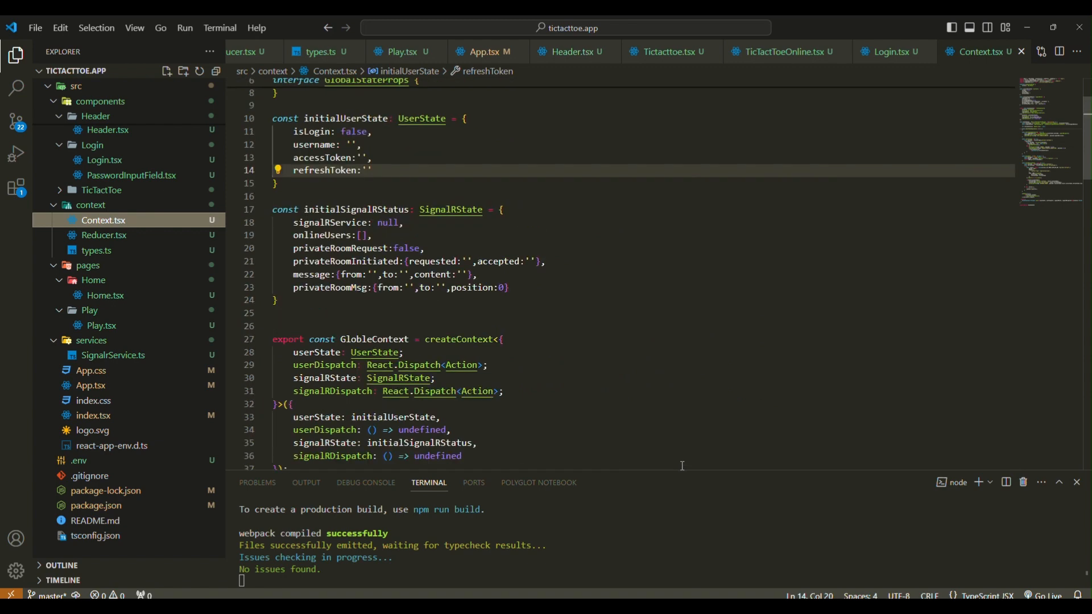
scroll(down, 3)
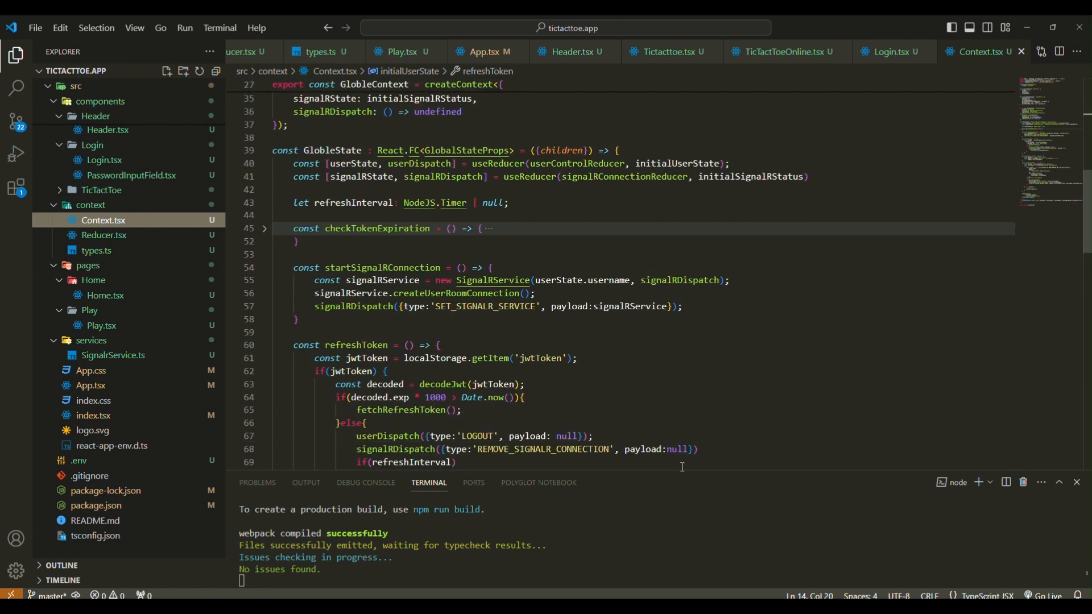
scroll(down, 3)
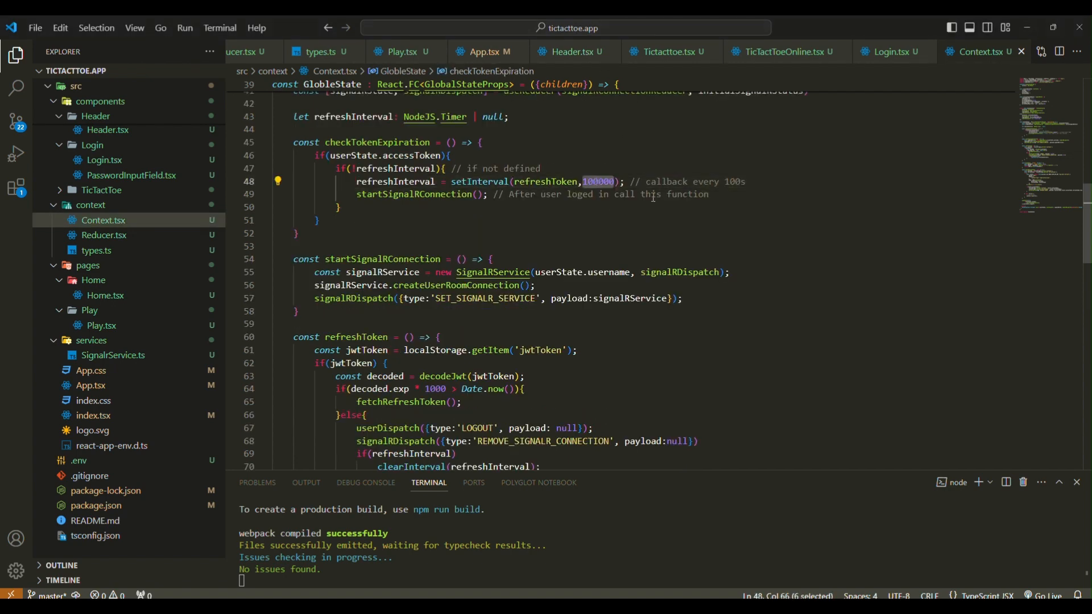
scroll(up, 3)
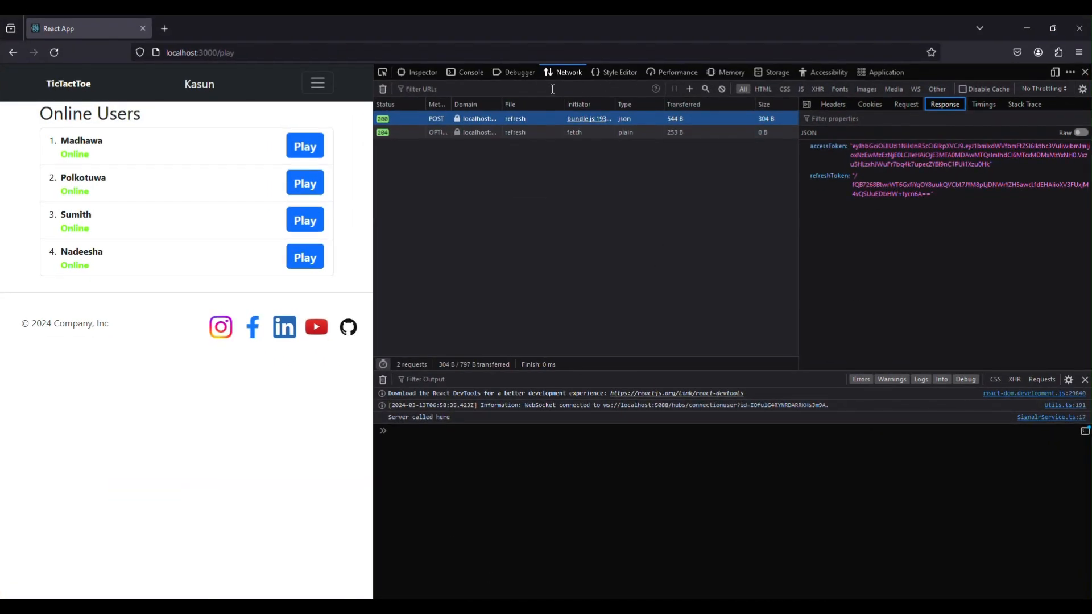
mouse_move(718, 209)
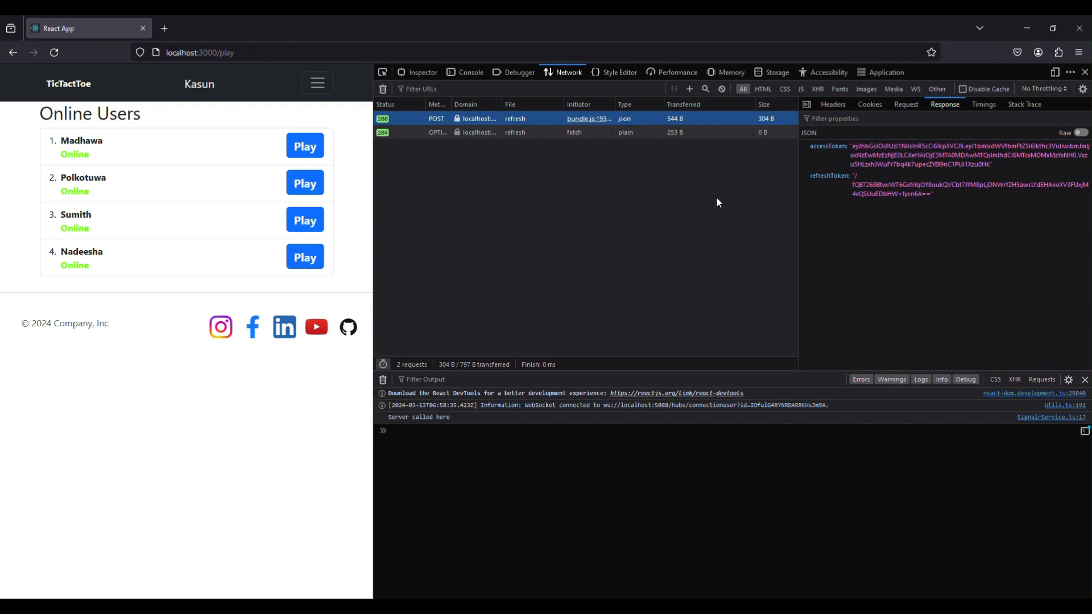
mouse_move(711, 201)
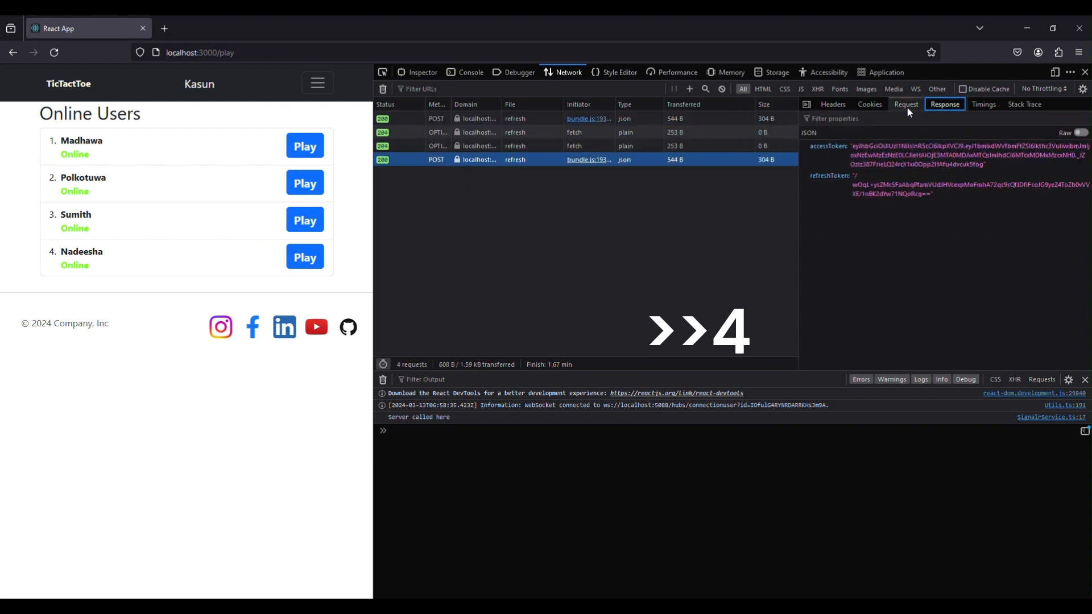
Compare a later POST refresh's sent tokens with the different tokens it returns.
click(906, 103)
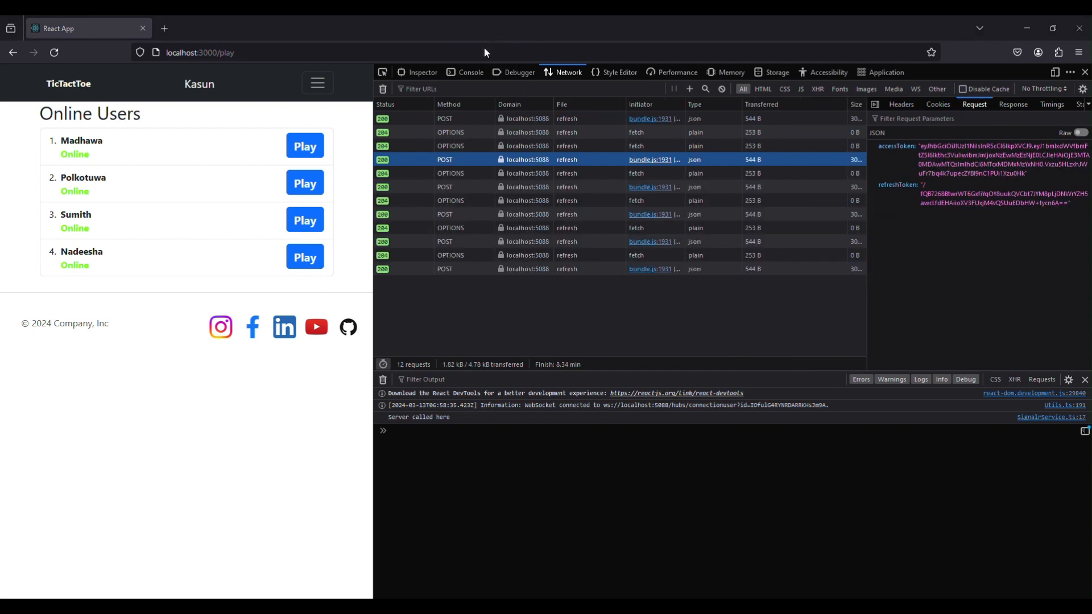
click(1013, 103)
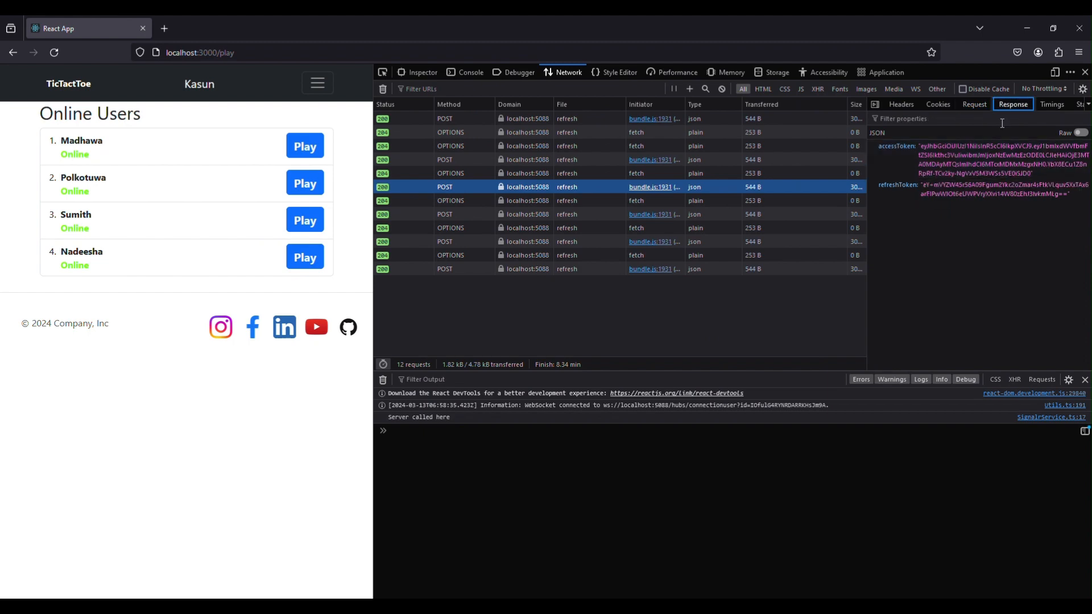